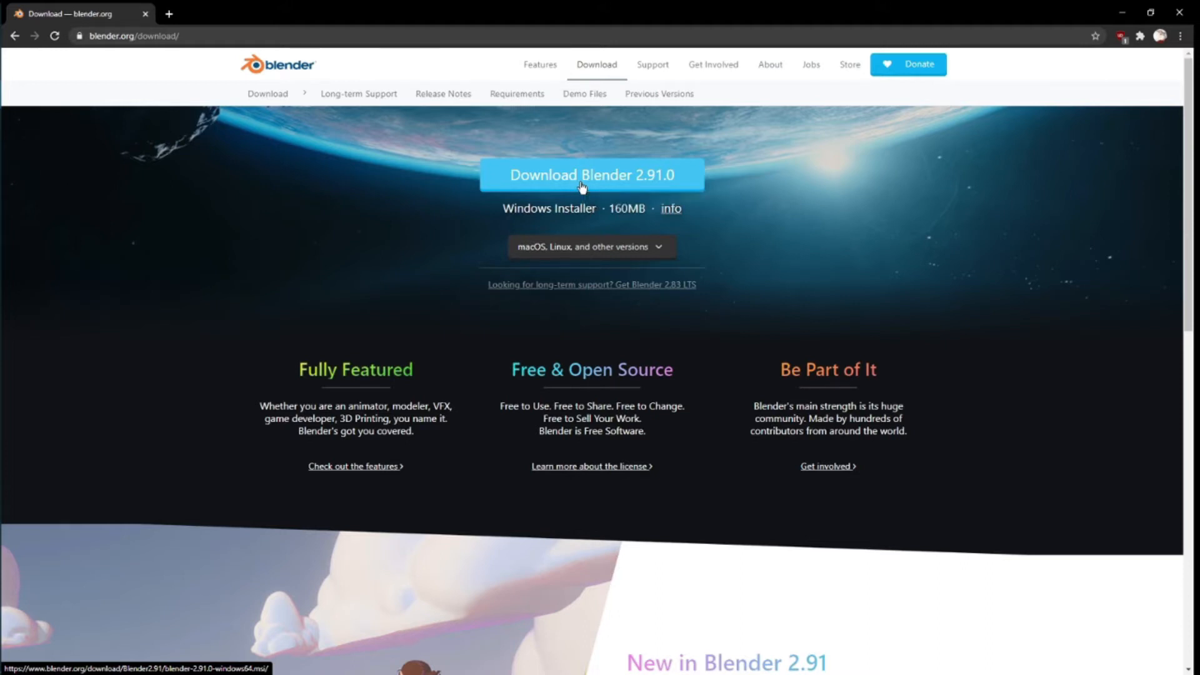
Download the Blender 2.91.0 Windows installer and accept its license agreement
click(592, 175)
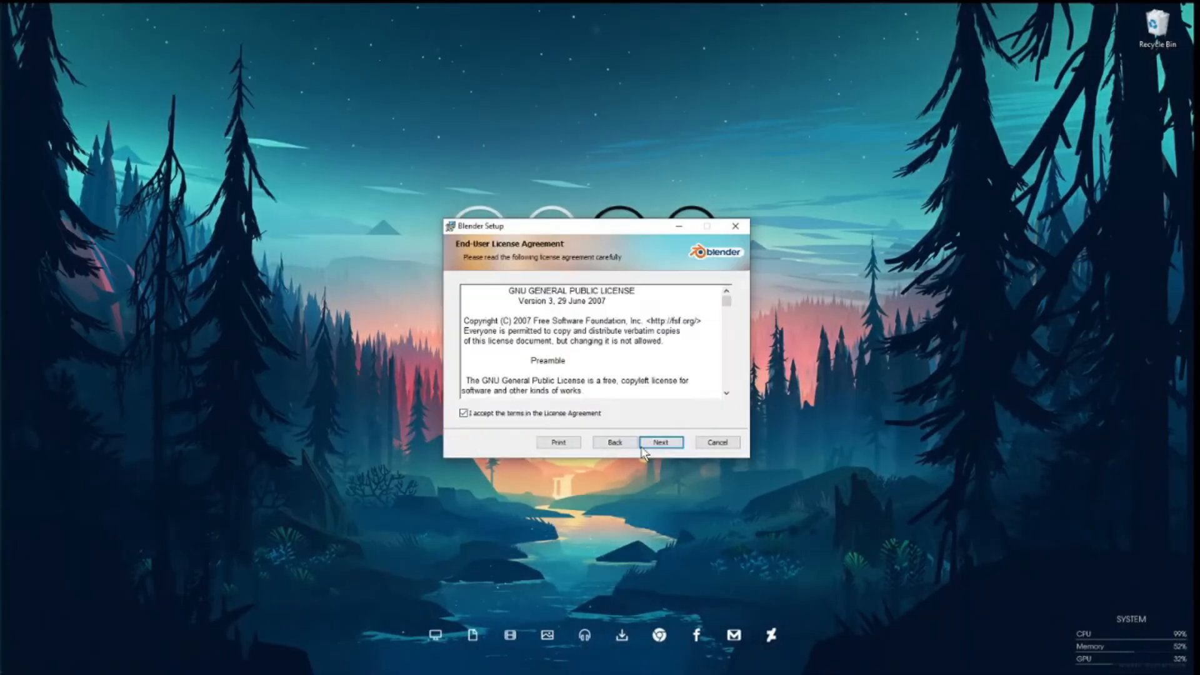
click(660, 443)
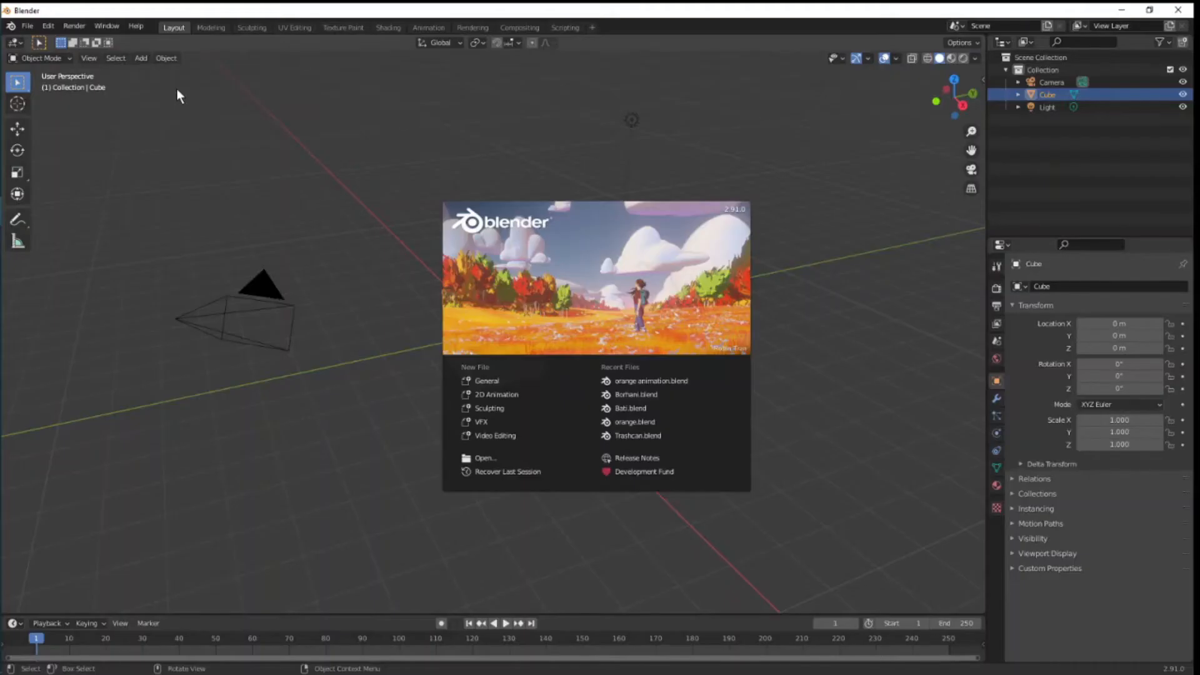
mouse_move(332, 234)
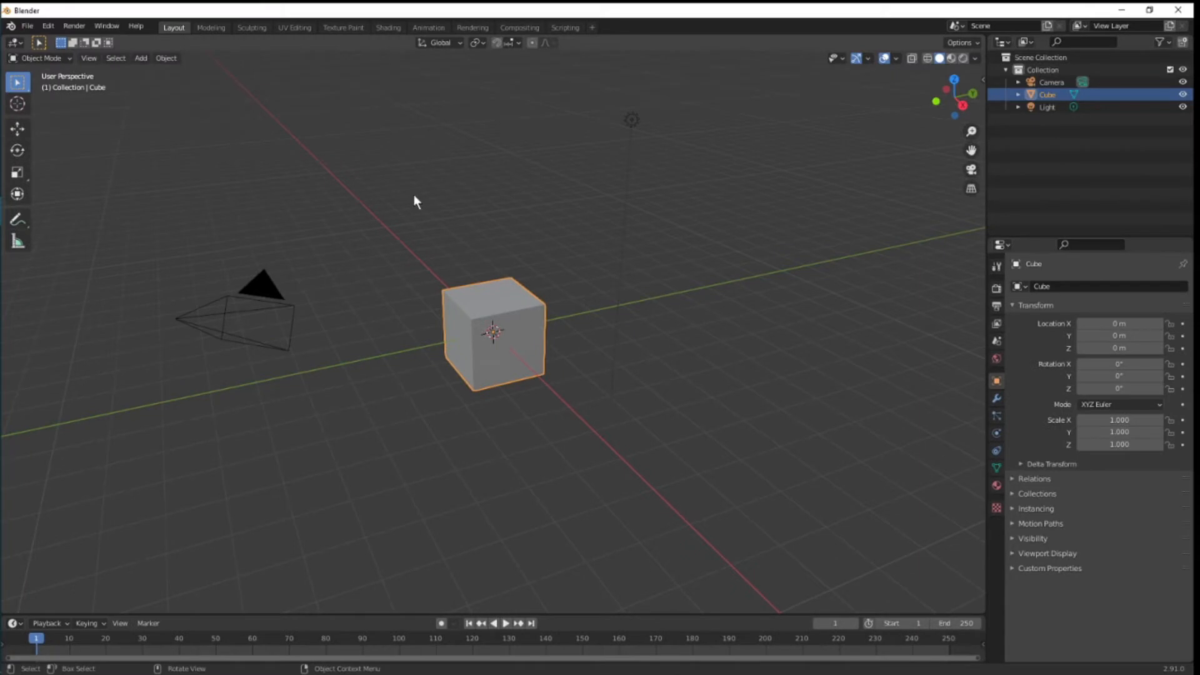
mouse_move(34, 123)
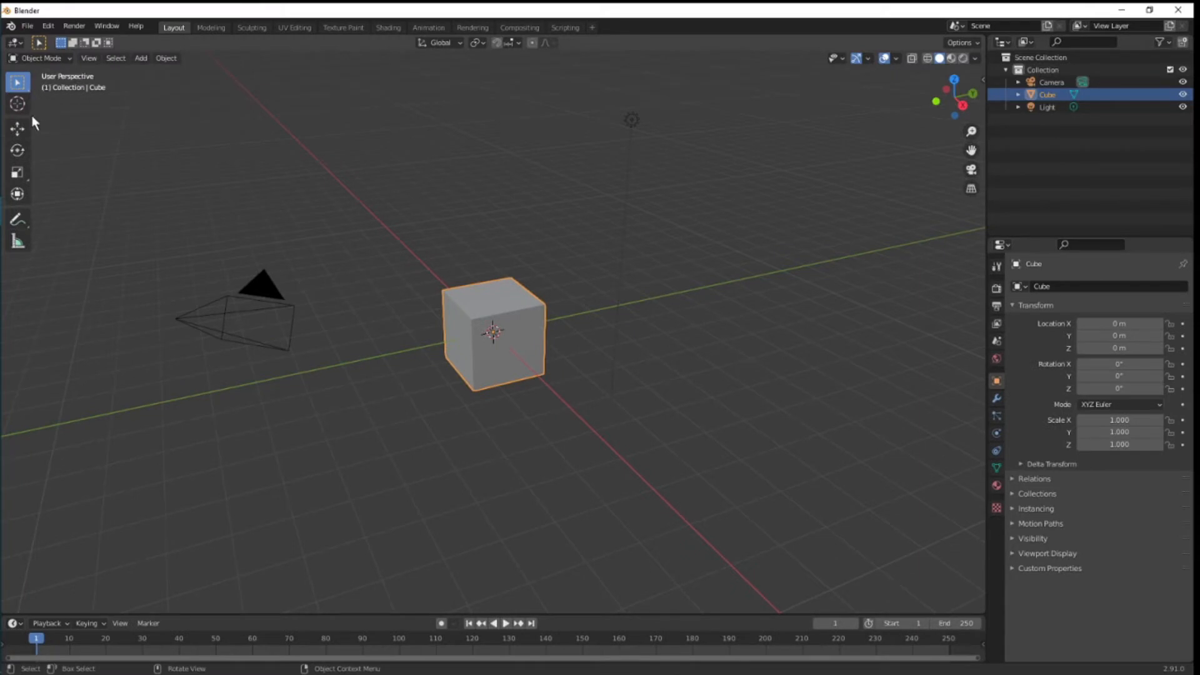
mouse_move(129, 202)
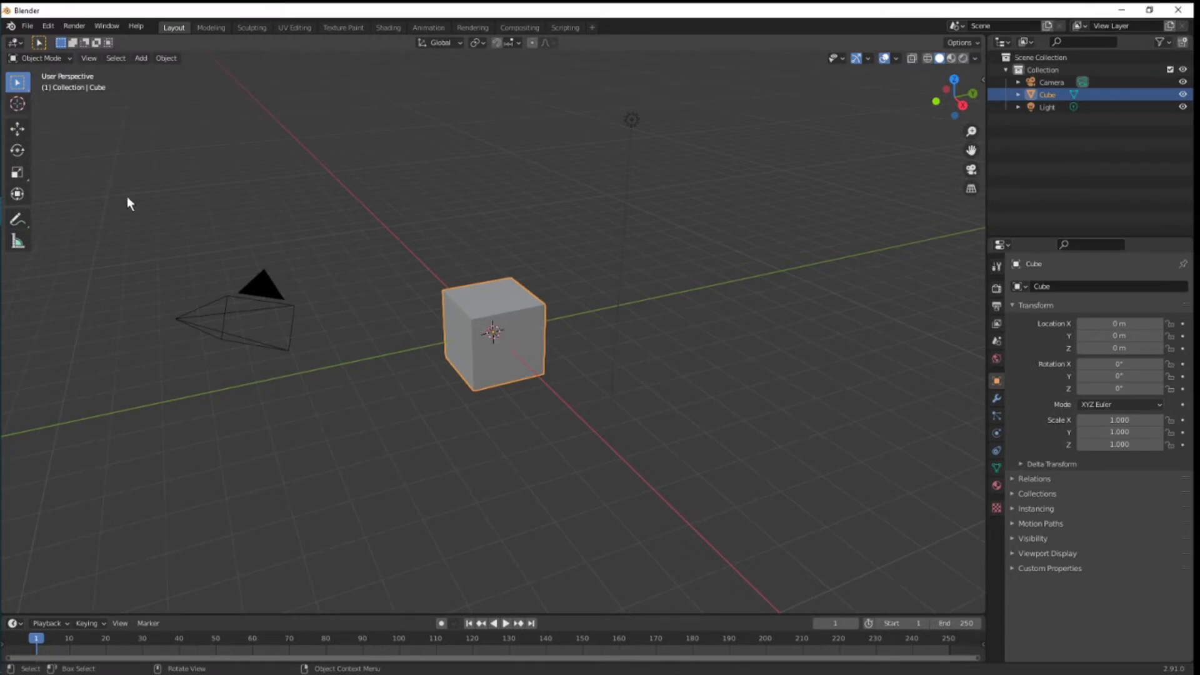
With the Move tool active, delete the original cube so only the duplicate remains
click(16, 129)
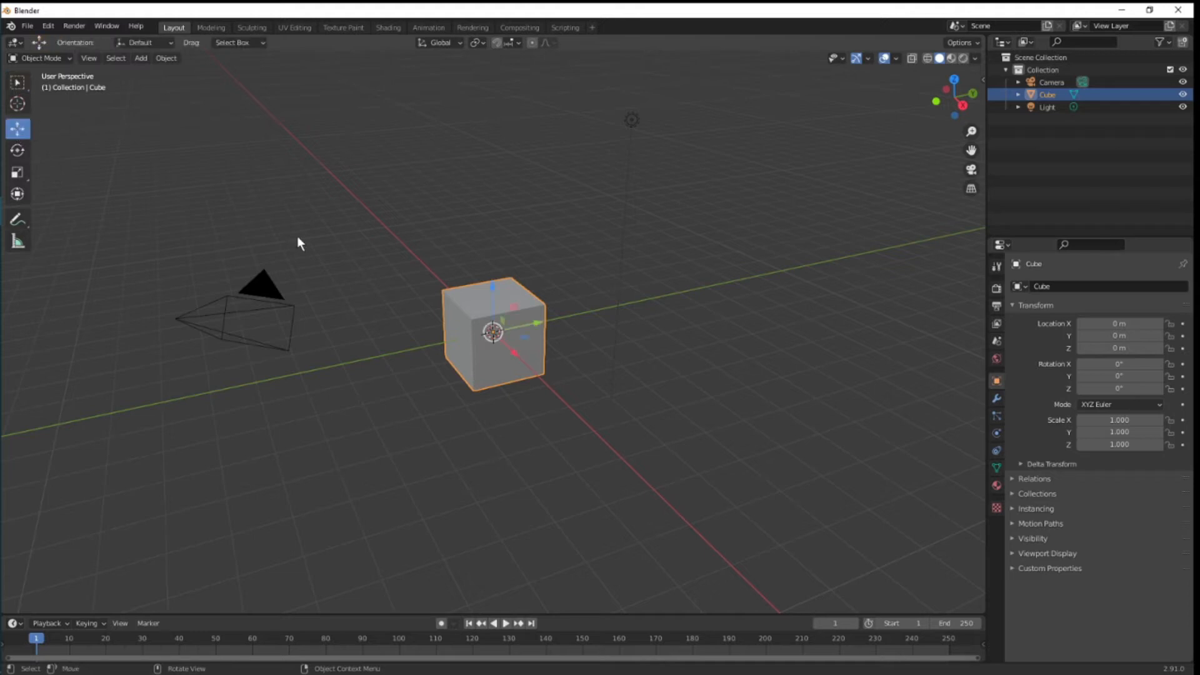
mouse_move(639, 284)
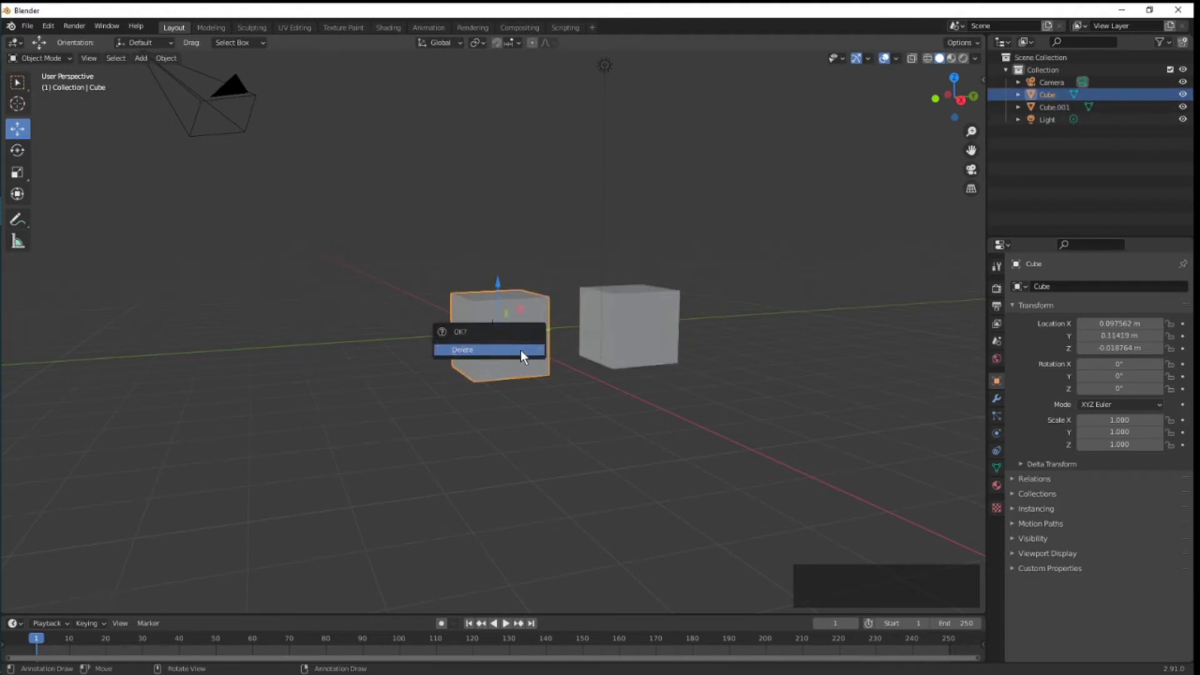
click(462, 351)
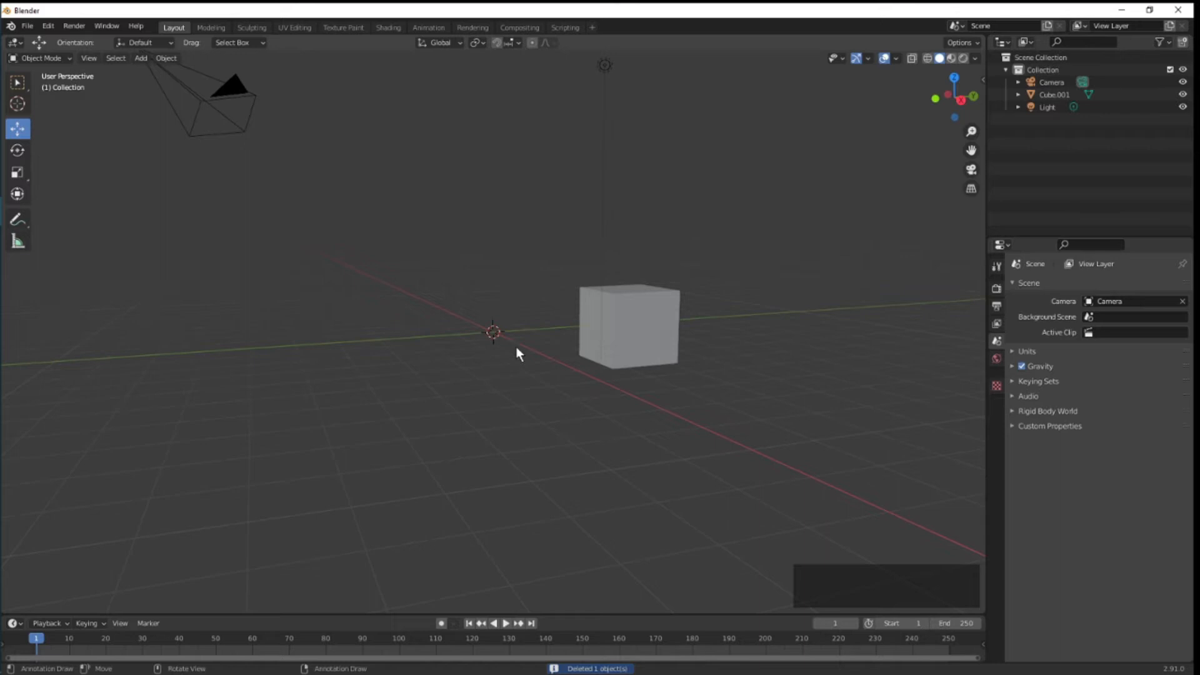
click(621, 335)
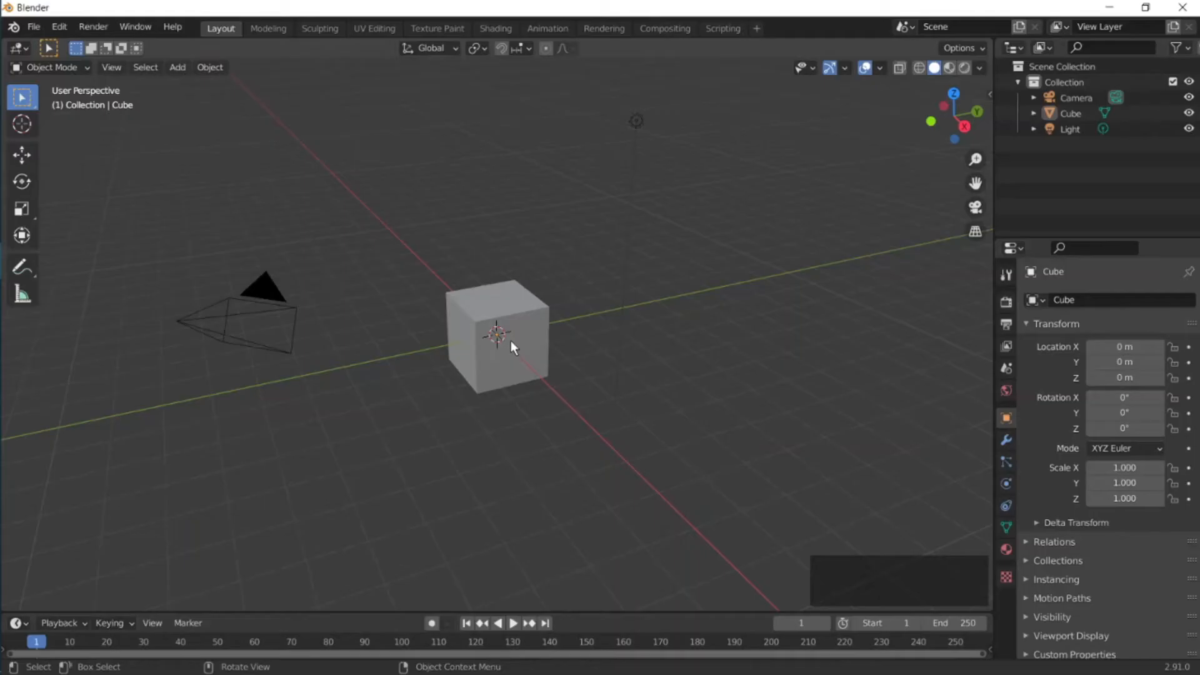
Delete the cube, add a UV Sphere, and enter Edit Mode on it
click(502, 336)
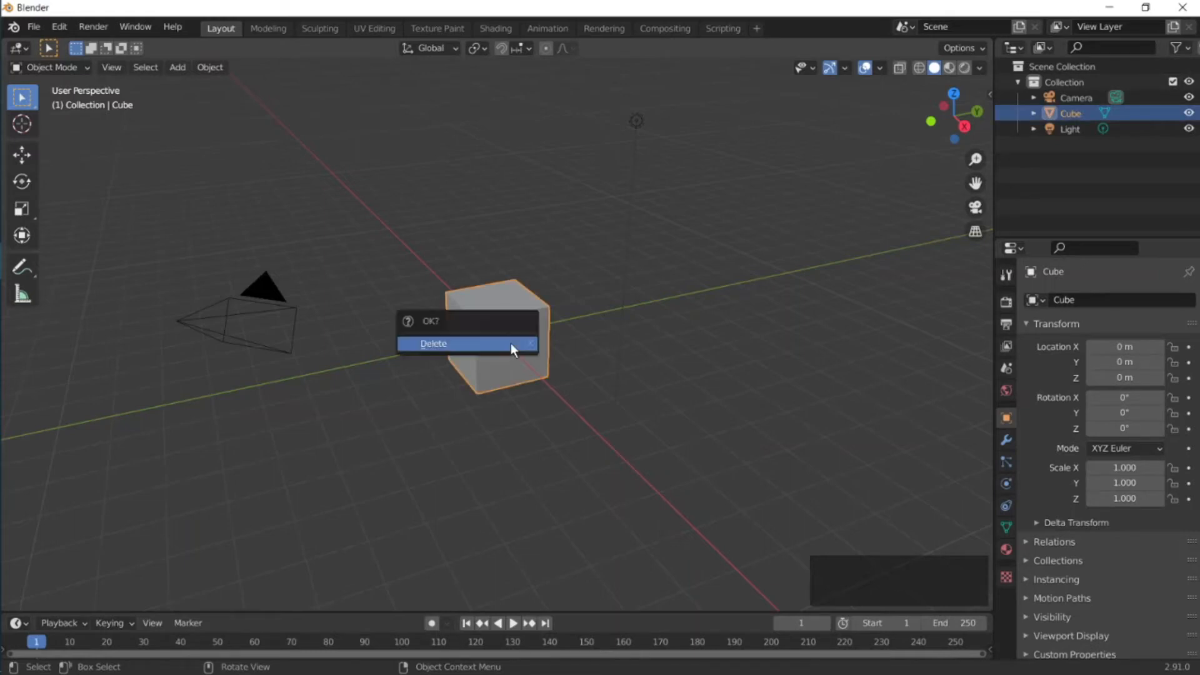
click(433, 344)
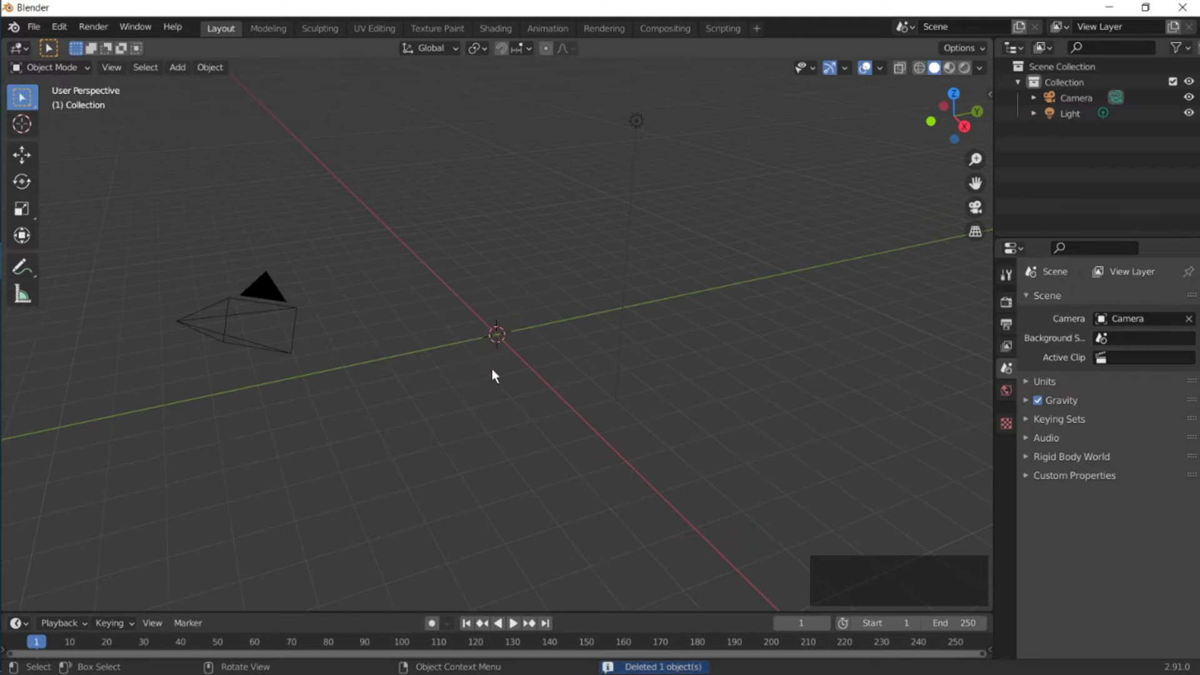
click(176, 67)
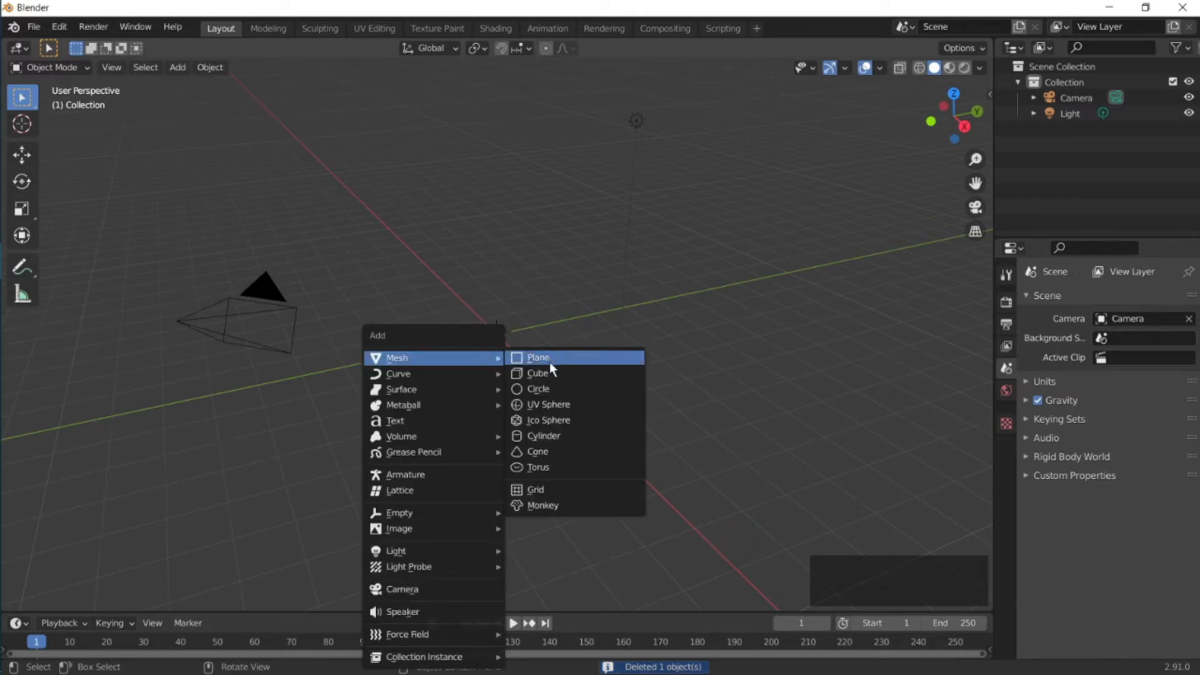
click(548, 404)
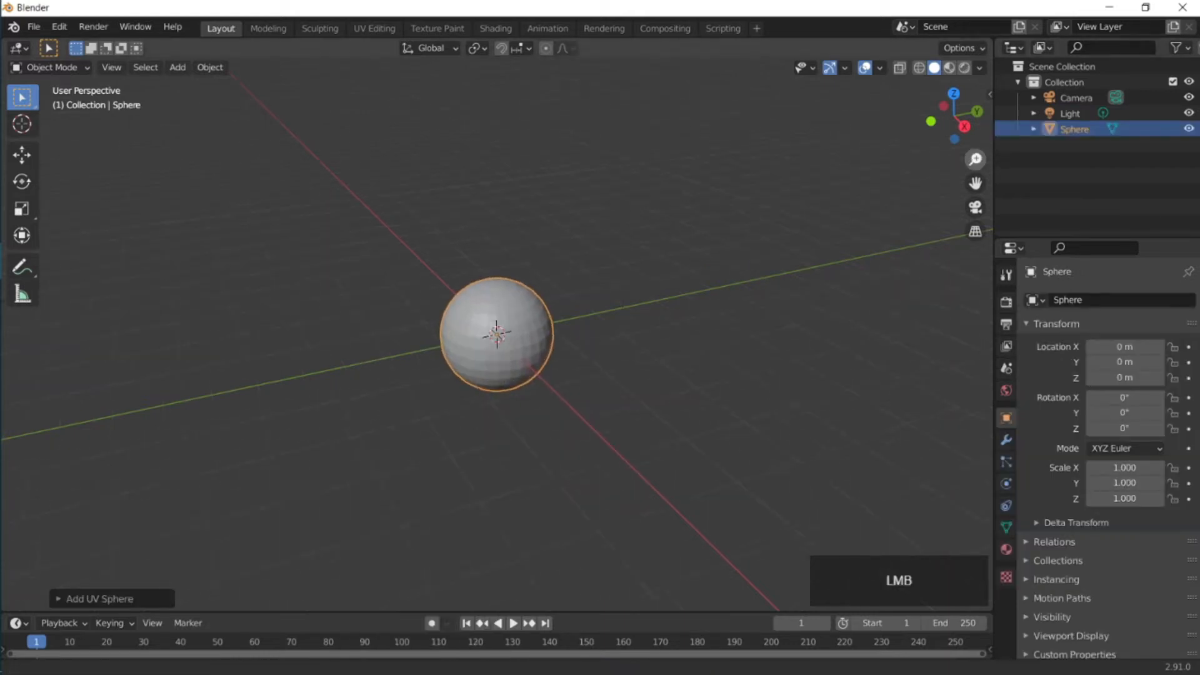
key(Tab)
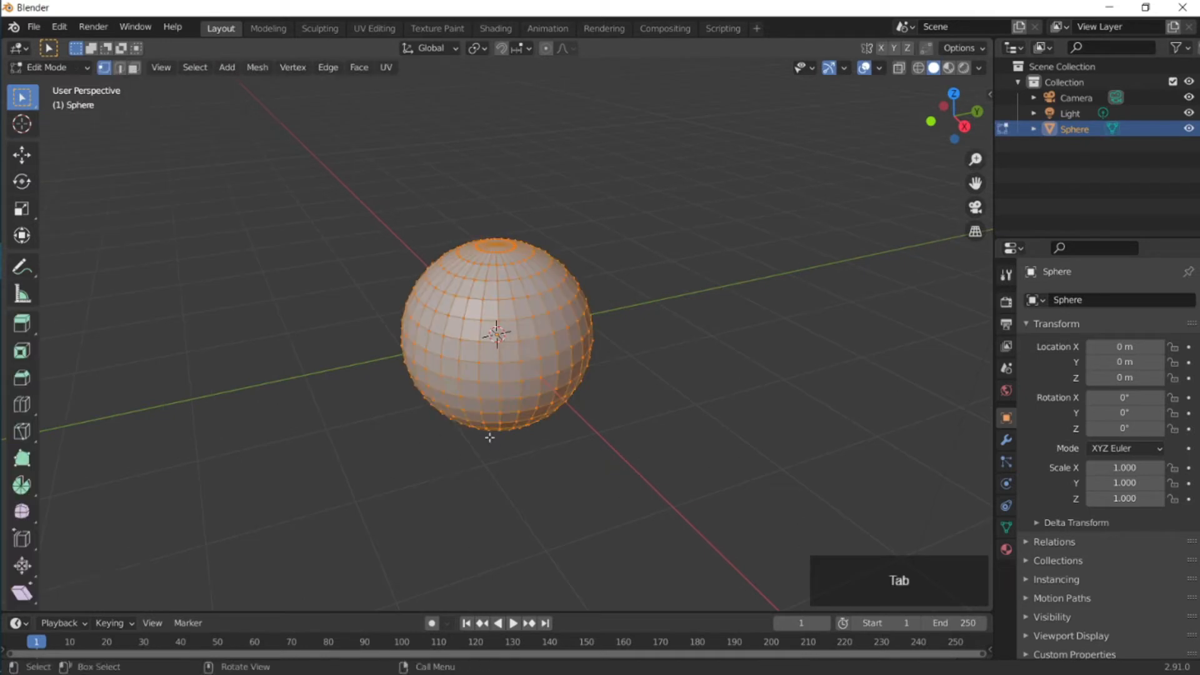
From front wireframe view, delete the sphere's upper-half vertices and return to solid shading
key(End)
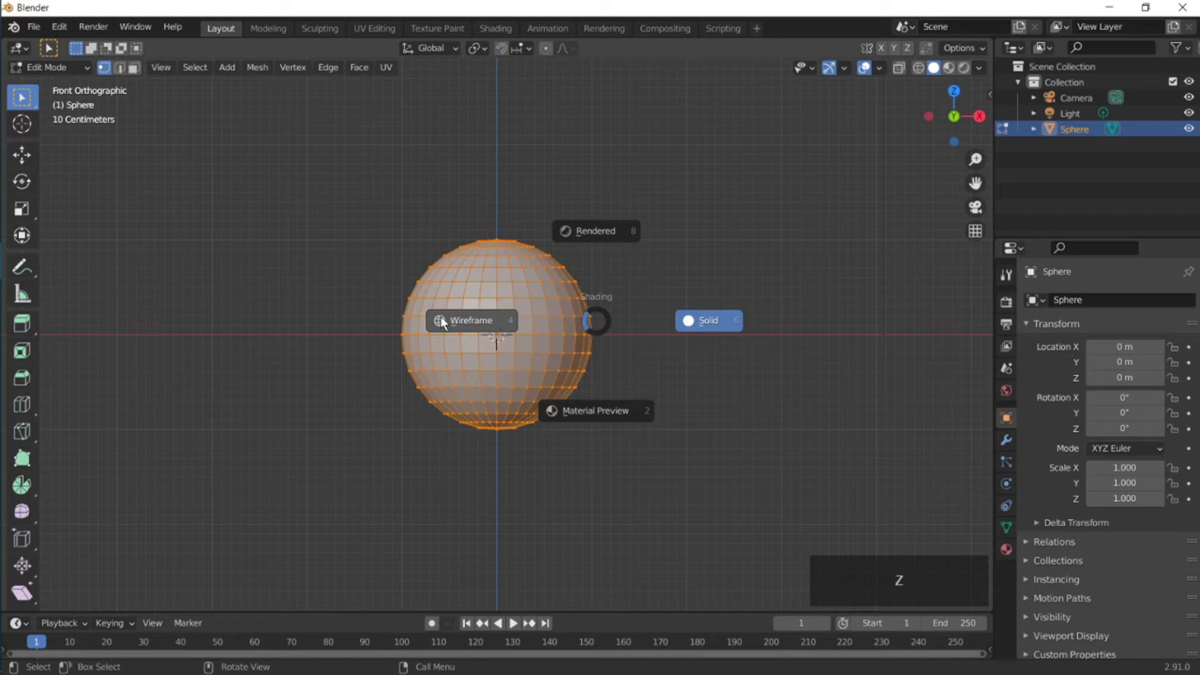
click(470, 320)
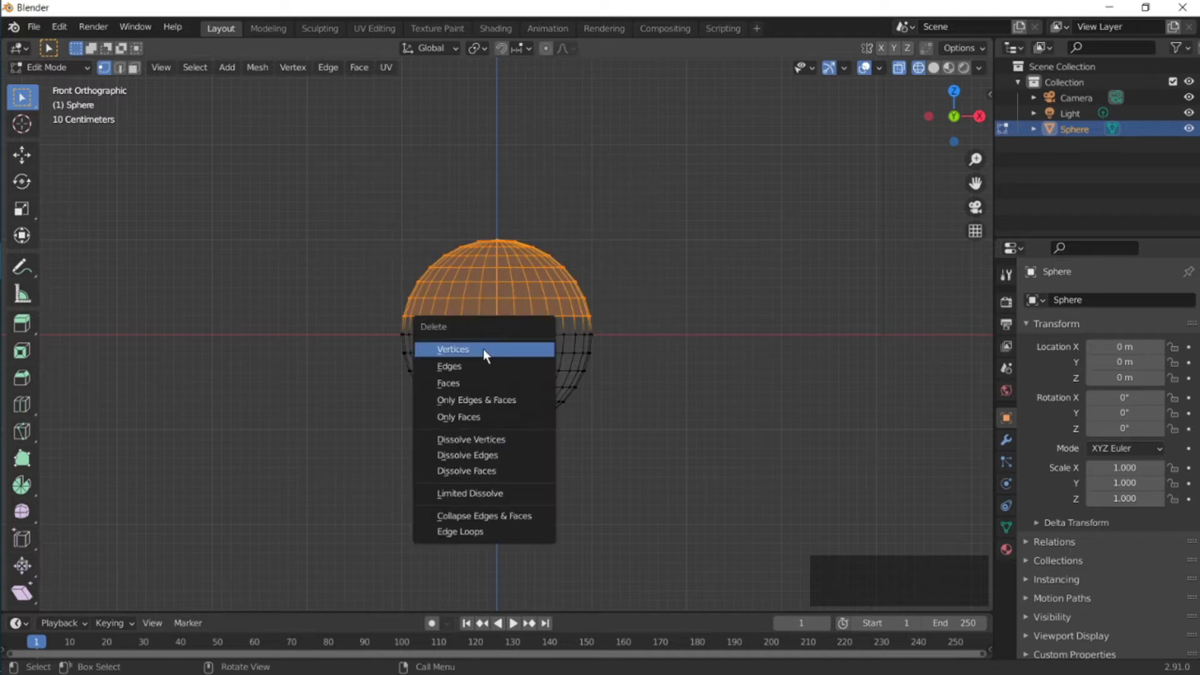
click(453, 349)
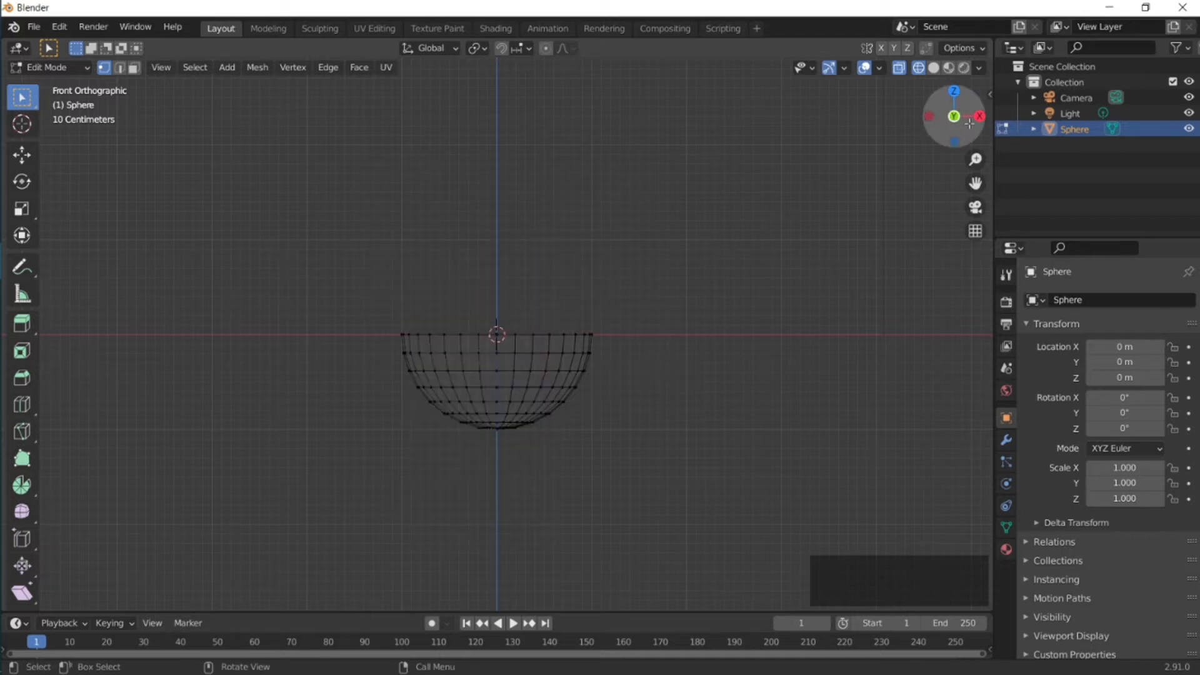
key(z)
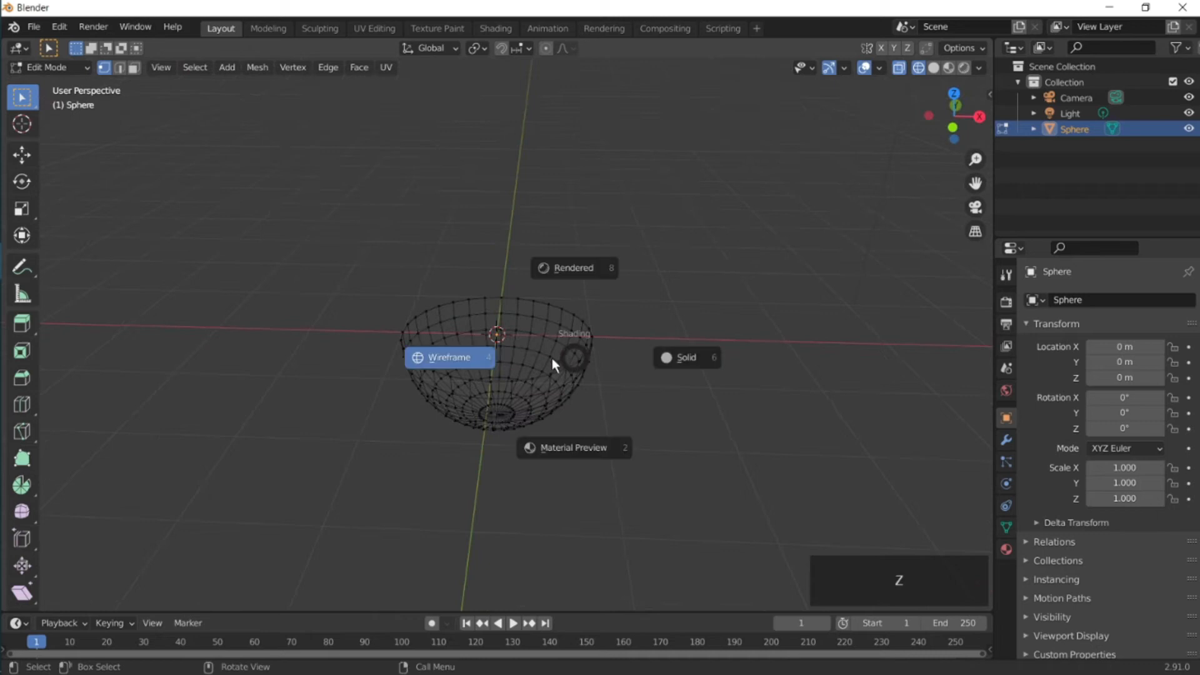
click(685, 356)
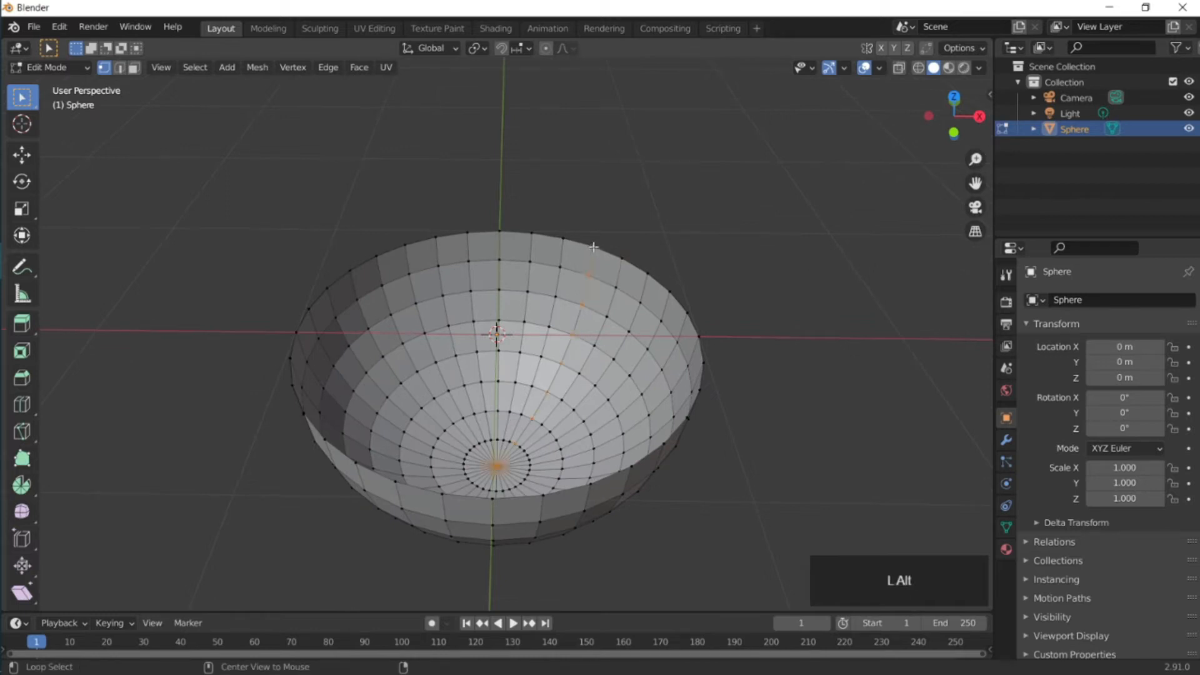
Extrude the rim edge loop to thicken the bowl wall, fill the top, and return to Object Mode
click(592, 247)
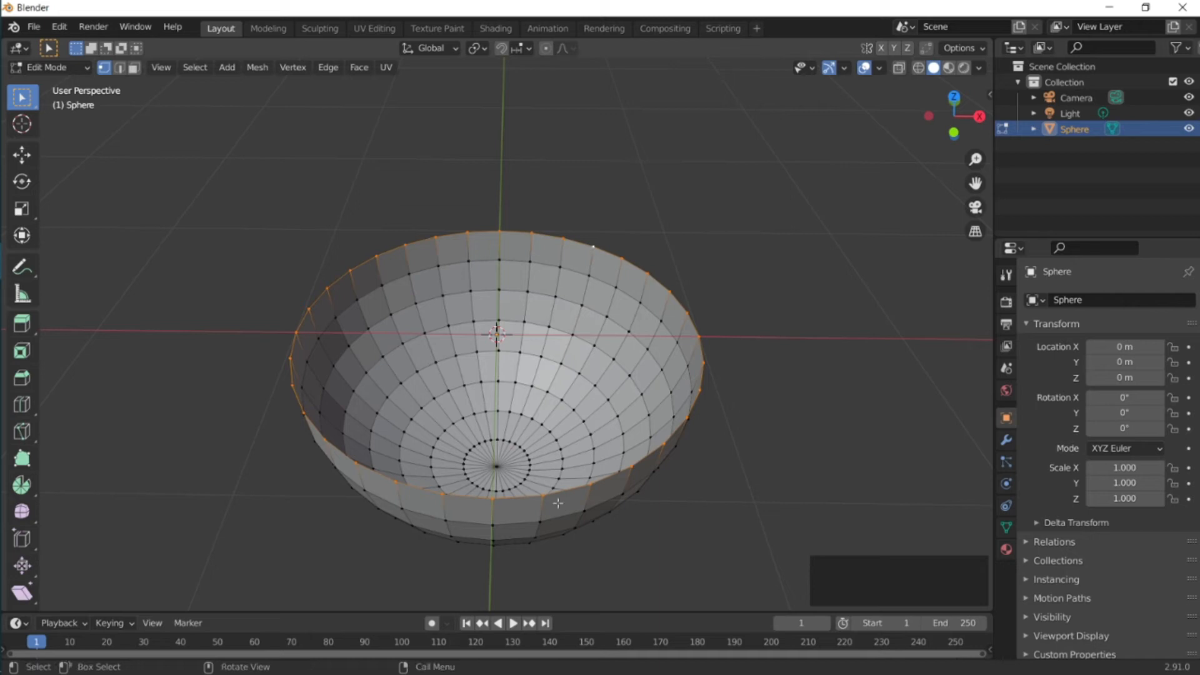
mouse_move(675, 449)
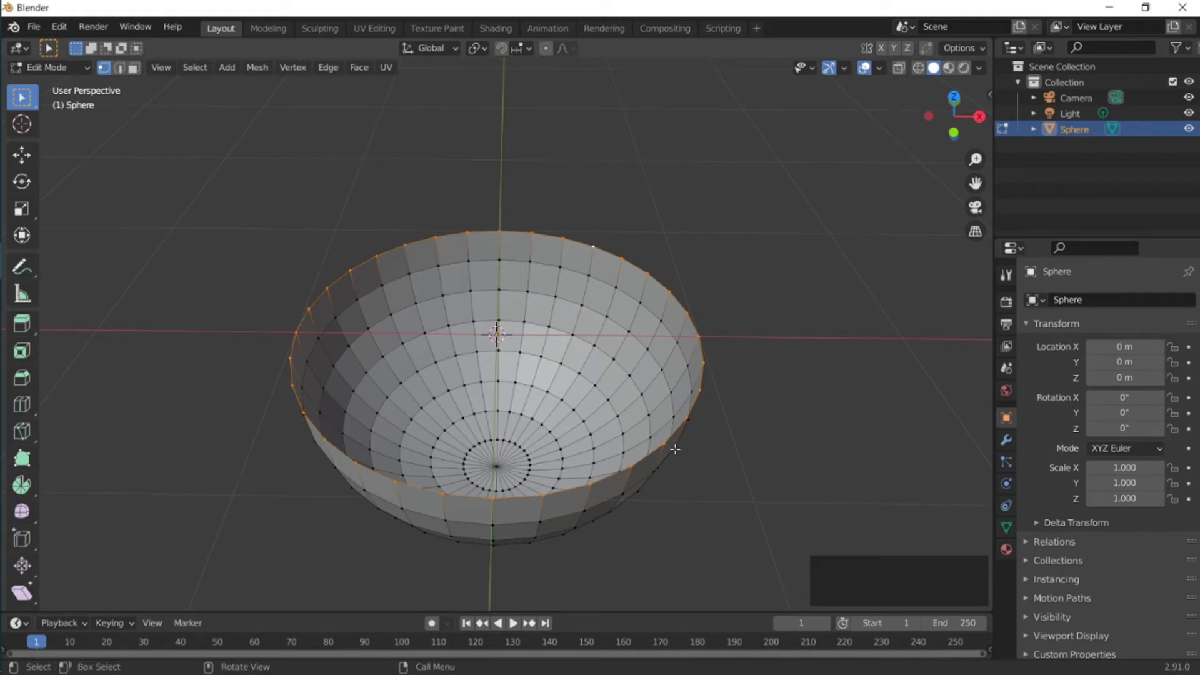
mouse_move(834, 434)
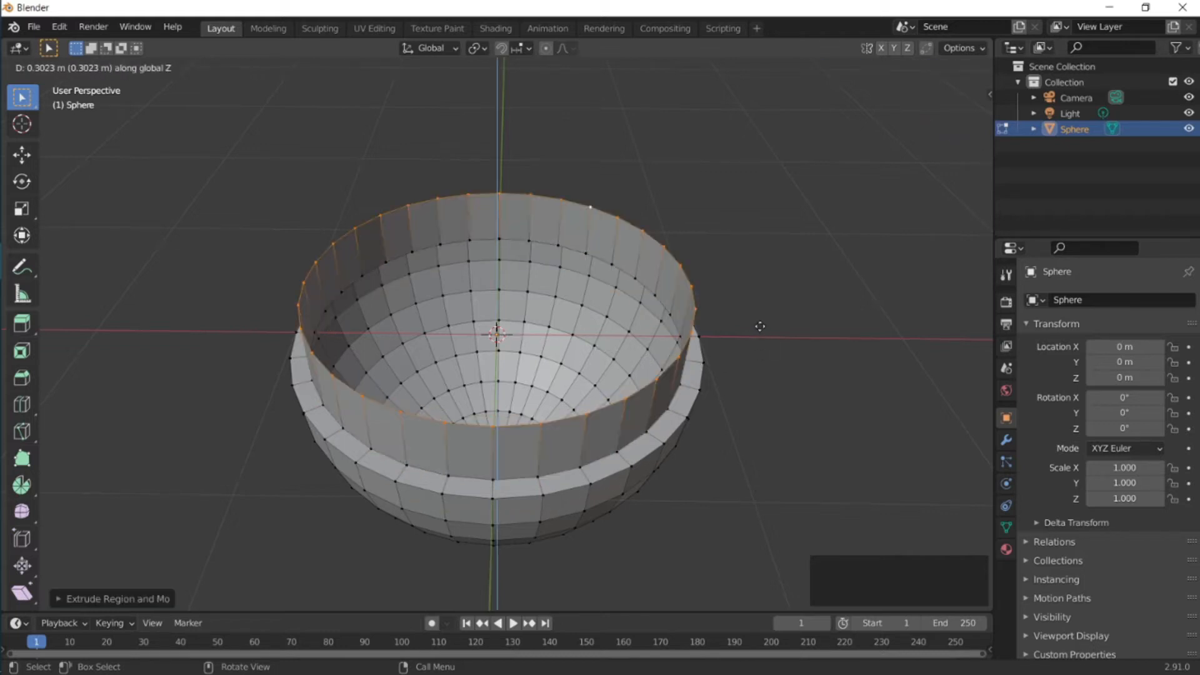
drag(760, 326, 753, 388)
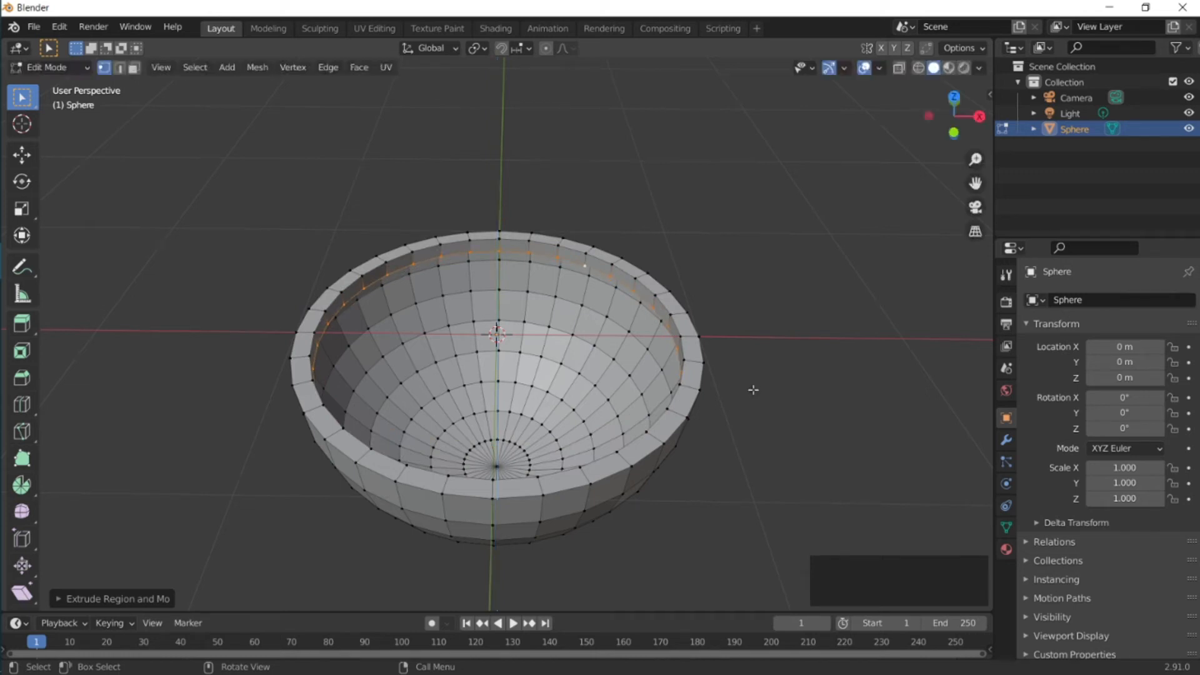
mouse_move(410, 356)
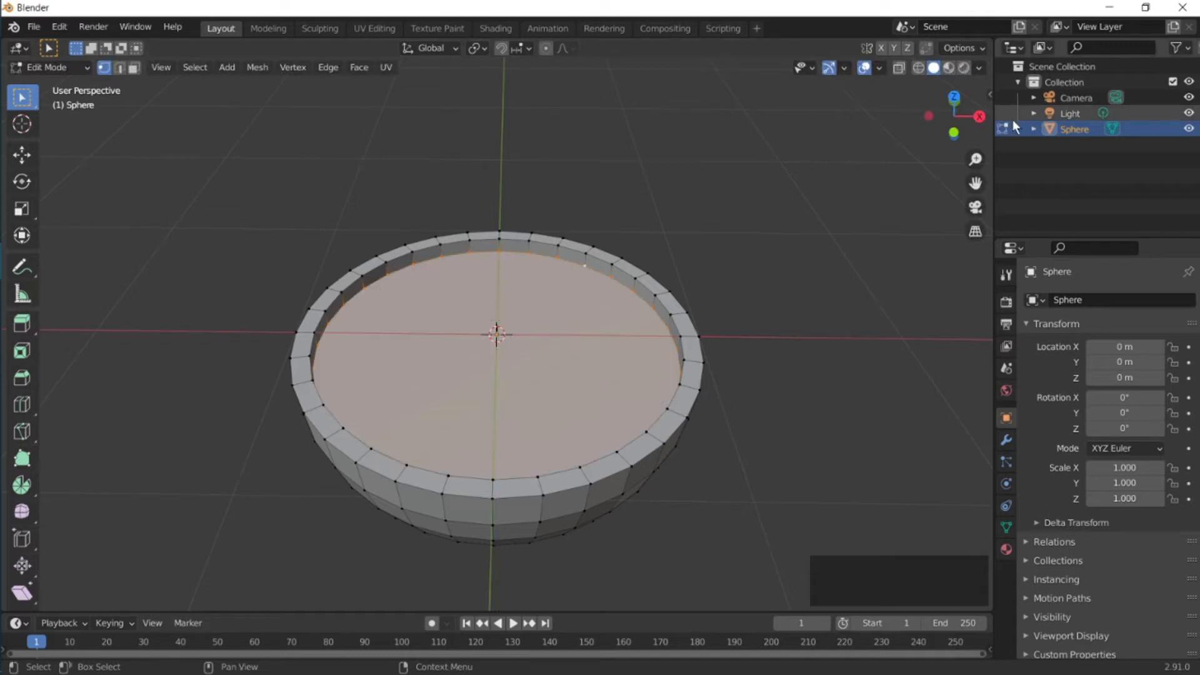
drag(497, 345, 498, 321)
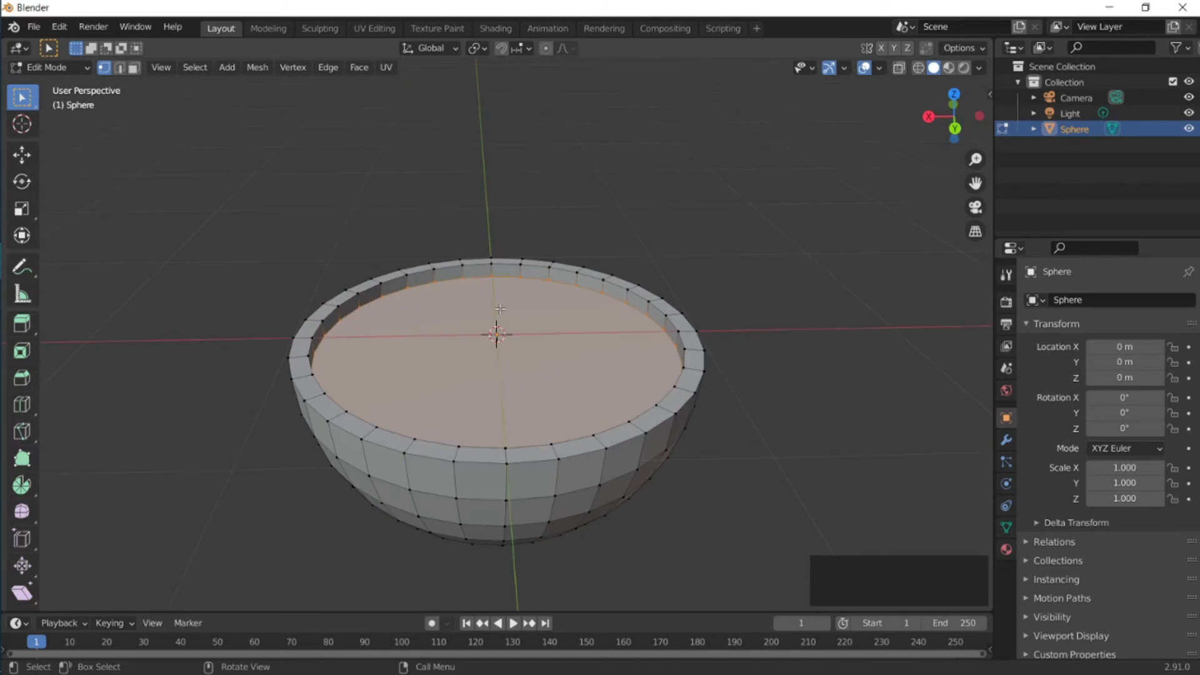
key(Tab)
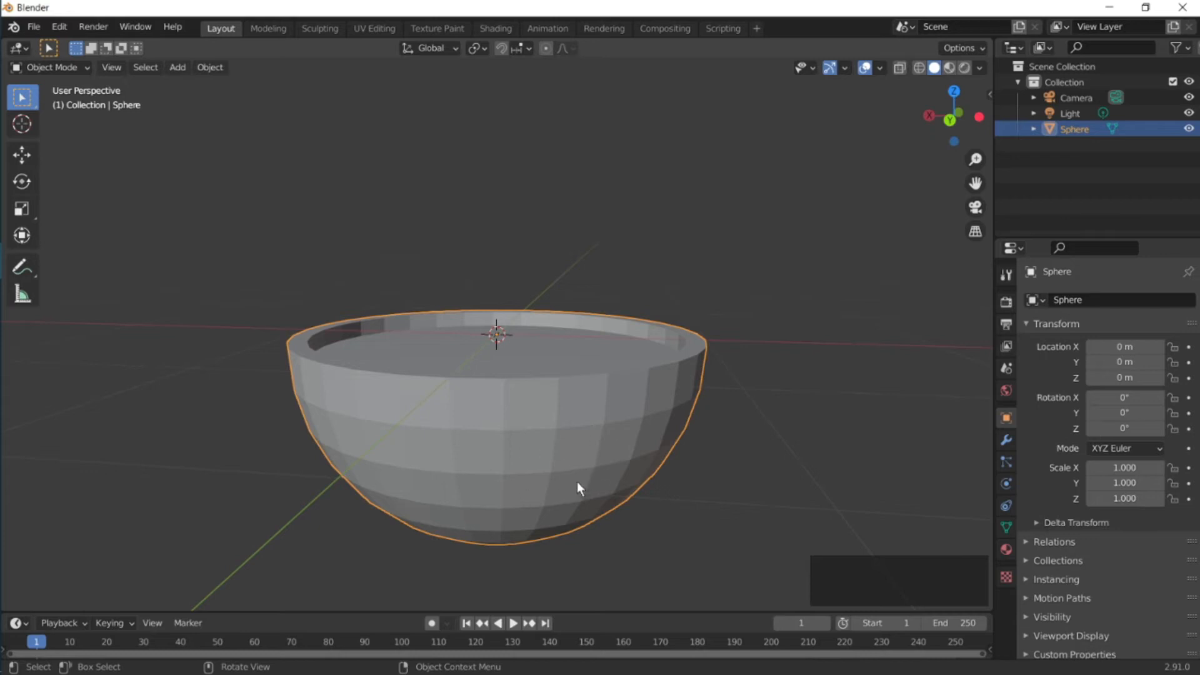
mouse_move(604, 499)
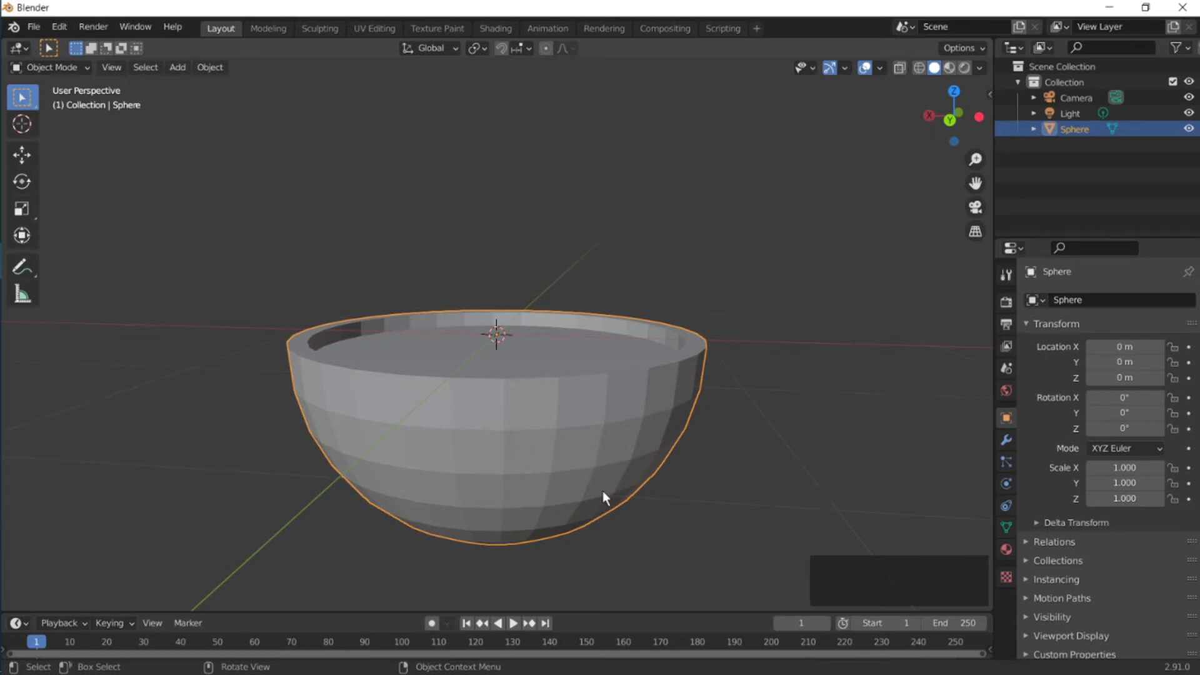
Apply Shade Smooth to the bowl and enable Auto Smooth under its Normals settings
right_click(604, 498)
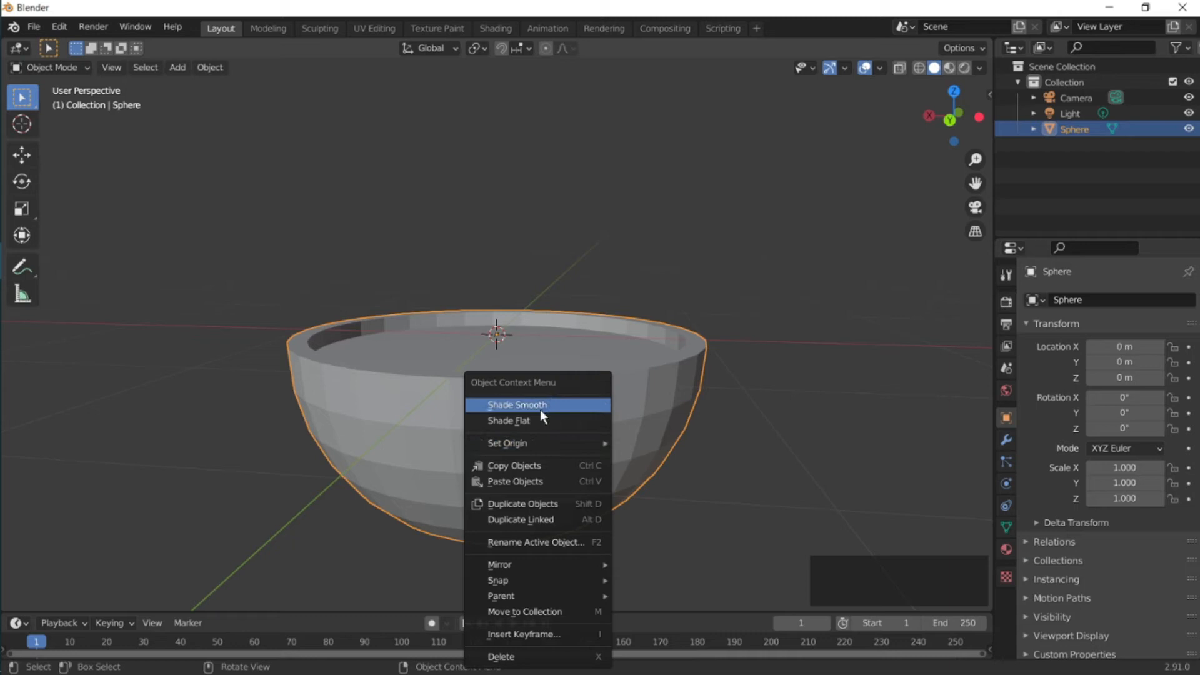
click(518, 405)
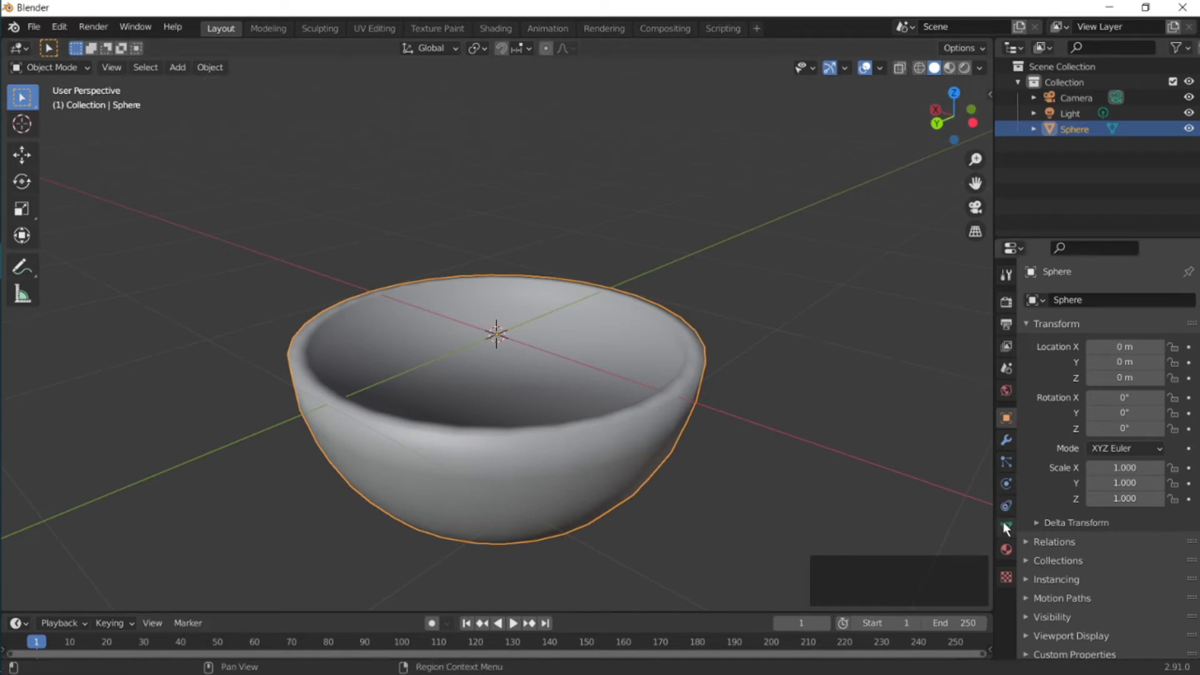
click(1006, 527)
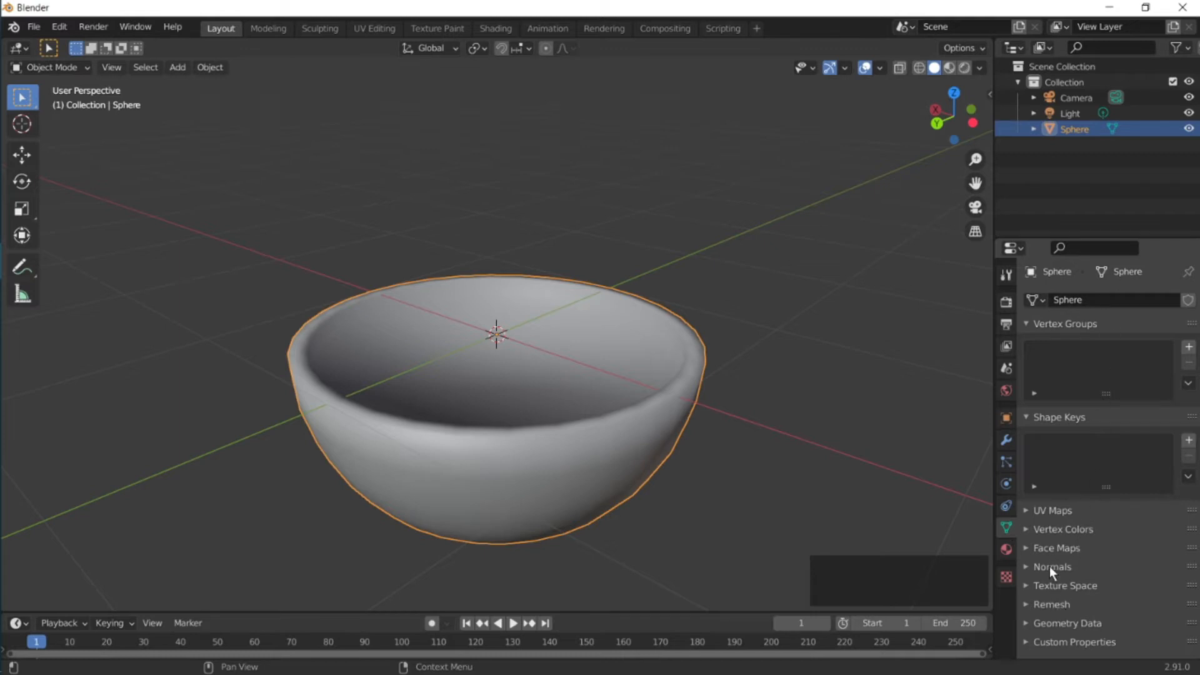
click(1051, 568)
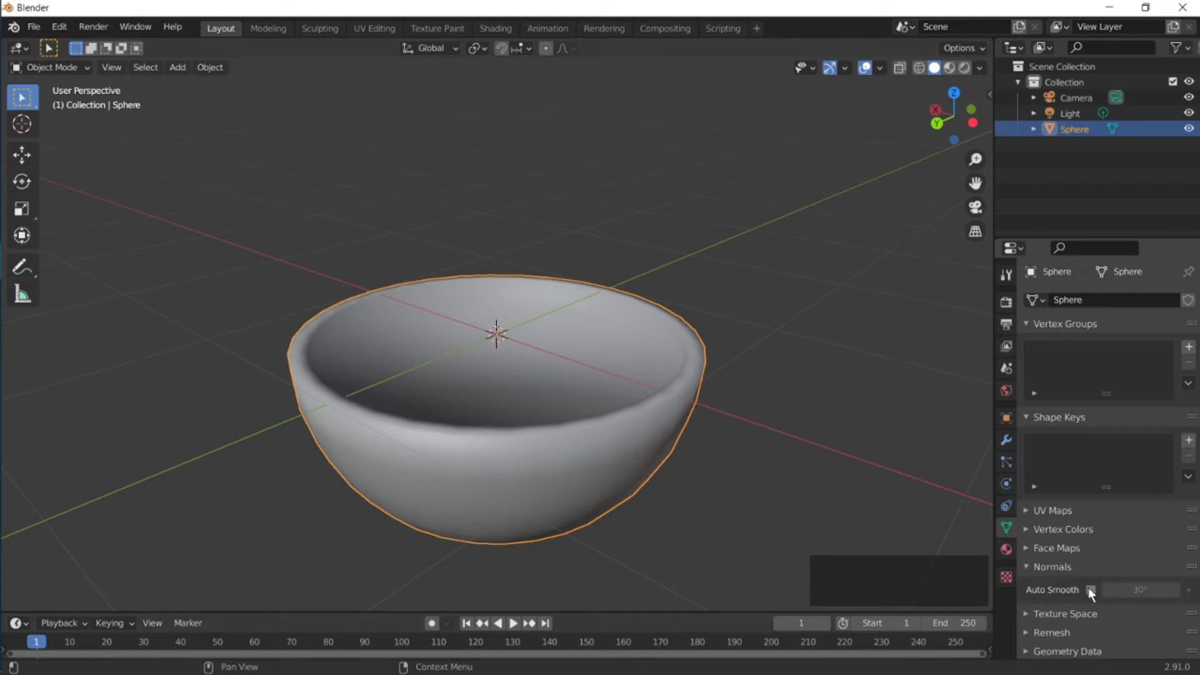
click(1093, 588)
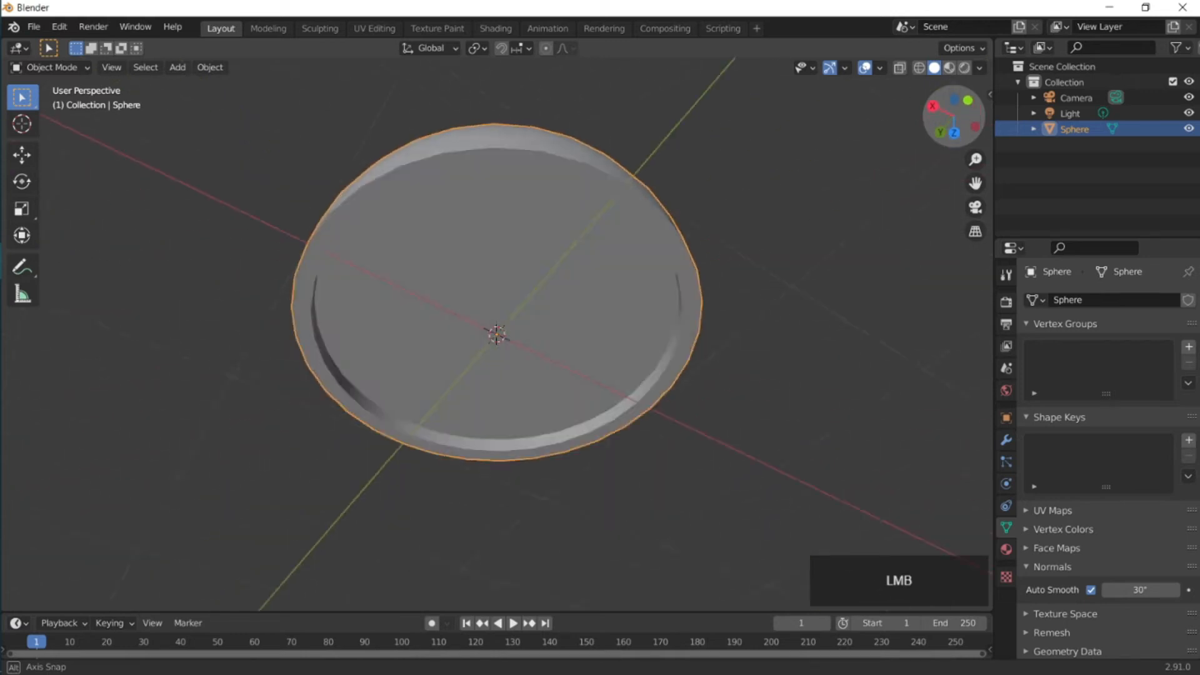
View the bowl from above in wireframe and start adding a new mesh plane
drag(494, 336, 533, 310)
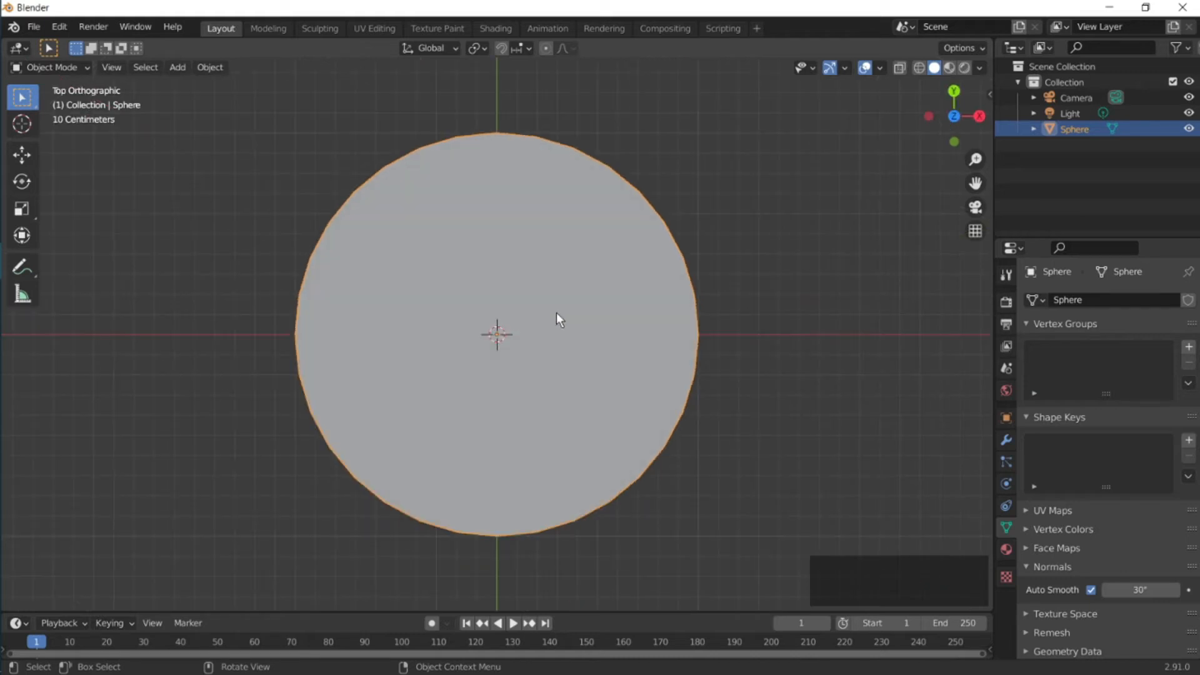
key(z)
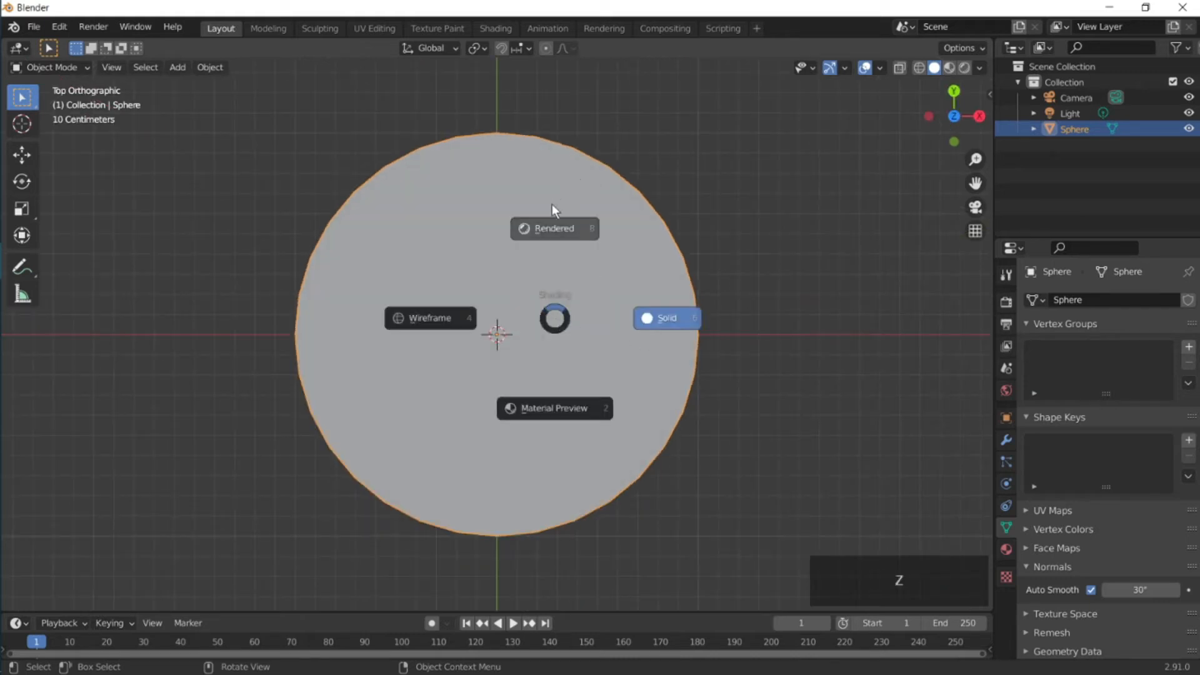
click(429, 317)
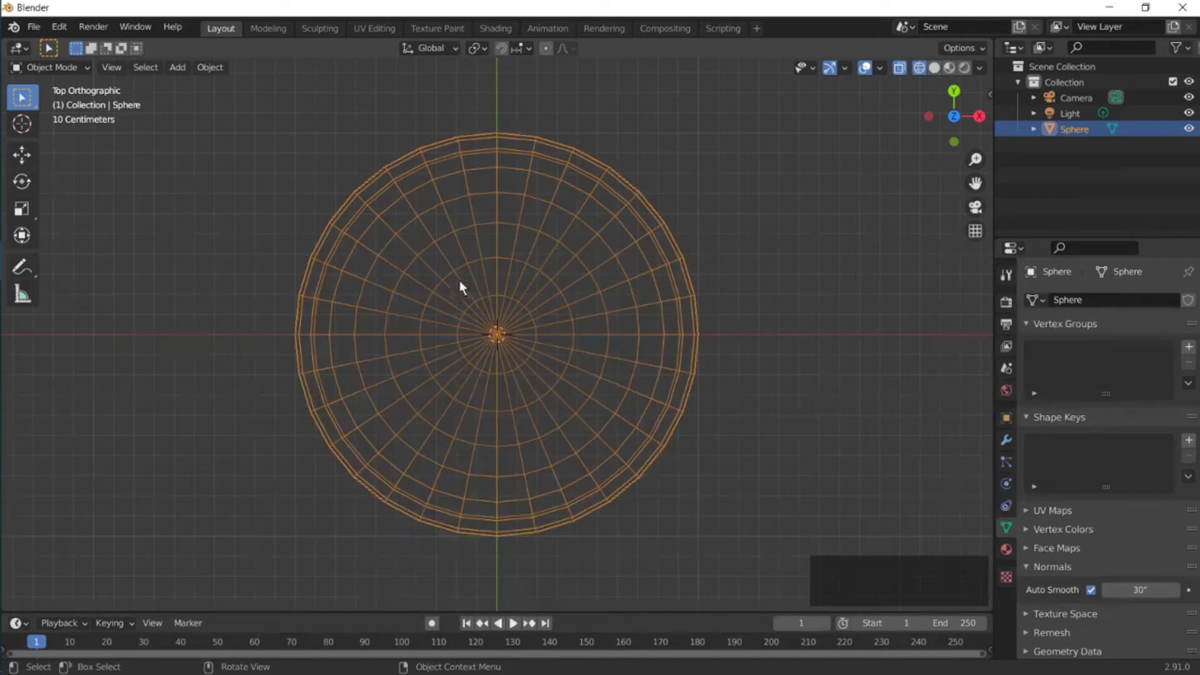
scroll(up, 3)
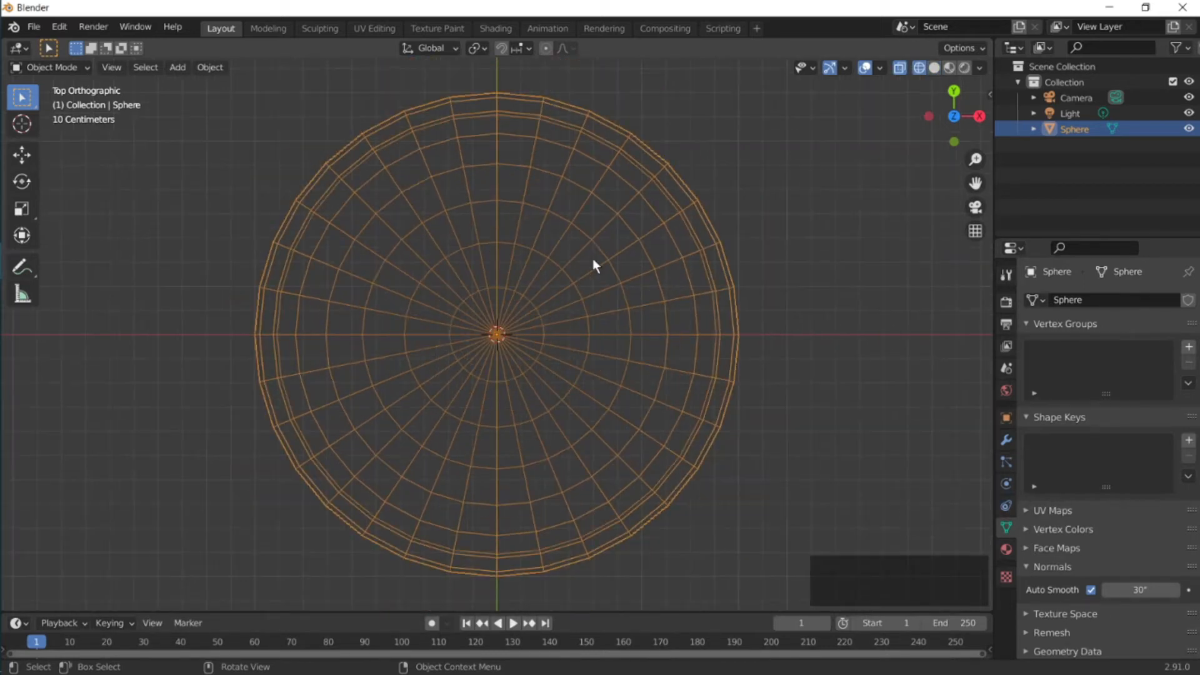
click(176, 67)
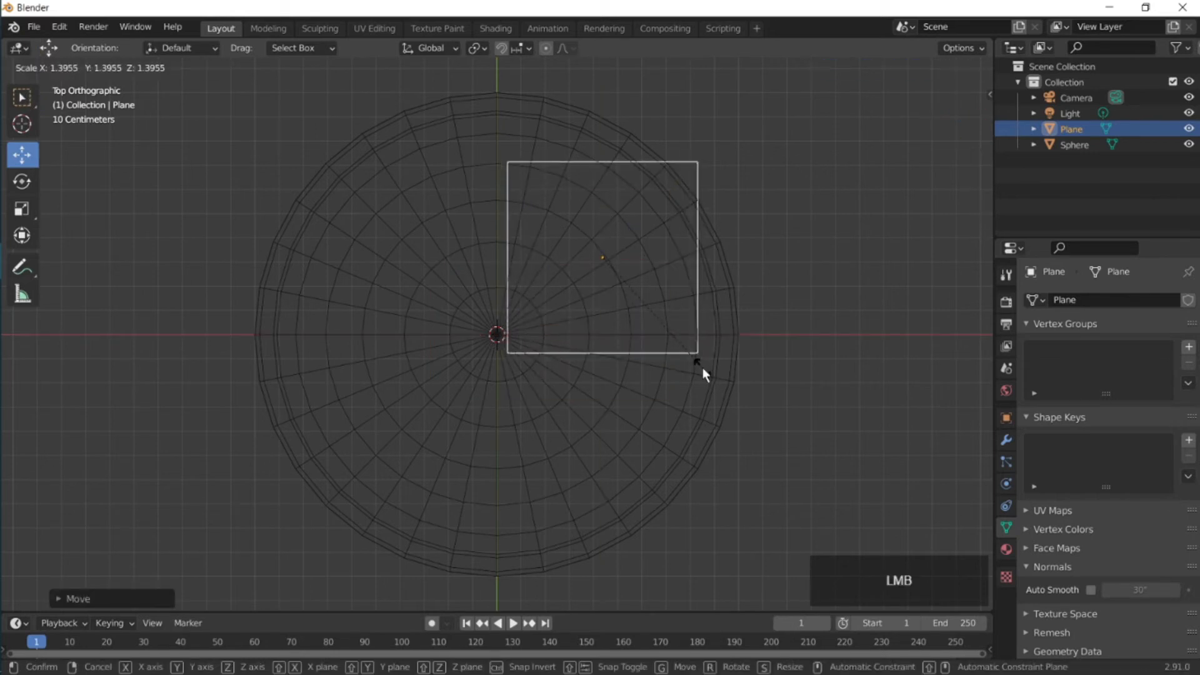
Move the plane's vertices so one sits at the bowl centre and the others on the rim
key(Tab)
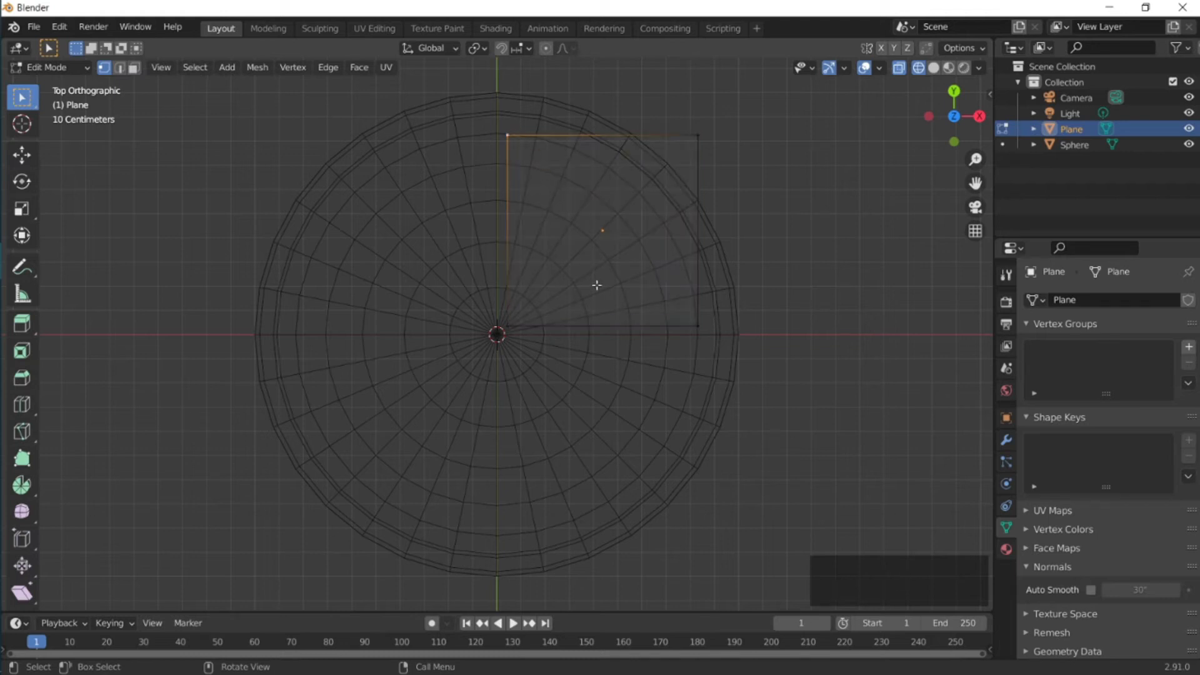
mouse_move(603, 304)
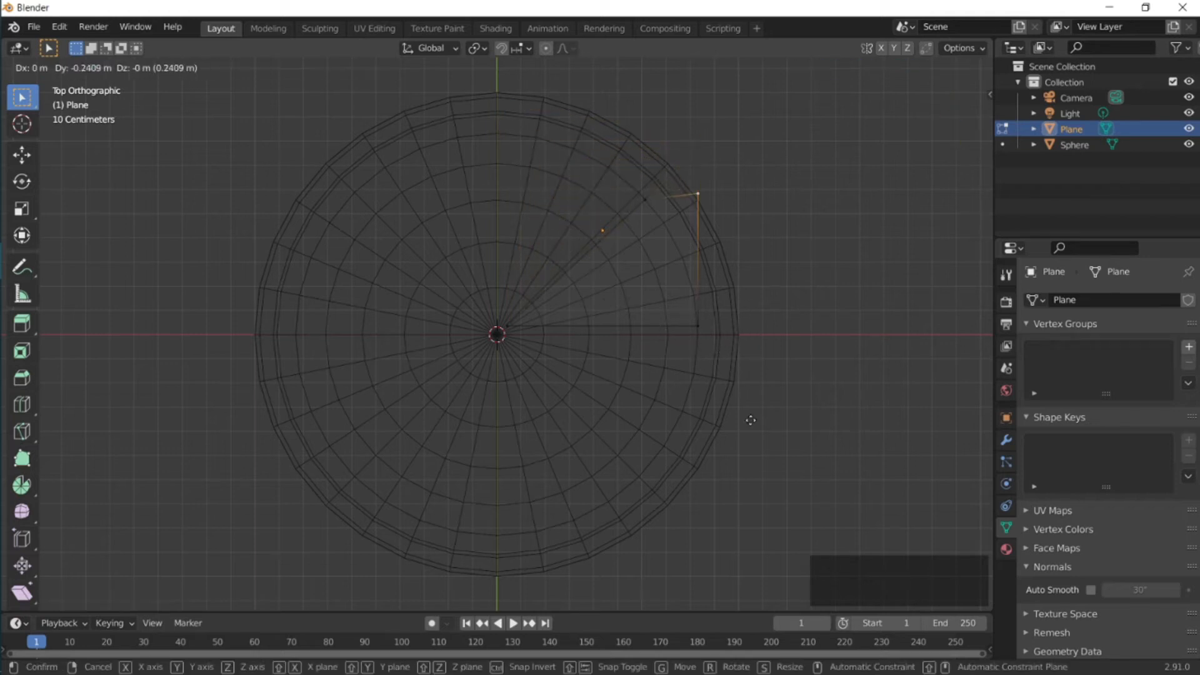
drag(750, 420, 740, 462)
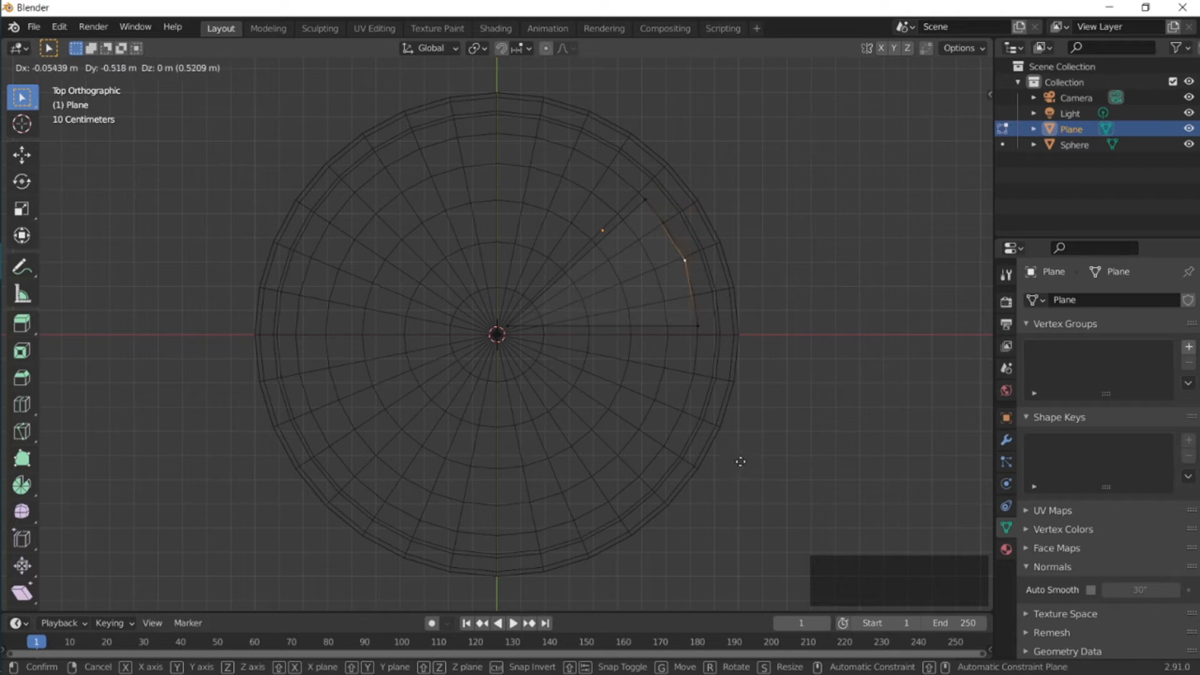
click(647, 455)
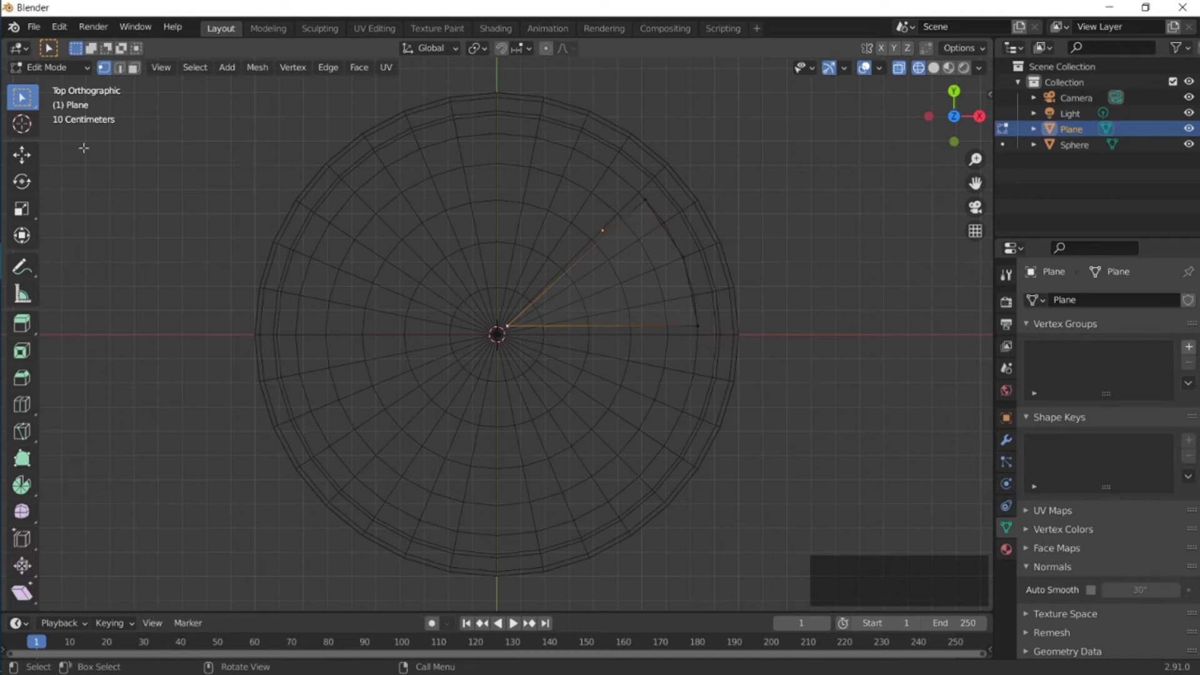
click(21, 155)
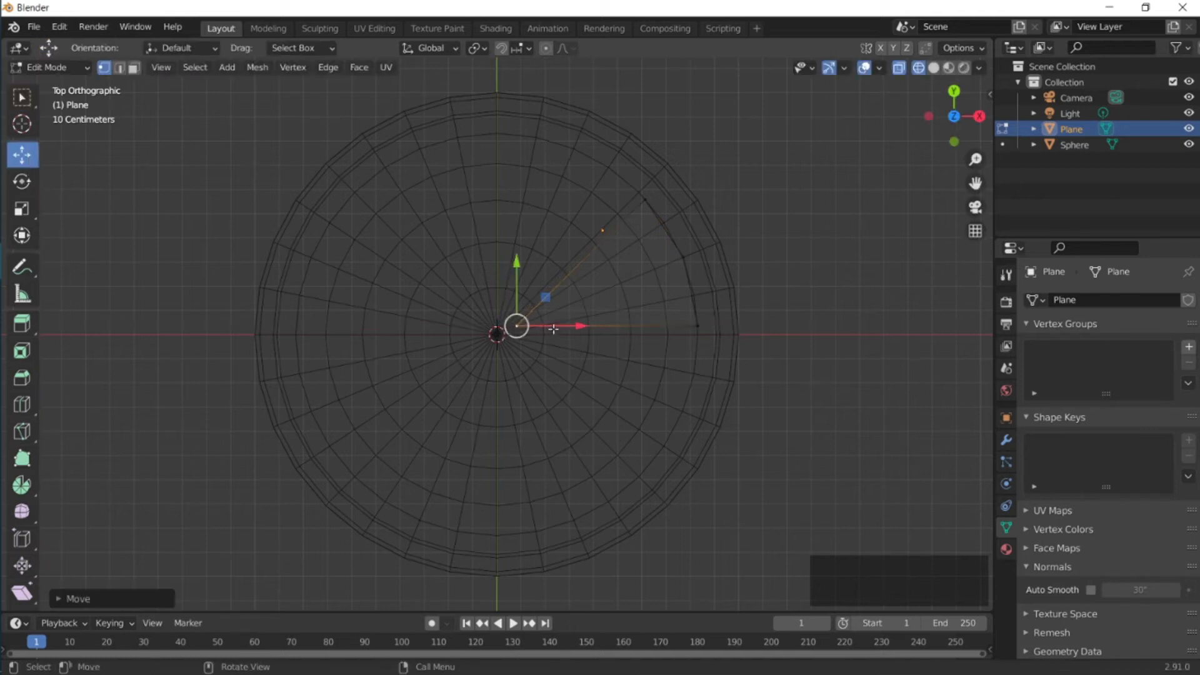
drag(519, 325, 681, 258)
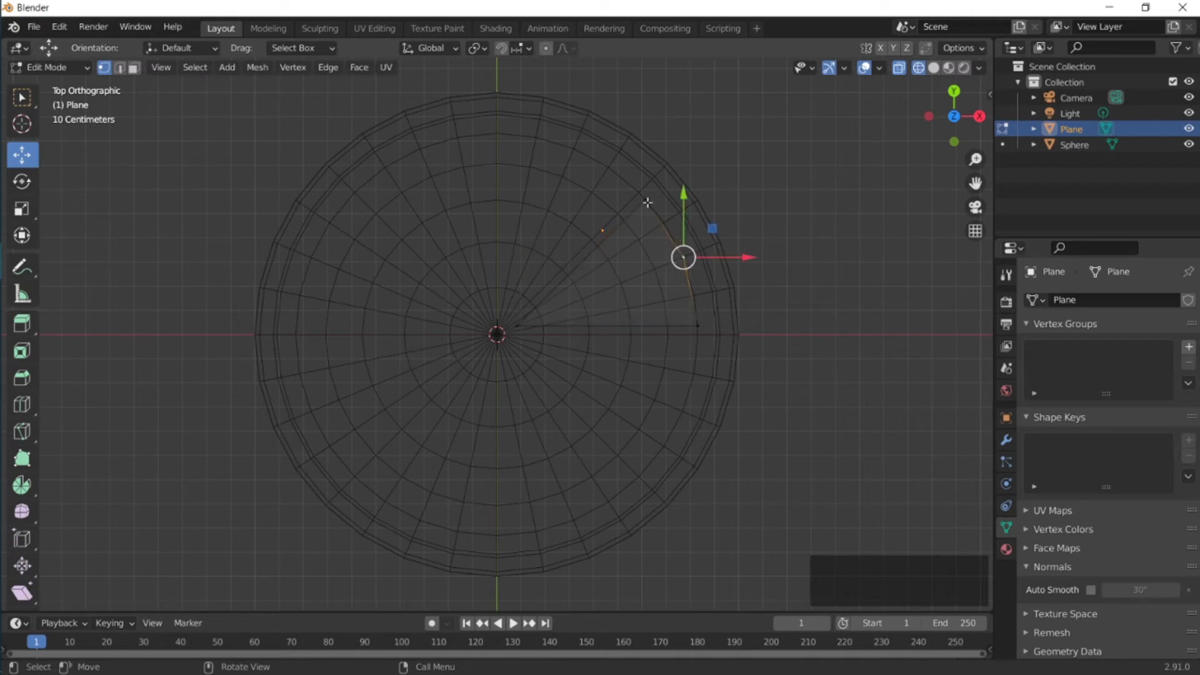
key(shift)
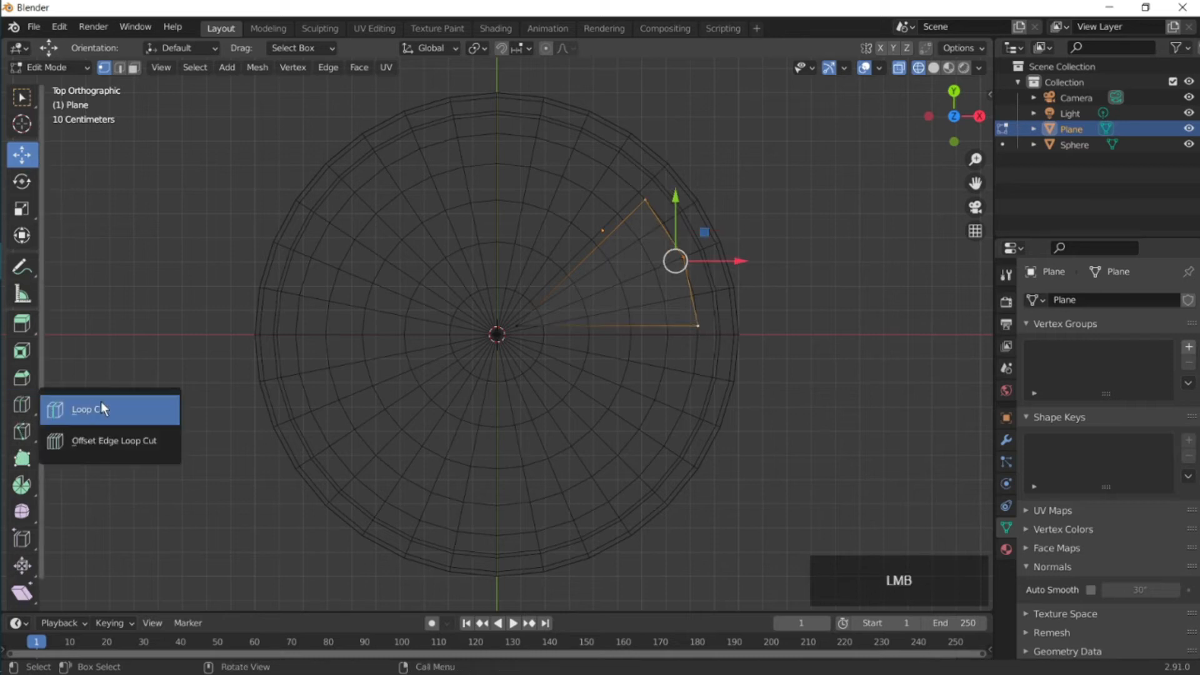
Add a loop cut across the wedge and slide it into position
click(86, 409)
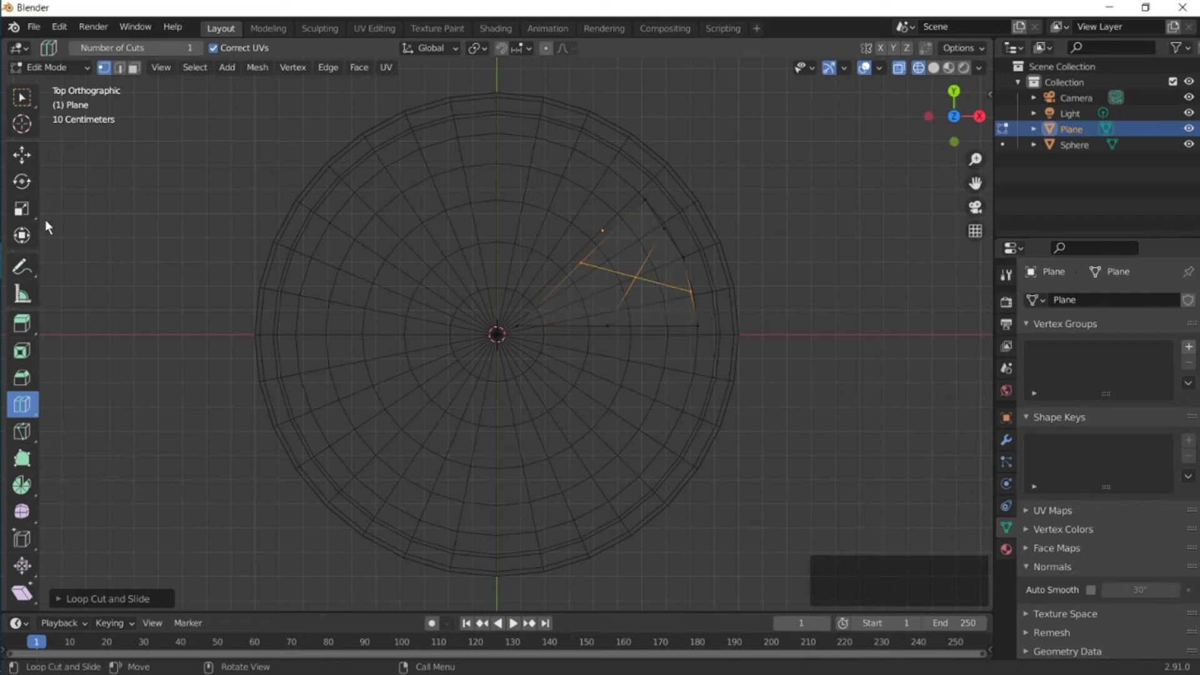
click(21, 155)
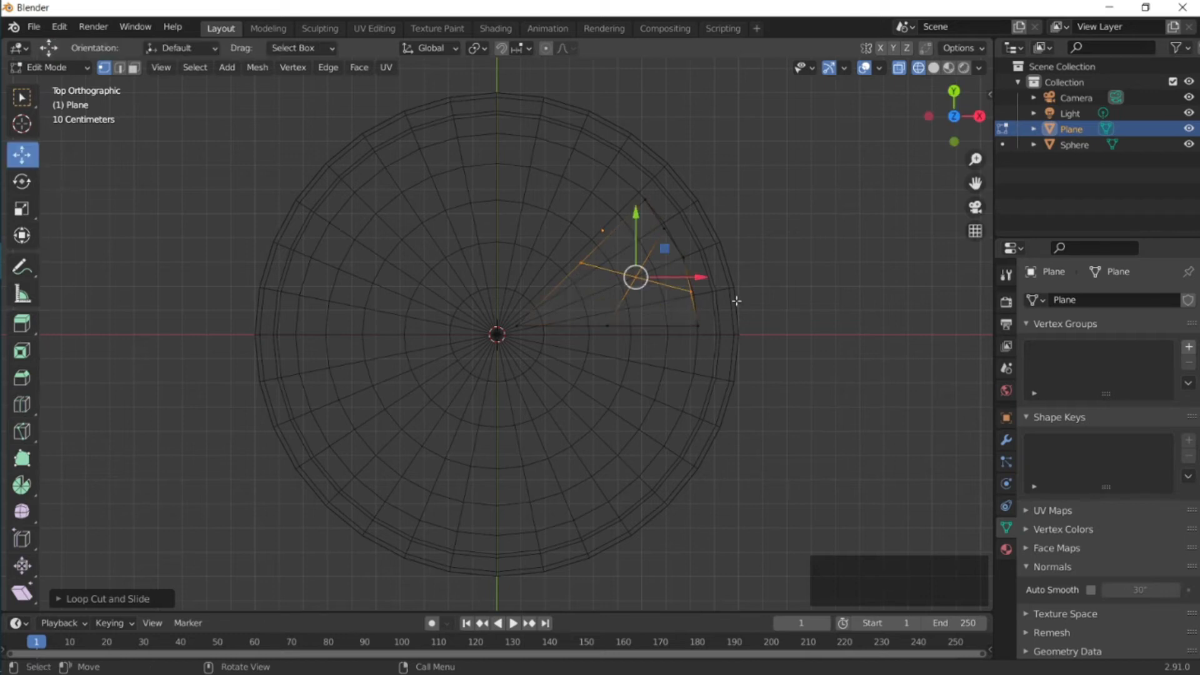
drag(635, 278, 688, 292)
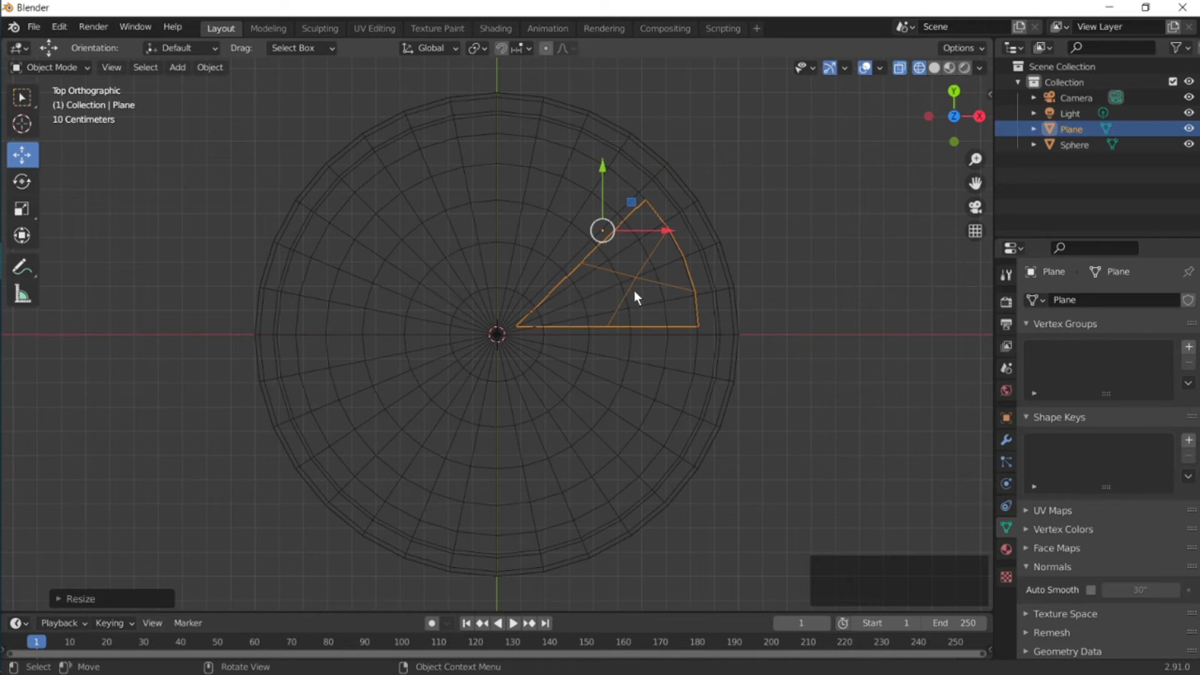
mouse_move(624, 475)
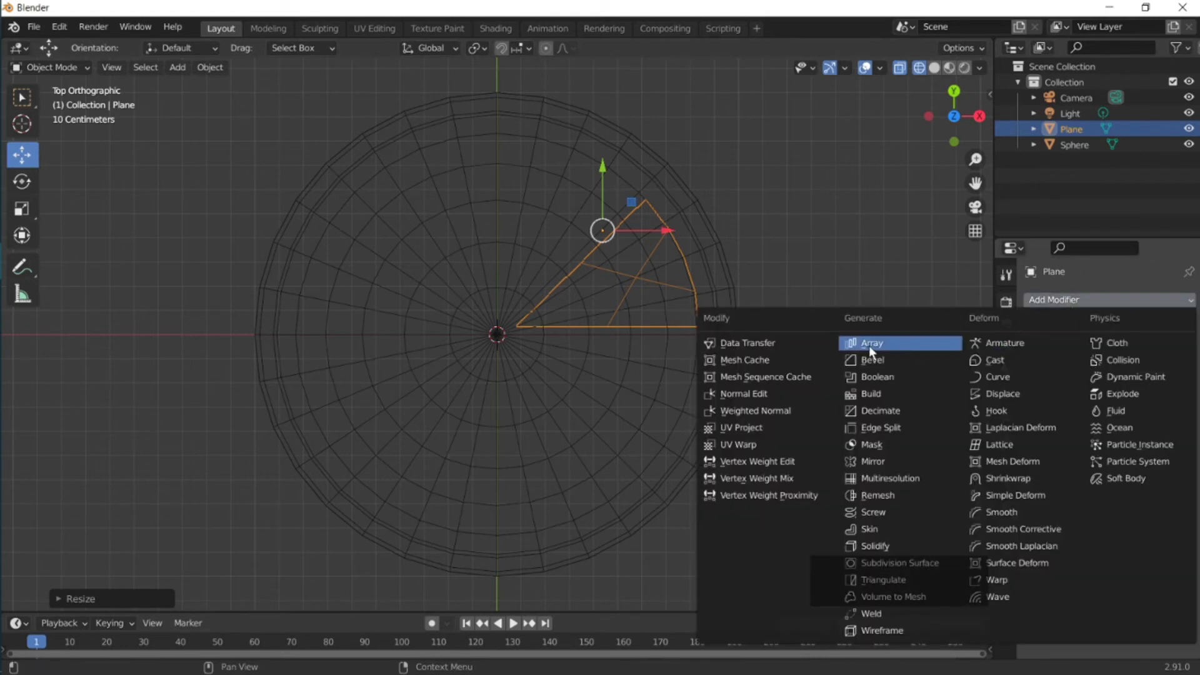
Add an Array modifier to the wedge using Object Offset instead of Relative Offset
click(872, 343)
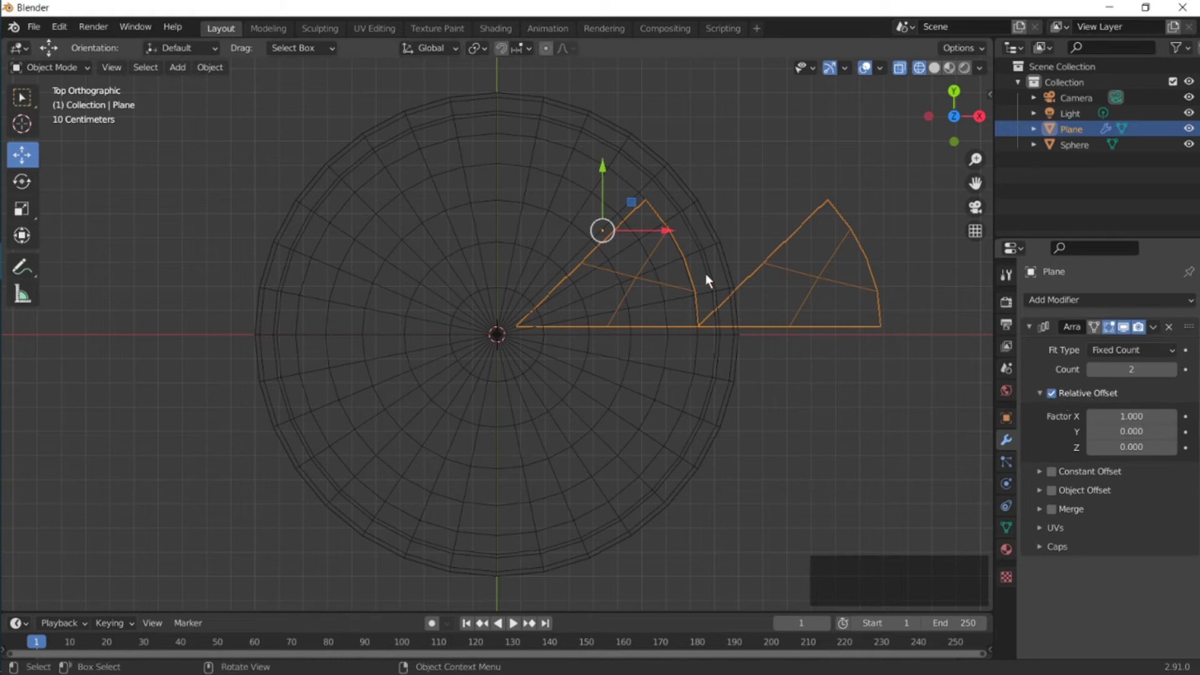
mouse_move(776, 342)
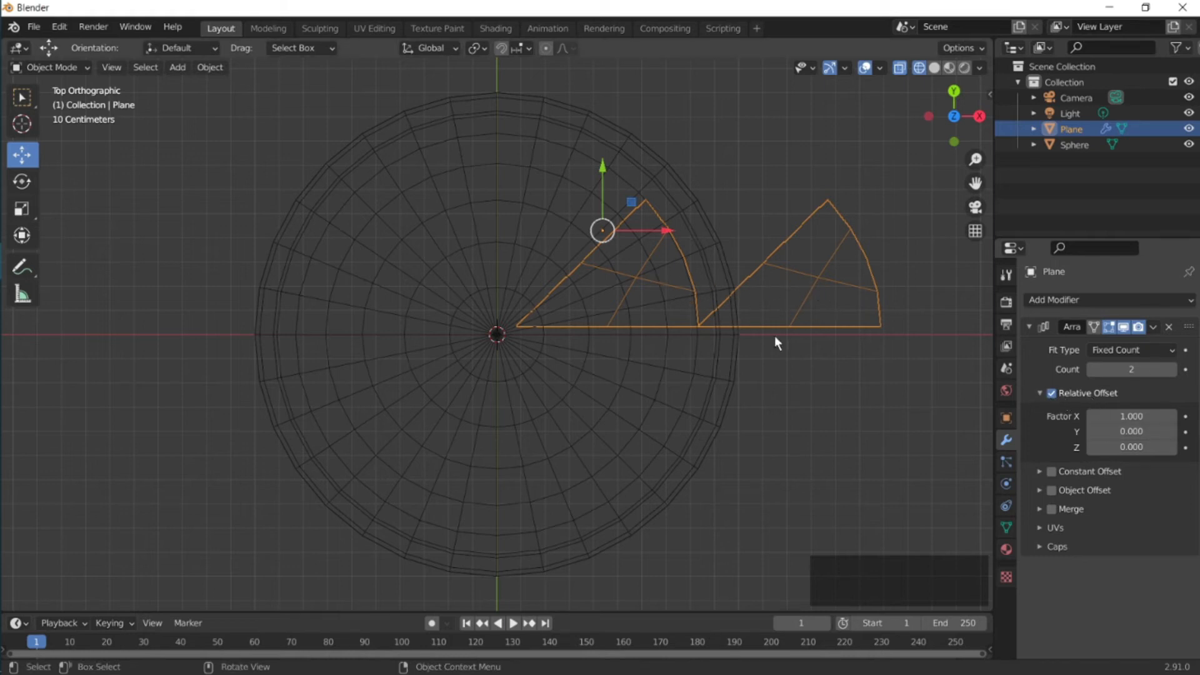
click(1051, 392)
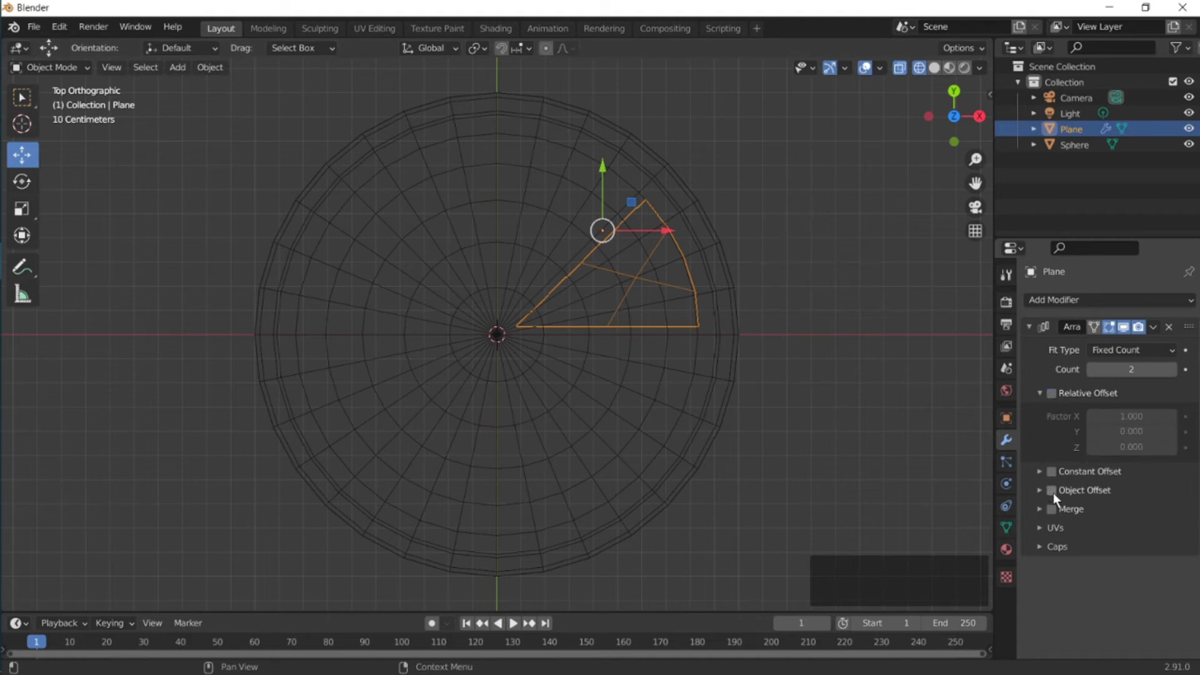
click(1052, 490)
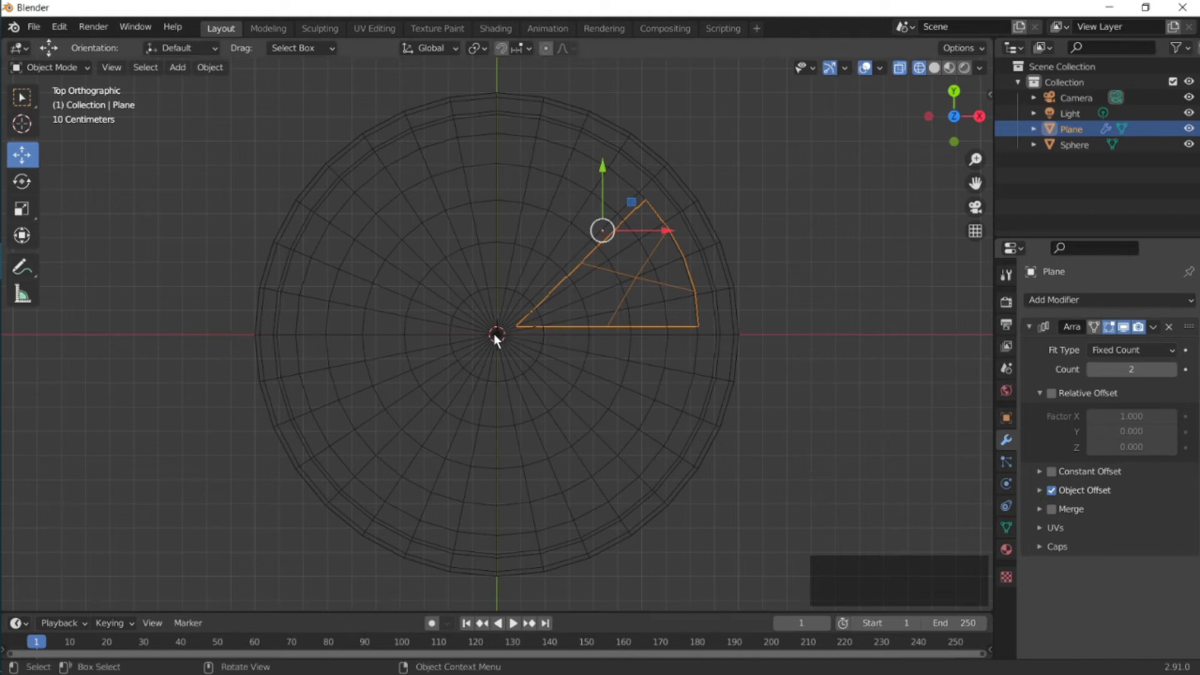
Set the wedge's origin to the 3D cursor at the circle centre and add a Plain Axes empty there
right_click(497, 339)
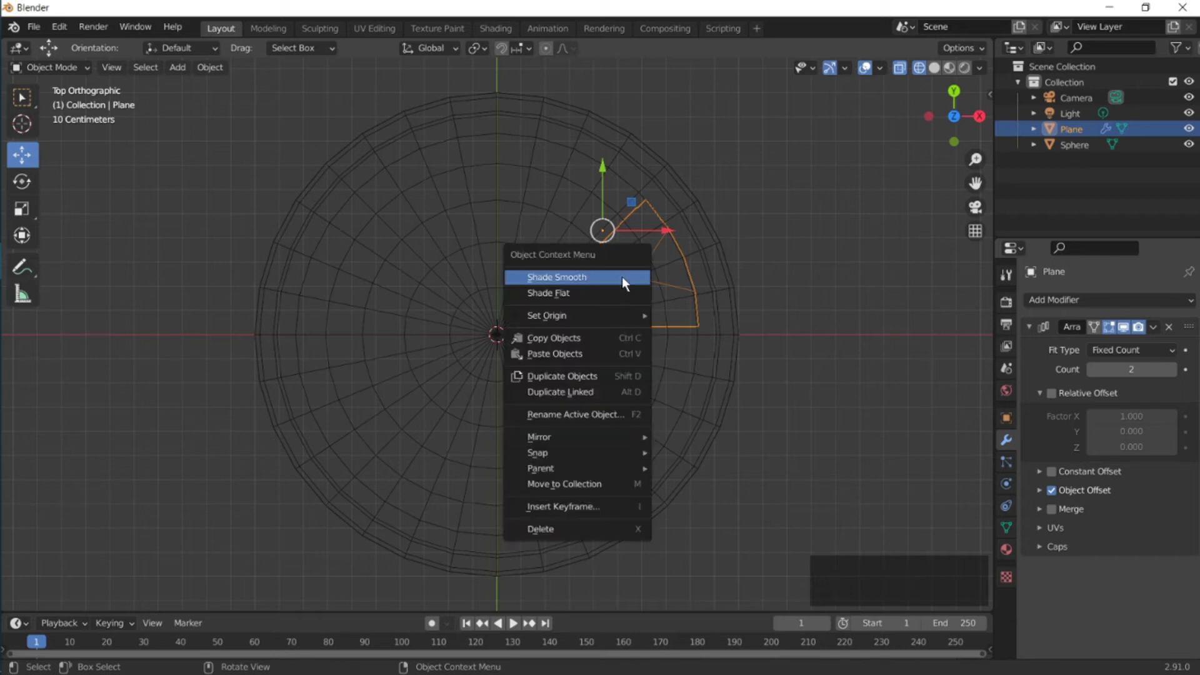
mouse_move(547, 315)
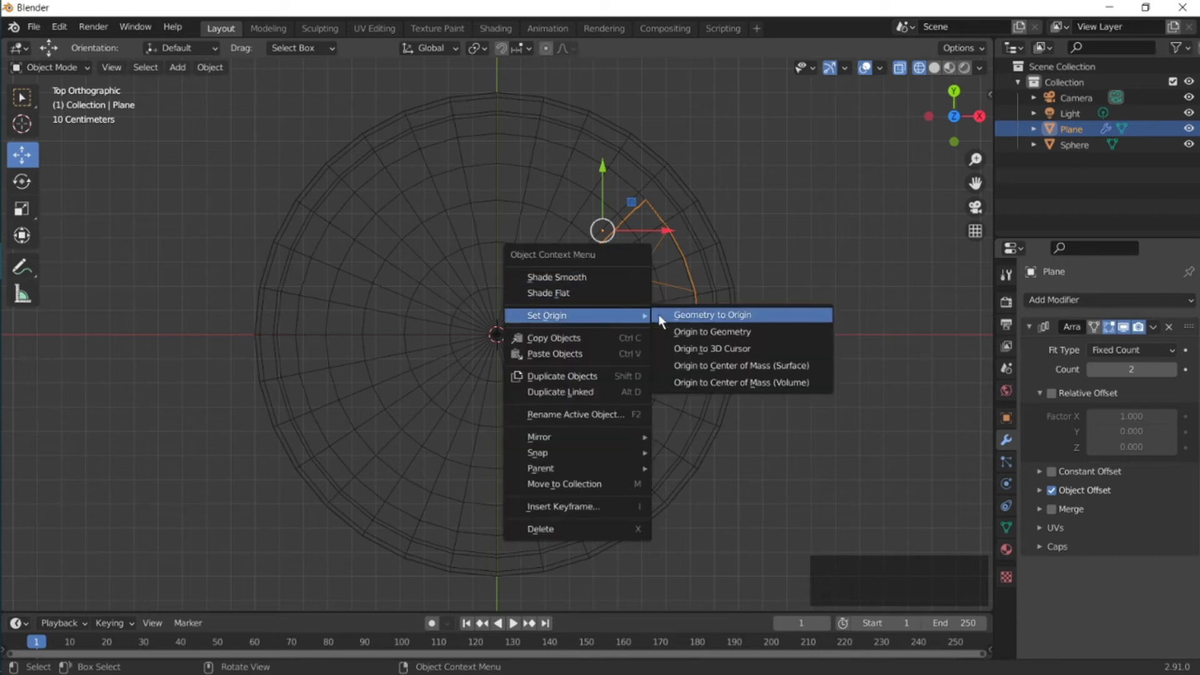
mouse_move(720, 349)
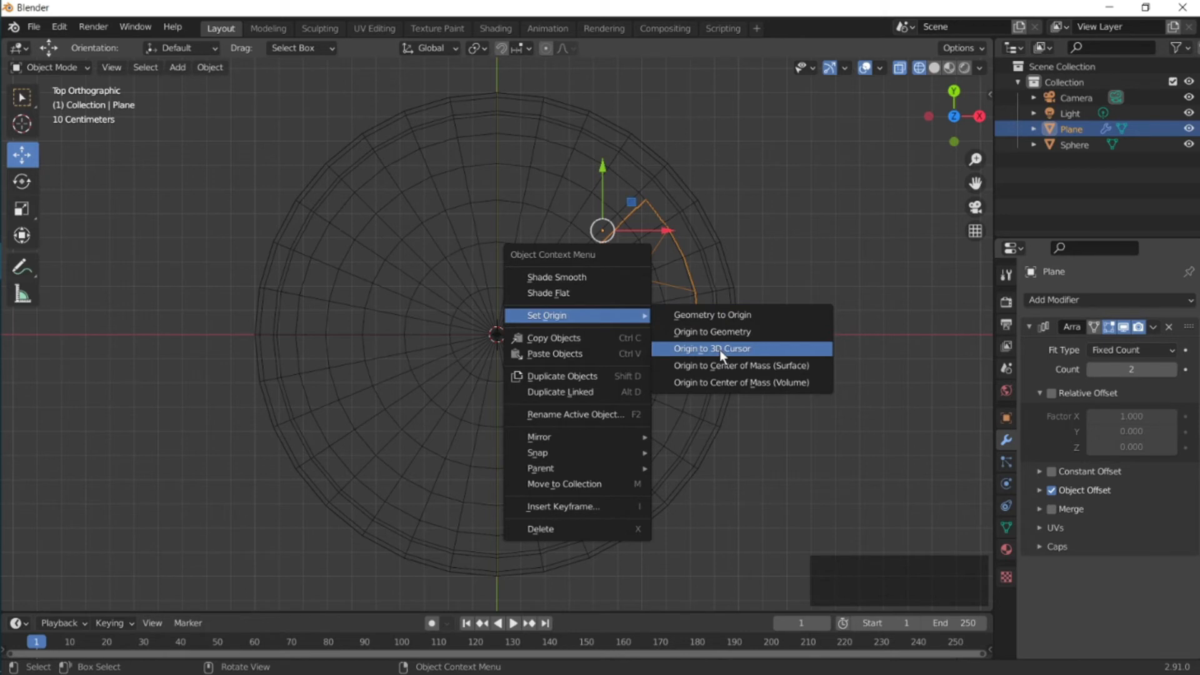
click(711, 349)
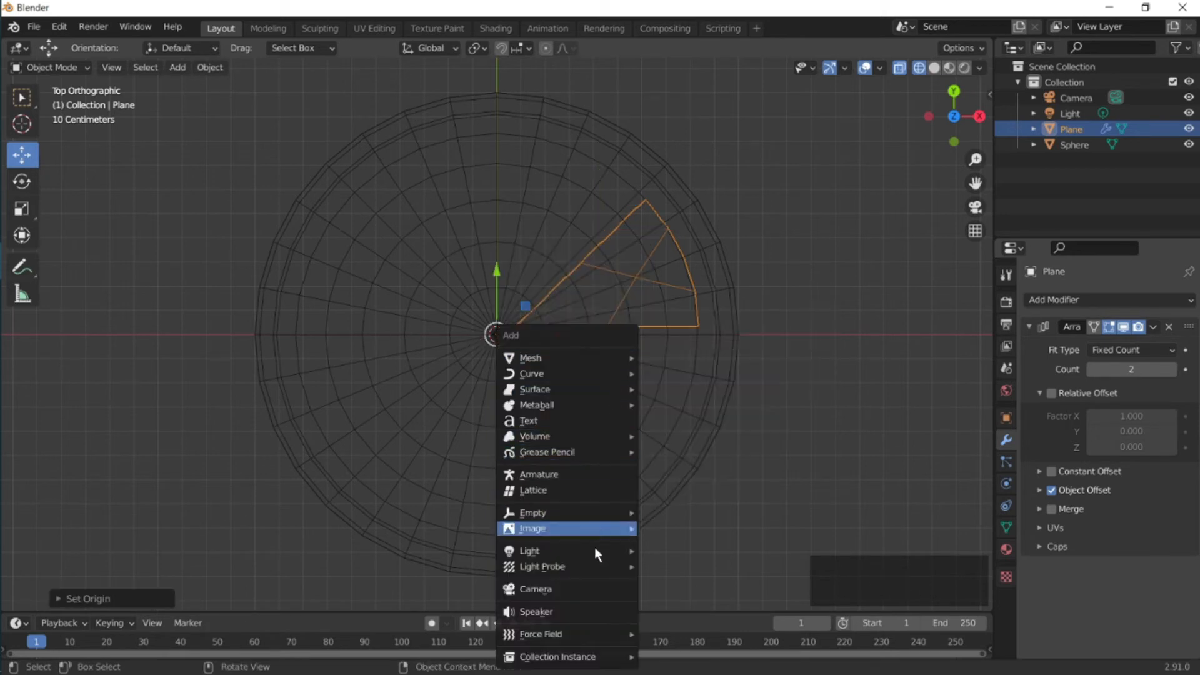
mouse_move(532, 513)
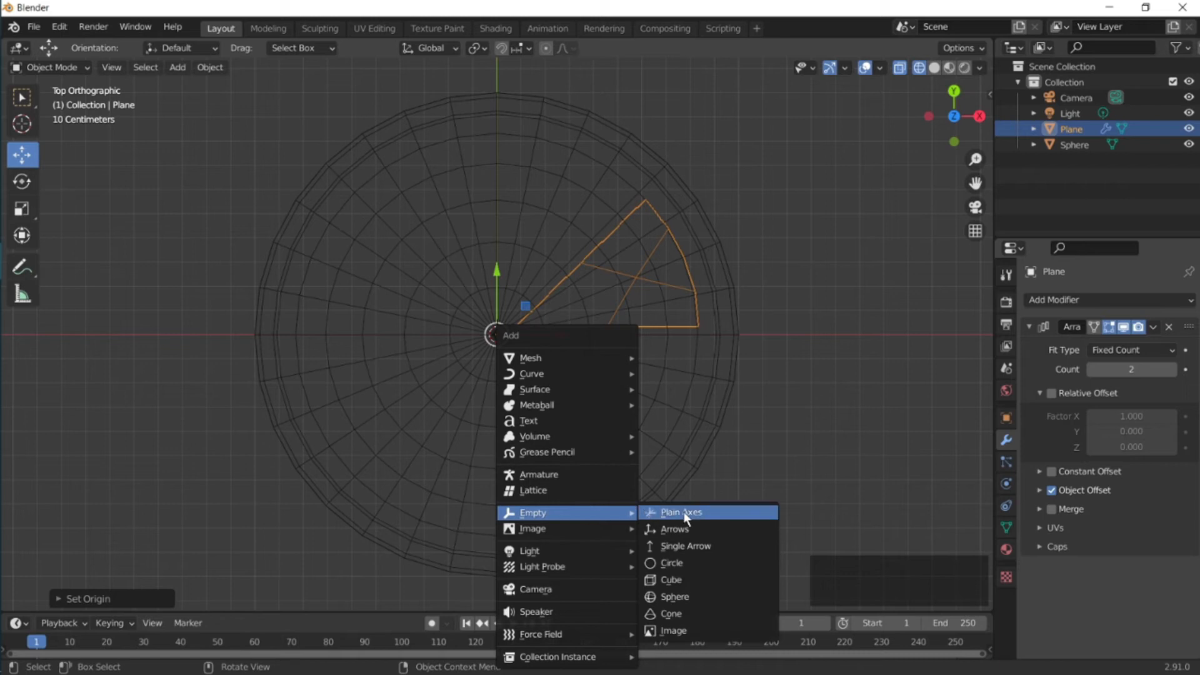
click(677, 513)
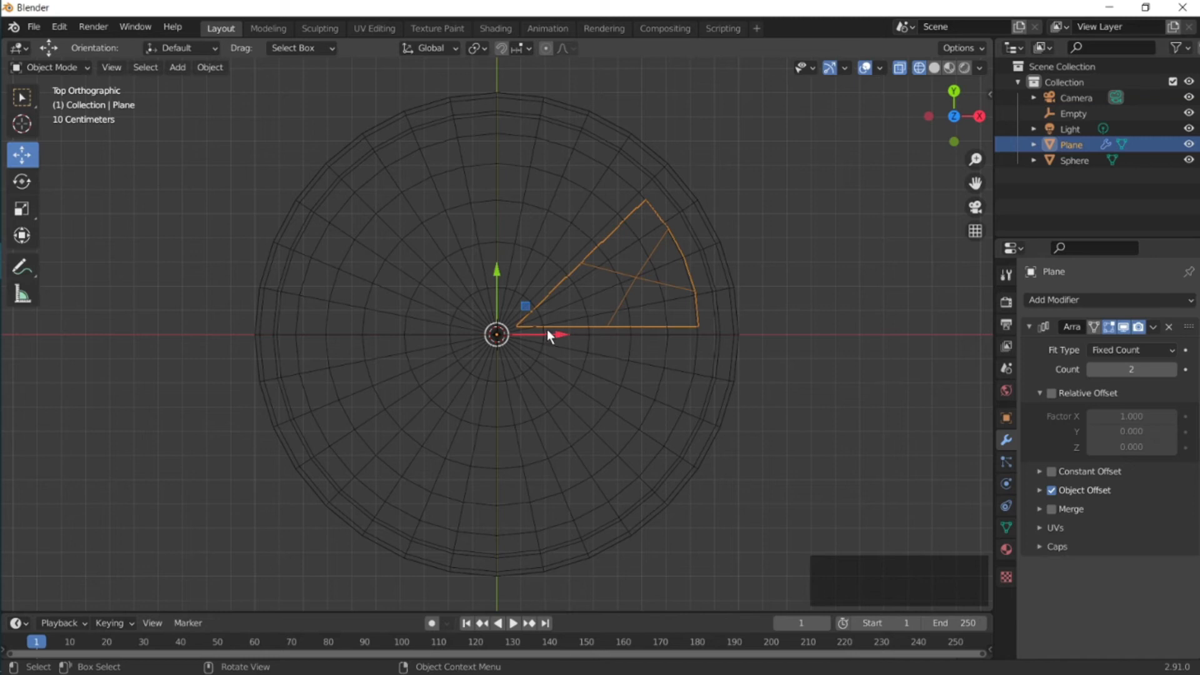
mouse_move(418, 338)
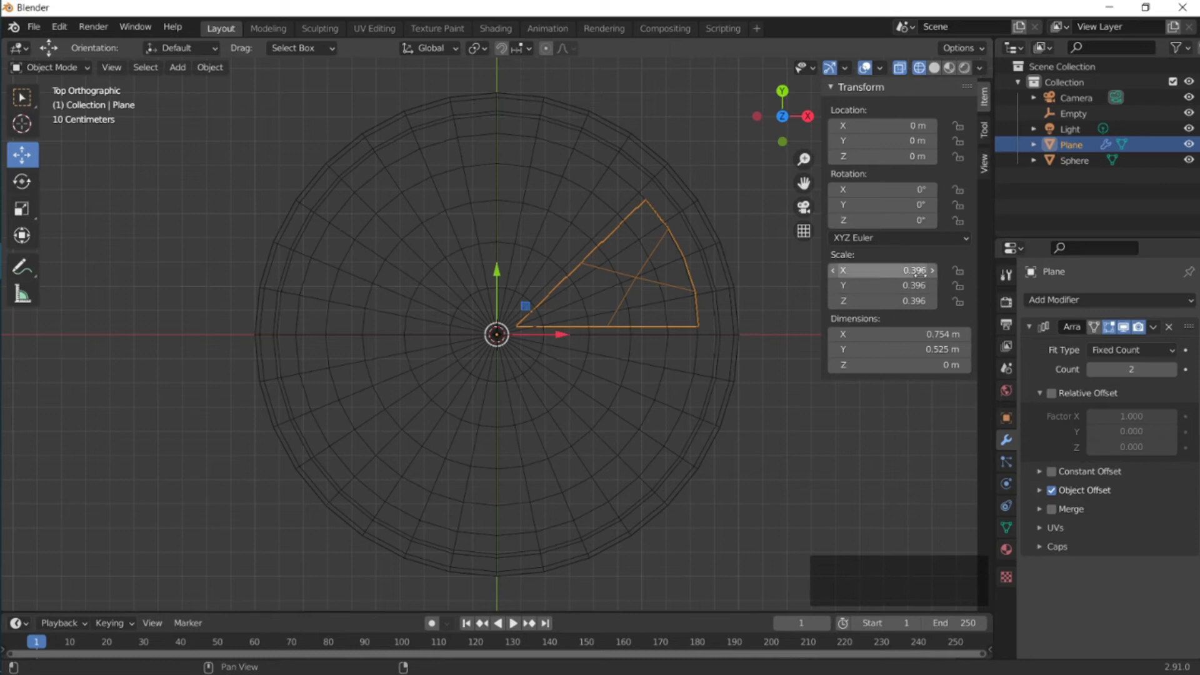
mouse_move(496, 332)
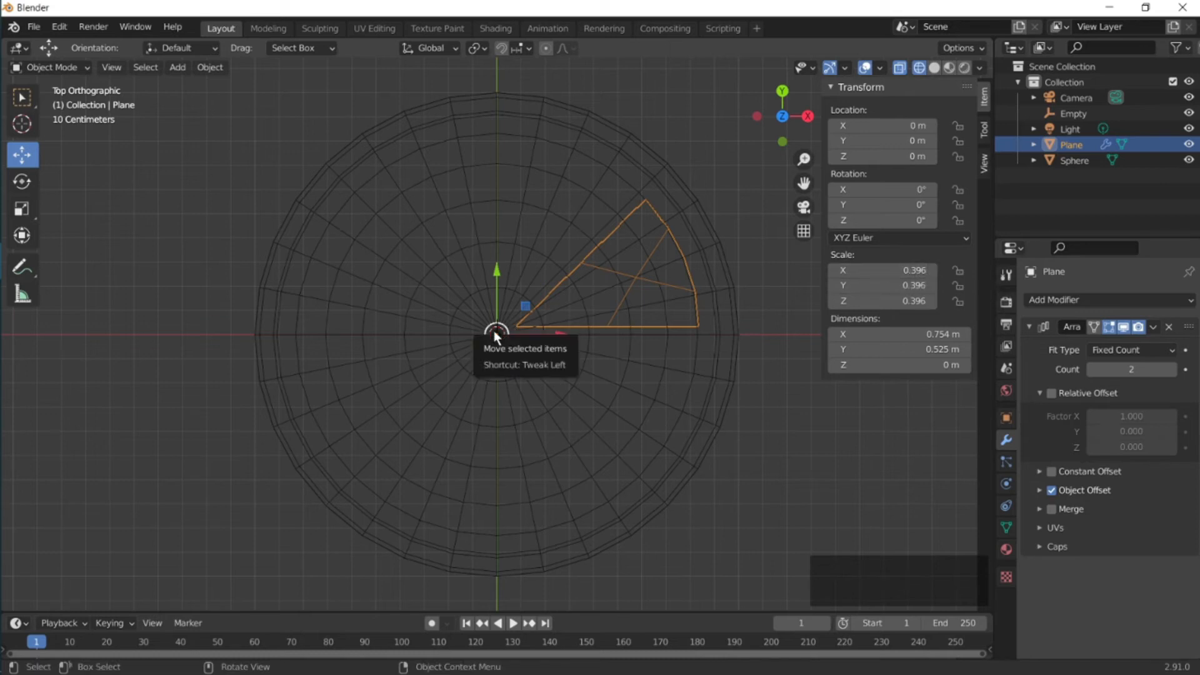
Set the Empty's X, Y and Z scale to 0.396 to match the wedge
click(1073, 114)
text(0.396)
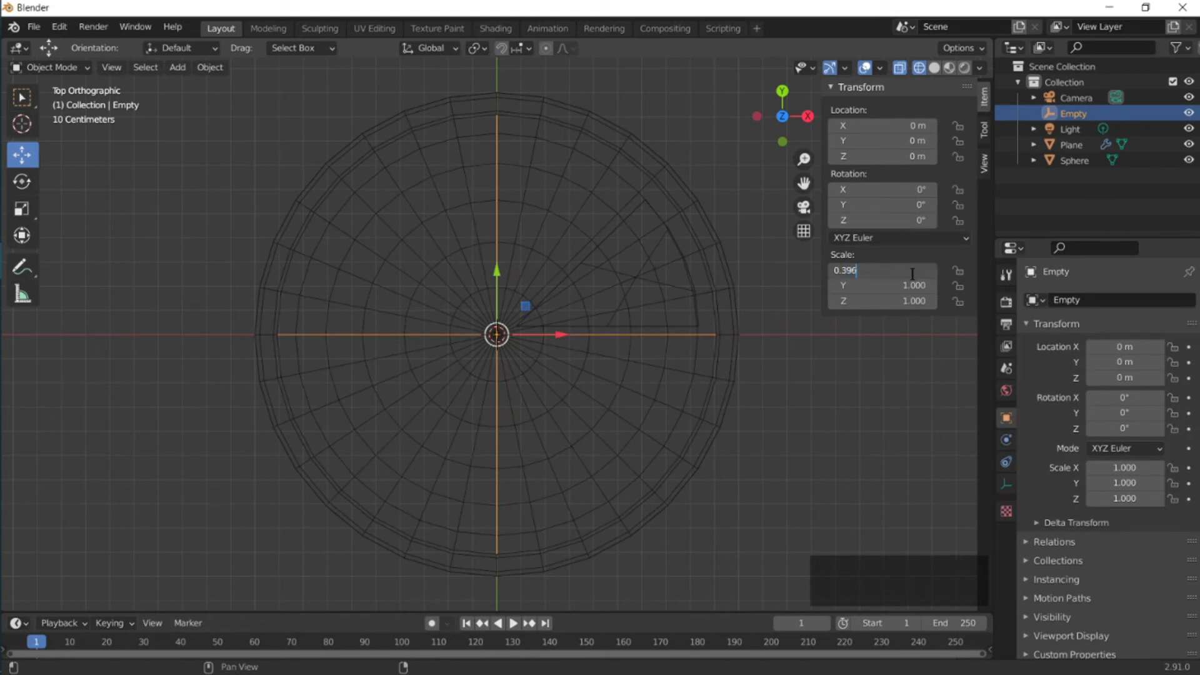
click(881, 270)
text(0.39)
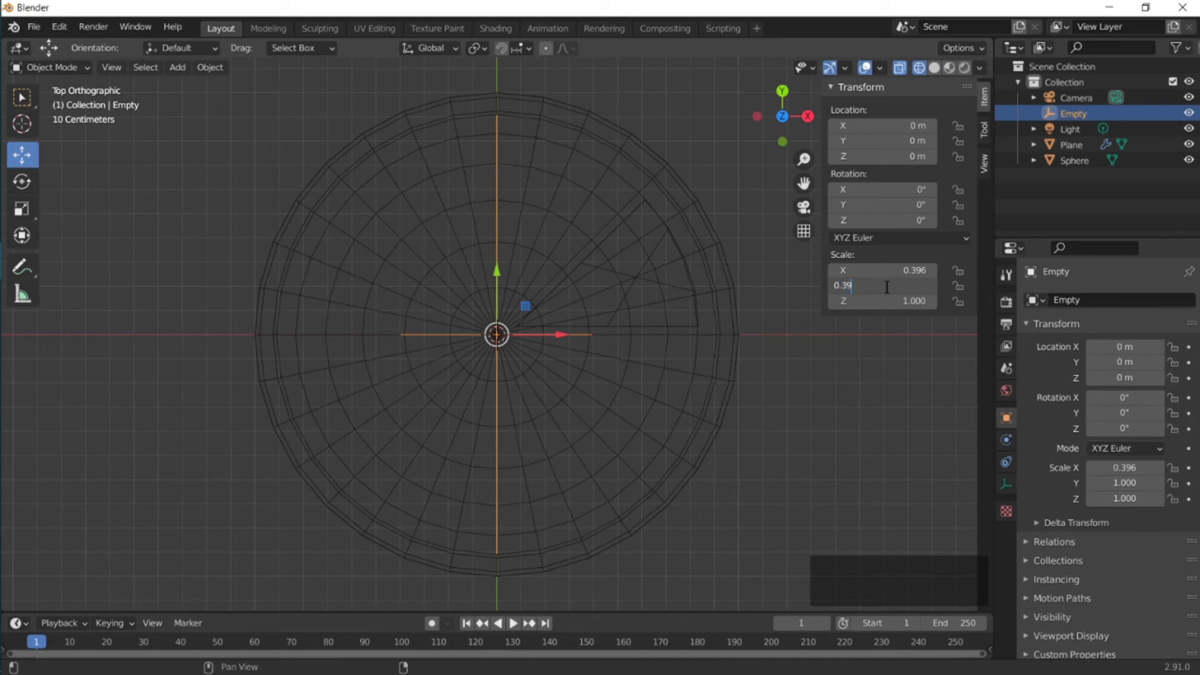
click(880, 300)
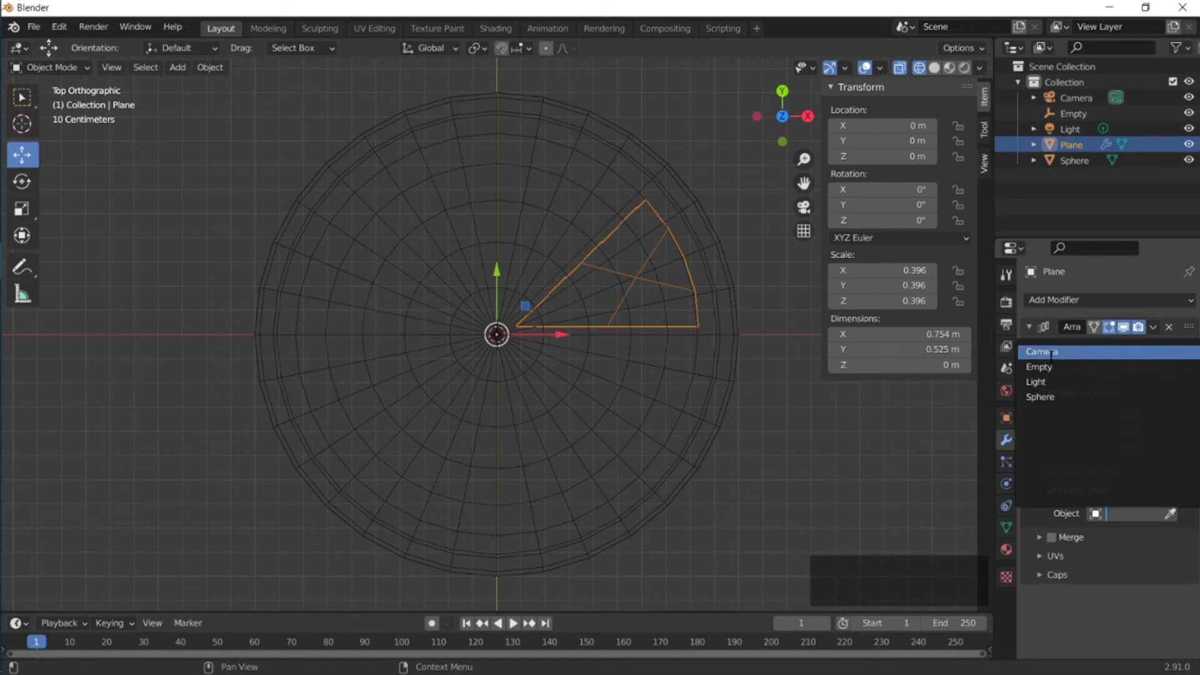
Use the Empty as the Array's Object Offset with Count 8 so the wedges fan around the centre
click(1039, 367)
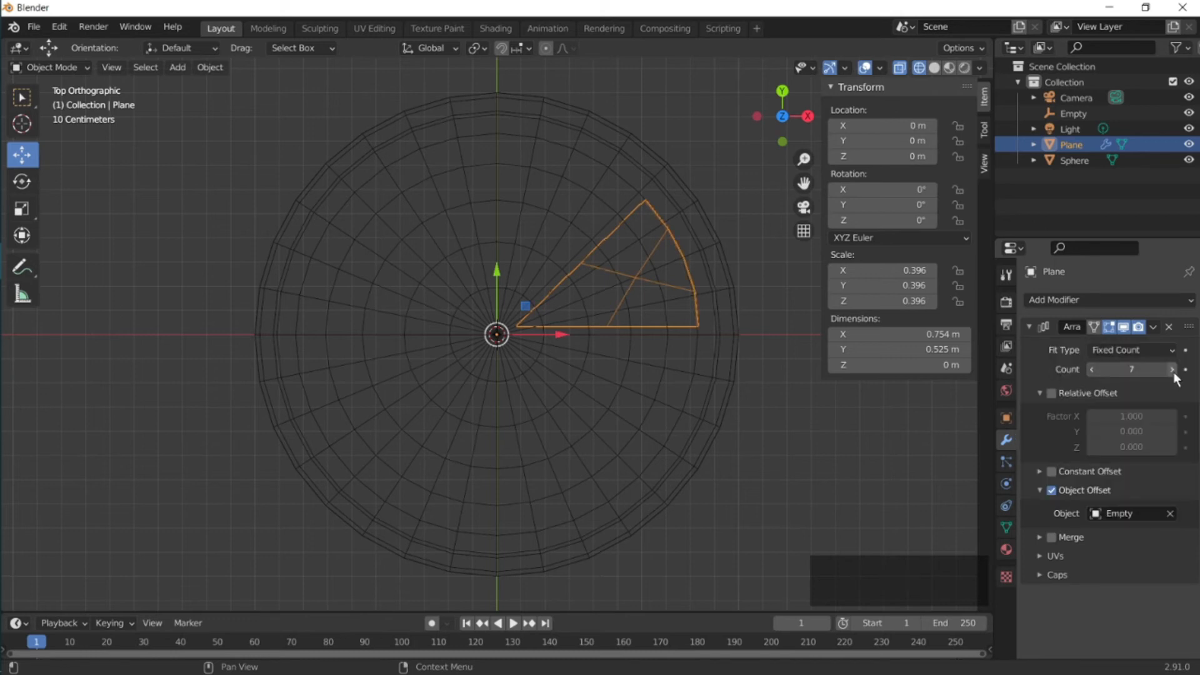
click(1170, 370)
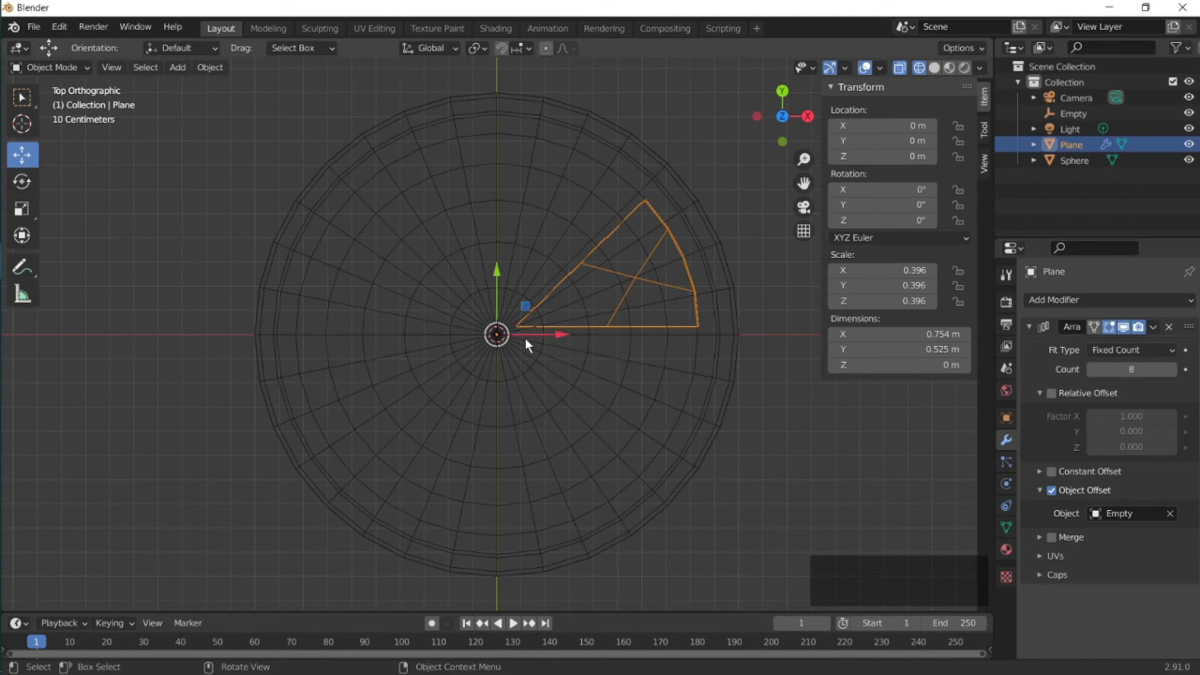
click(1072, 113)
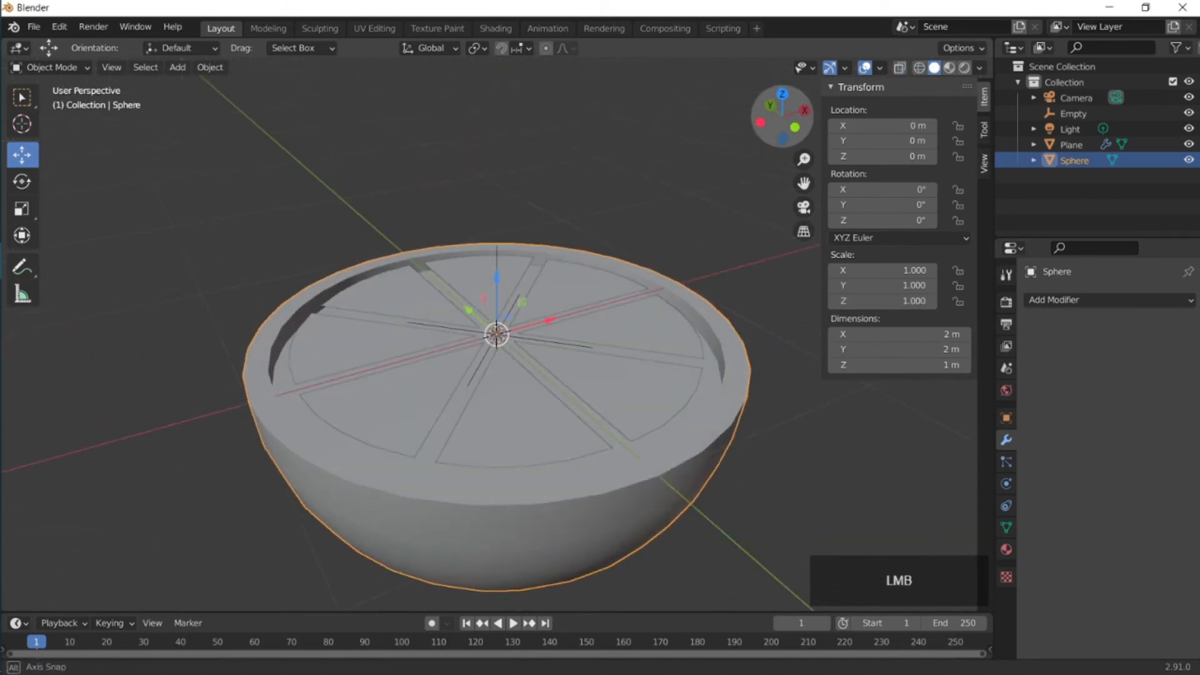
Apply the Array modifier on the Plane so the eight wedges become real geometry
click(1152, 327)
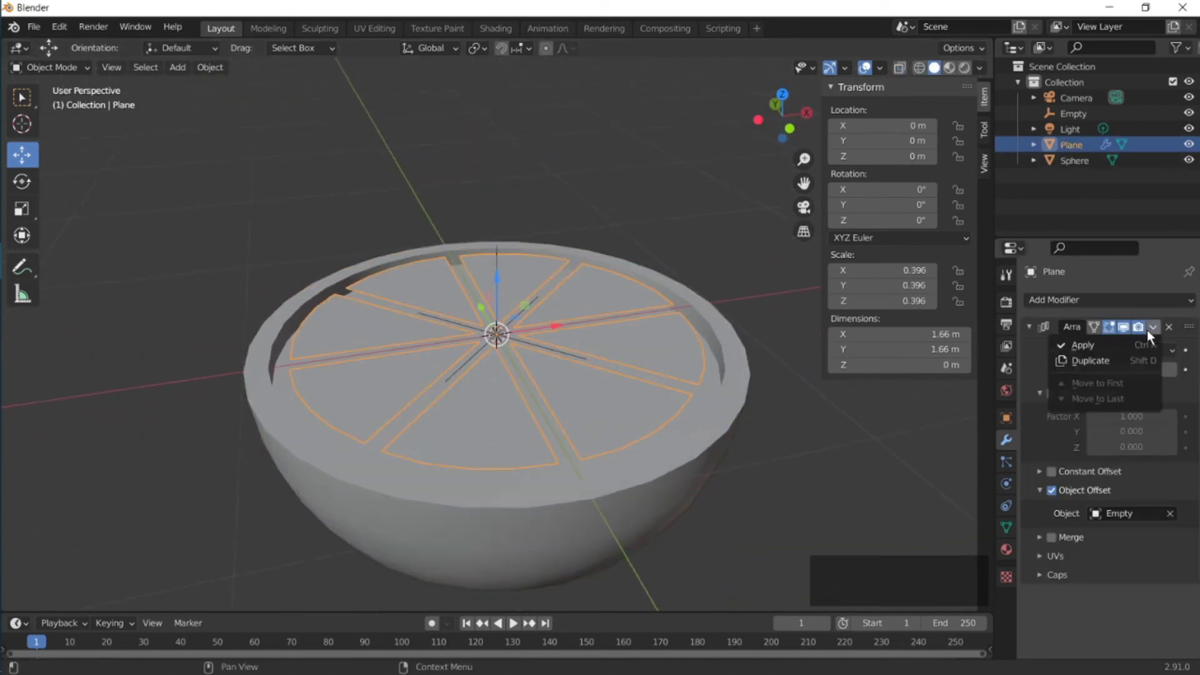
click(1083, 345)
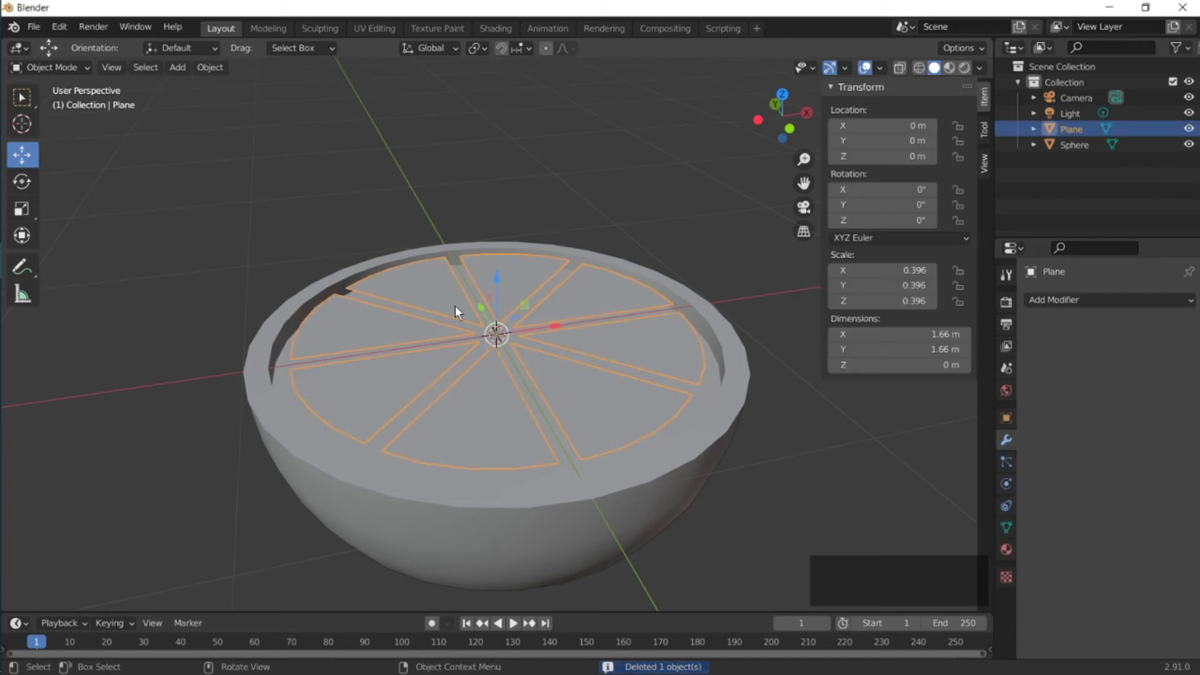
Move the segments slightly down along Z into the rind
key(g)
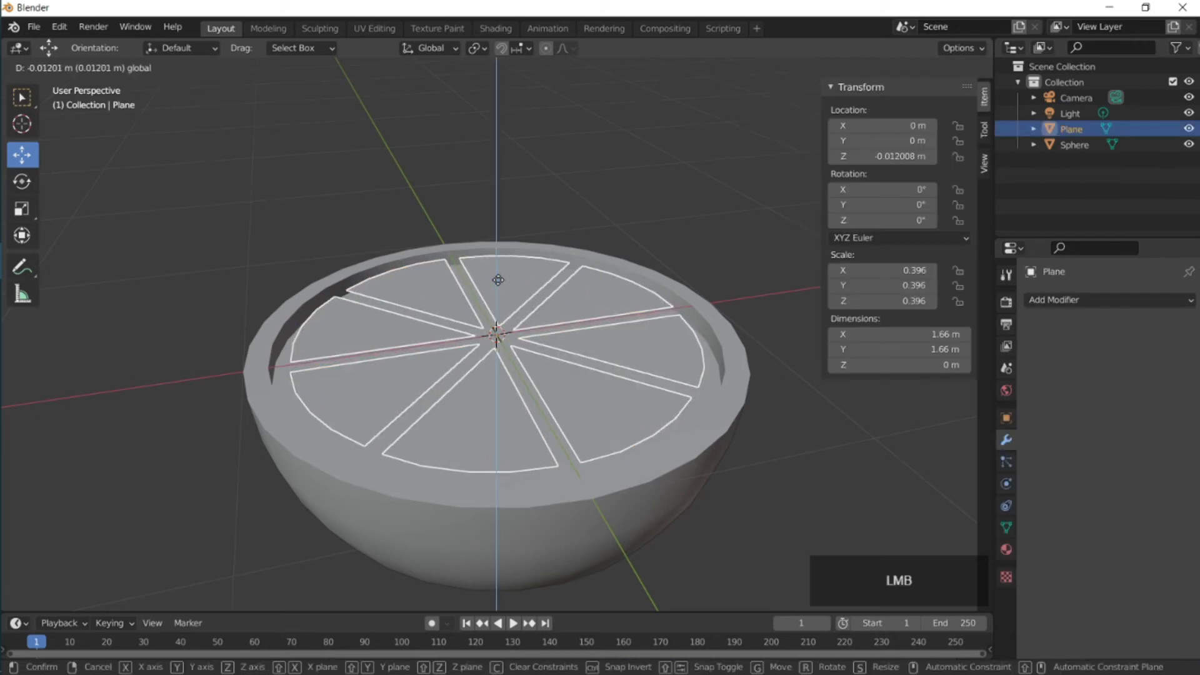
drag(499, 281, 499, 284)
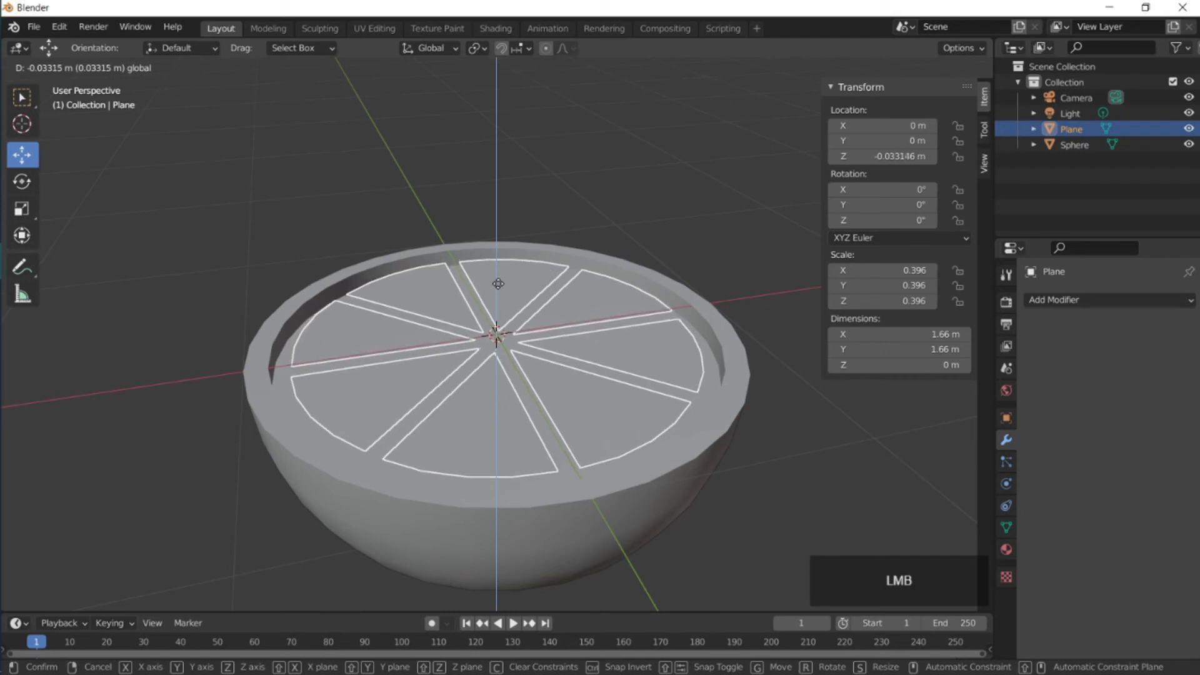
click(498, 345)
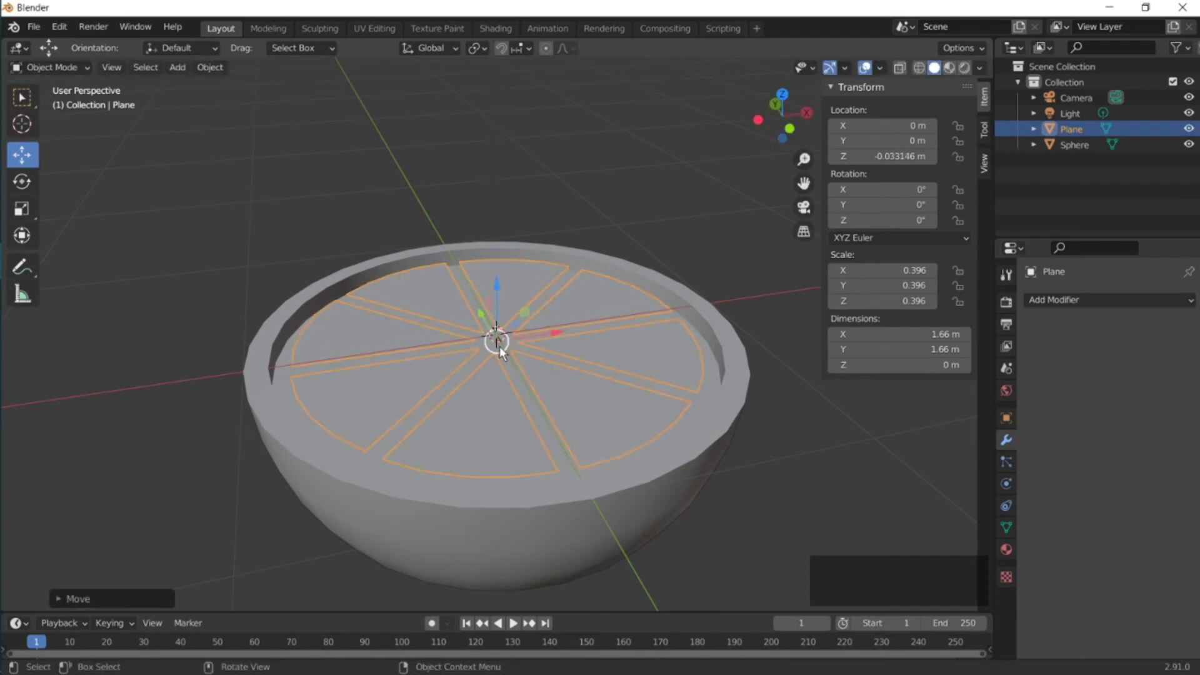
Extrude the segment faces downward in Edit Mode to give them thickness
key(Tab)
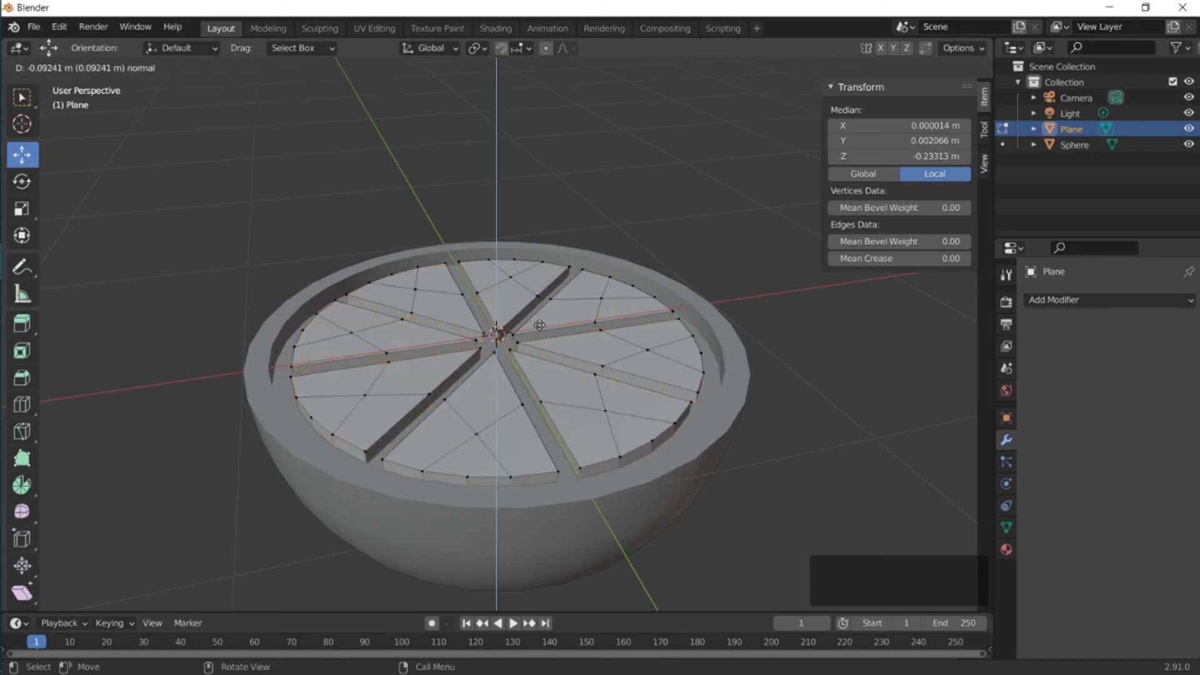
key(Tab)
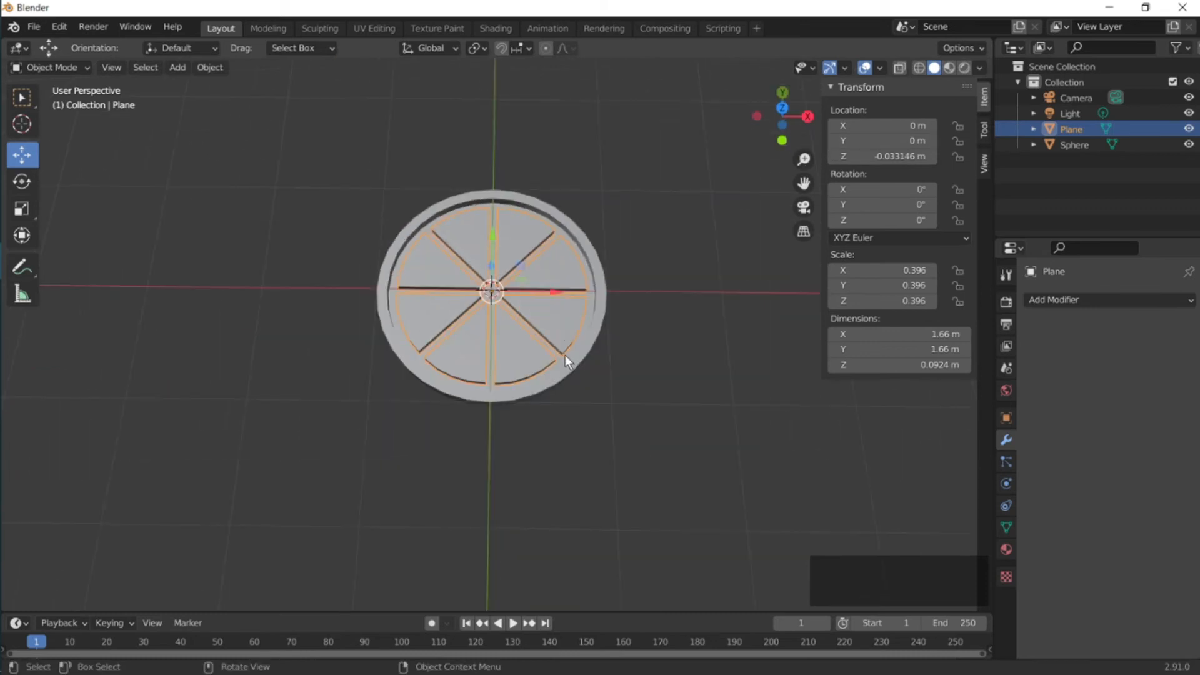
key(KP_0)
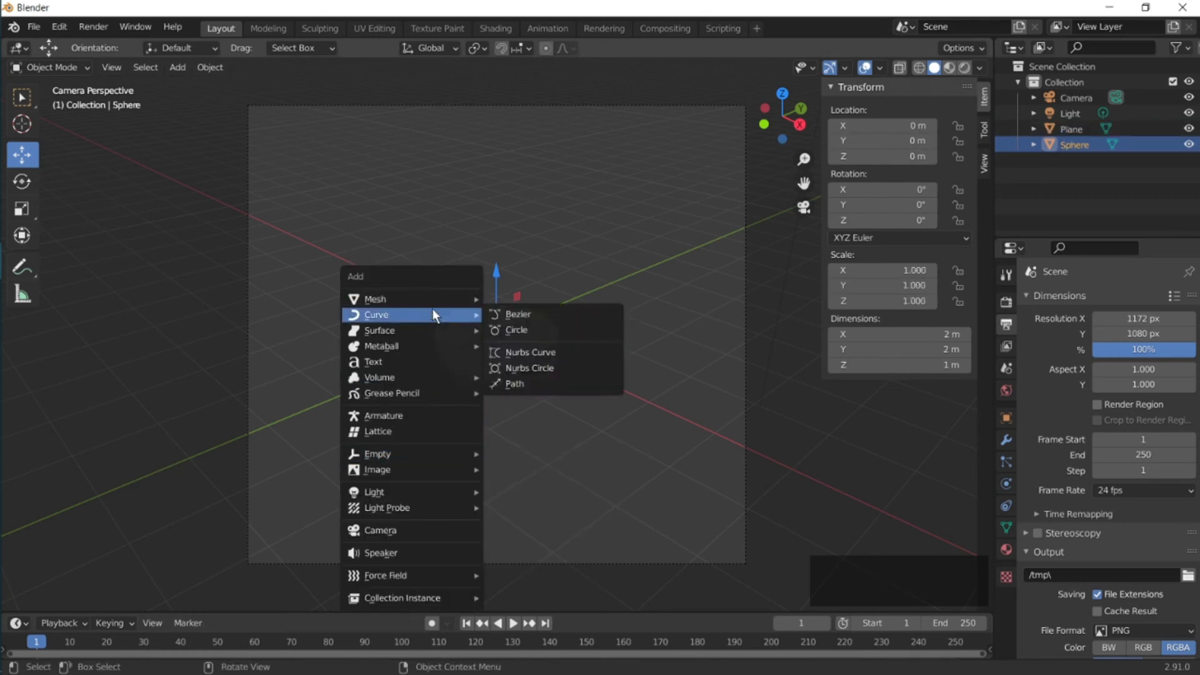
mouse_move(375, 299)
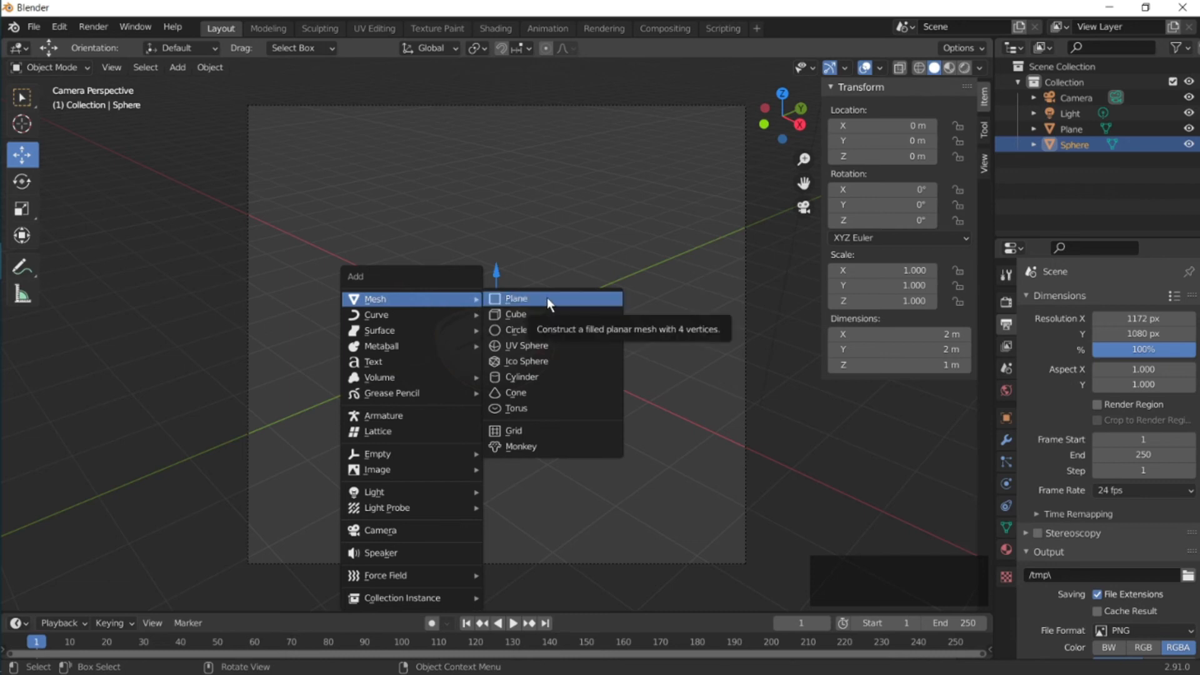
Add a large scaled-up floor plane beneath the orange and enable Lock Camera to View
click(516, 297)
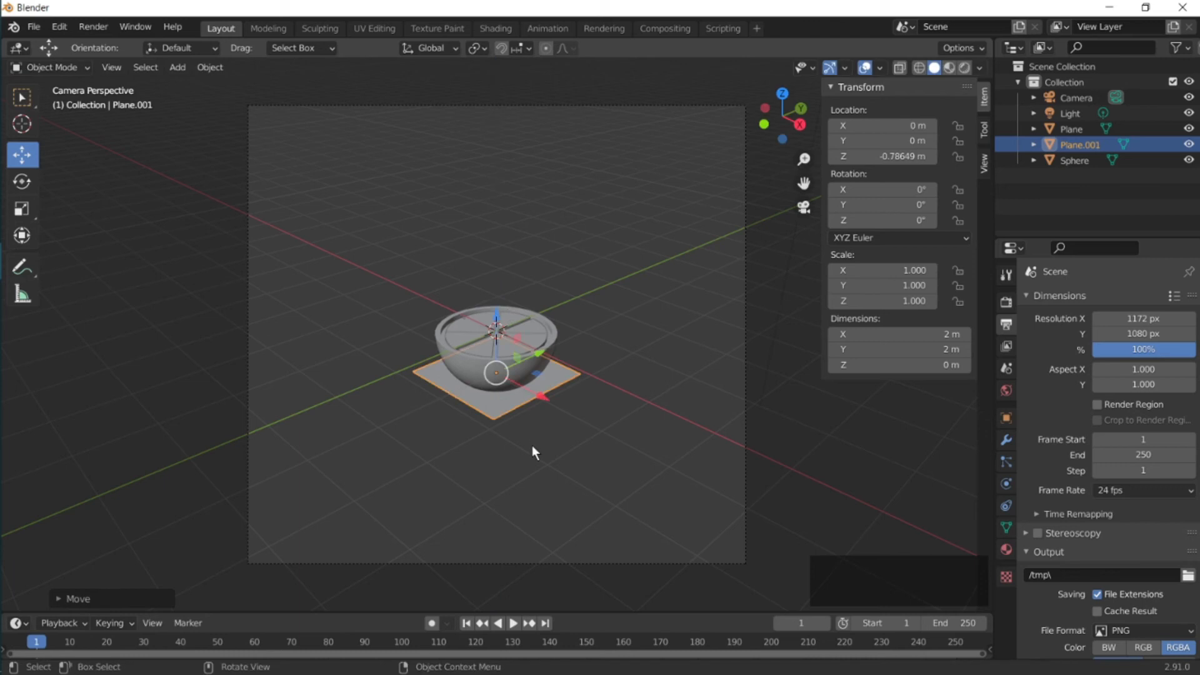
key(s)
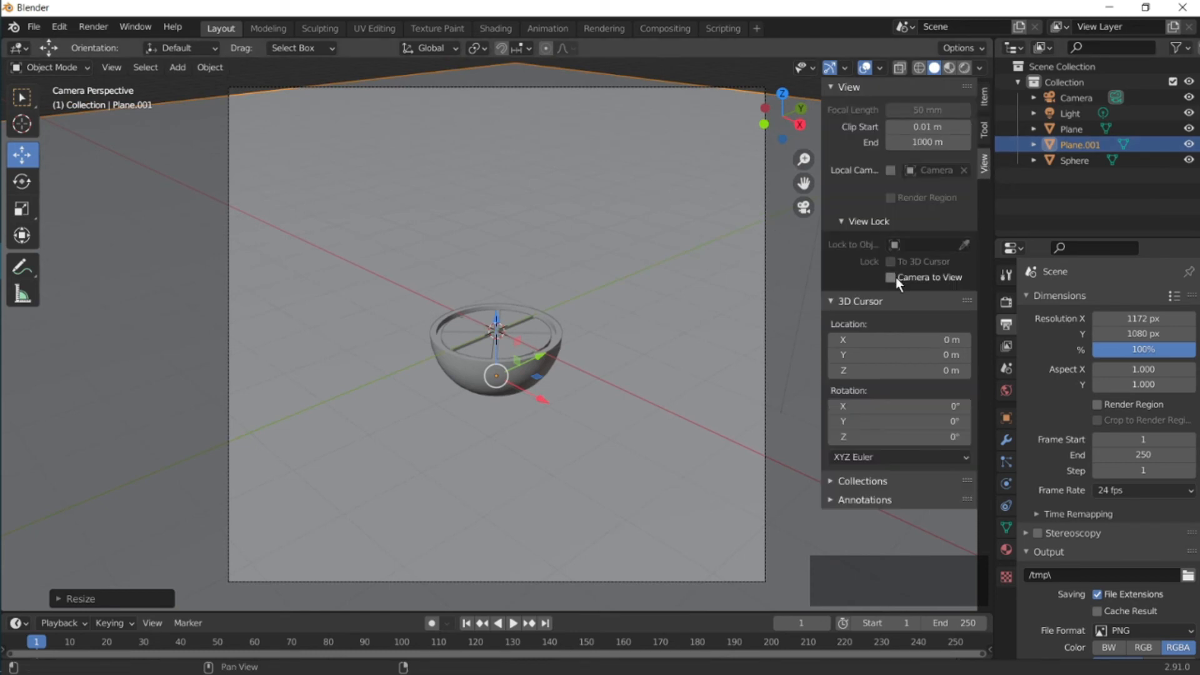
click(891, 278)
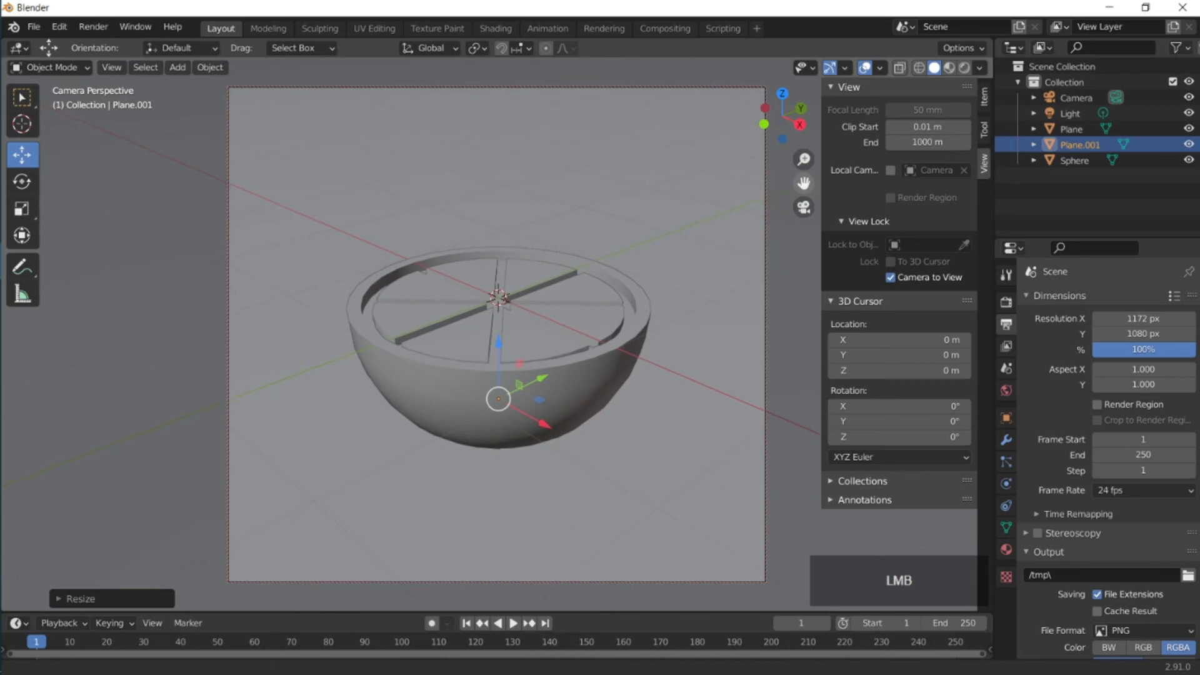
click(601, 340)
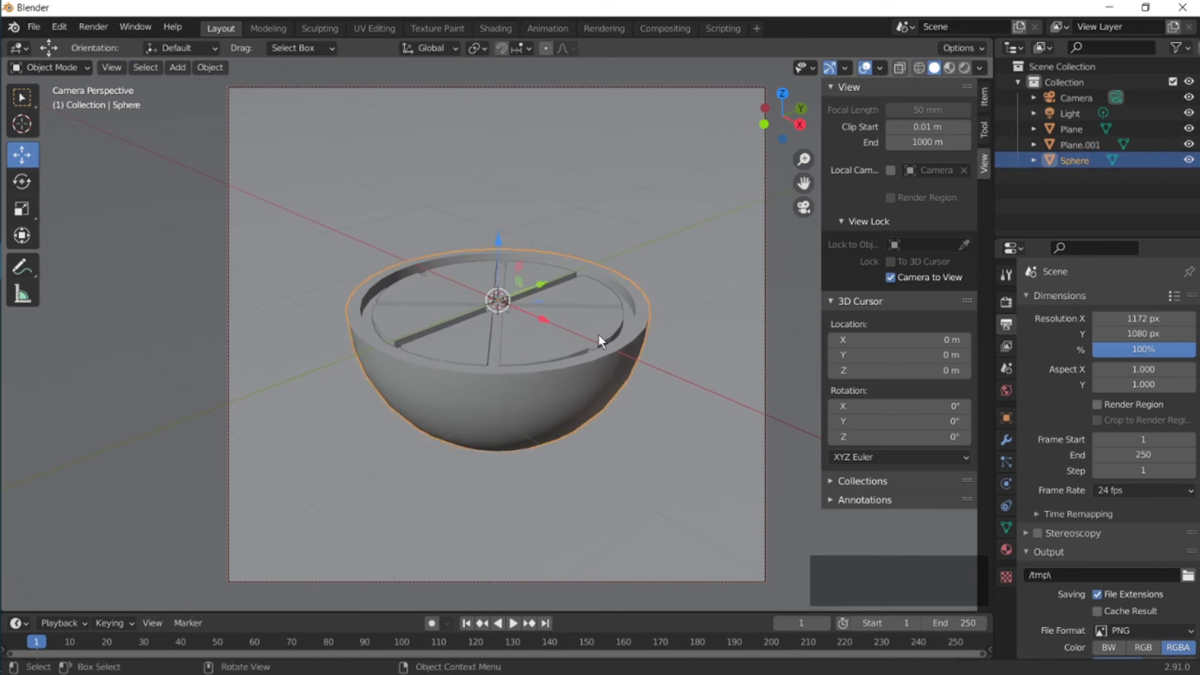
mouse_move(678, 473)
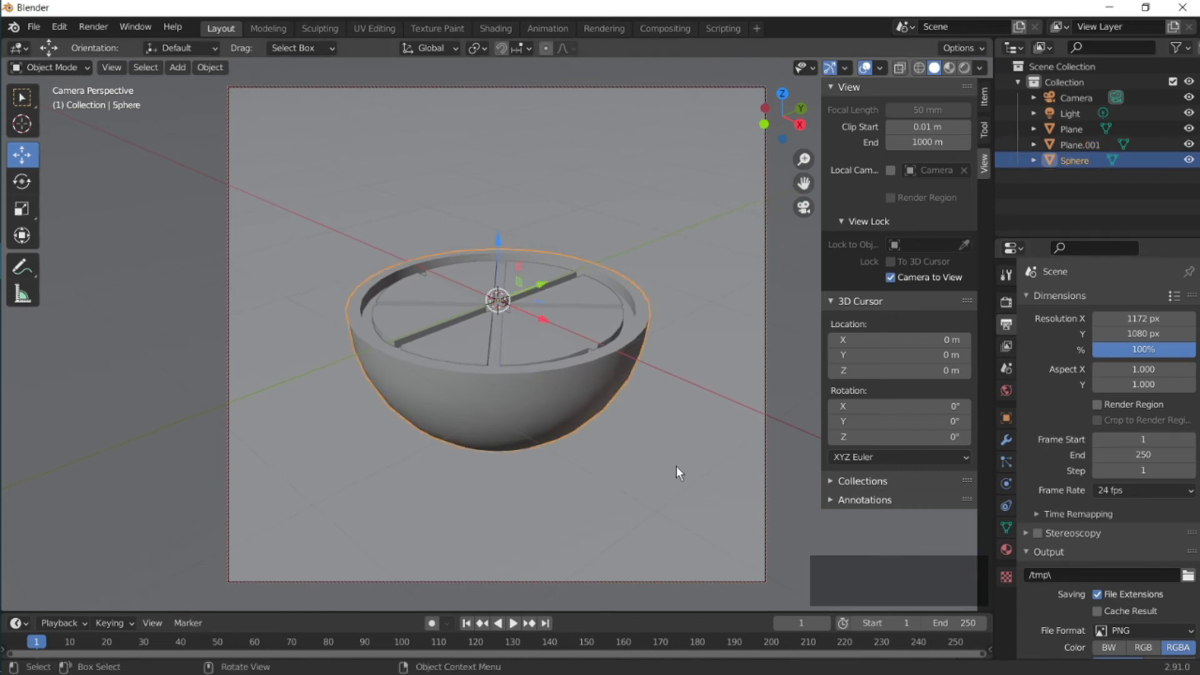
Give the Sphere rind a new material with an orange Base Color
click(1081, 144)
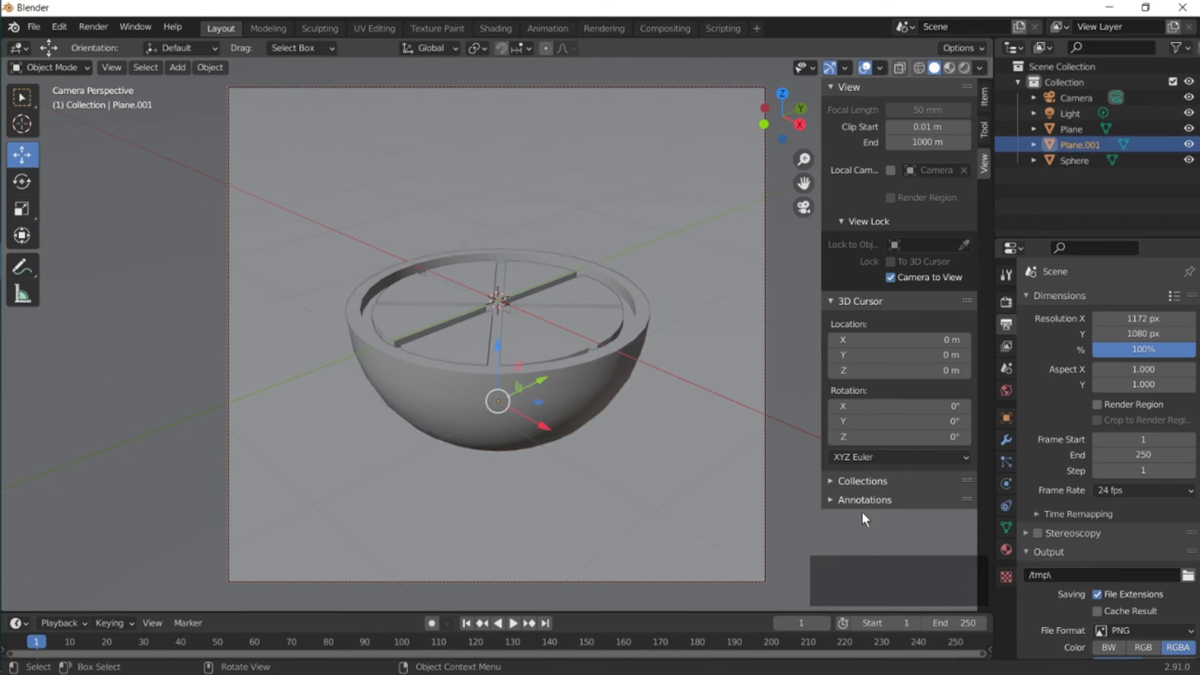
click(1076, 160)
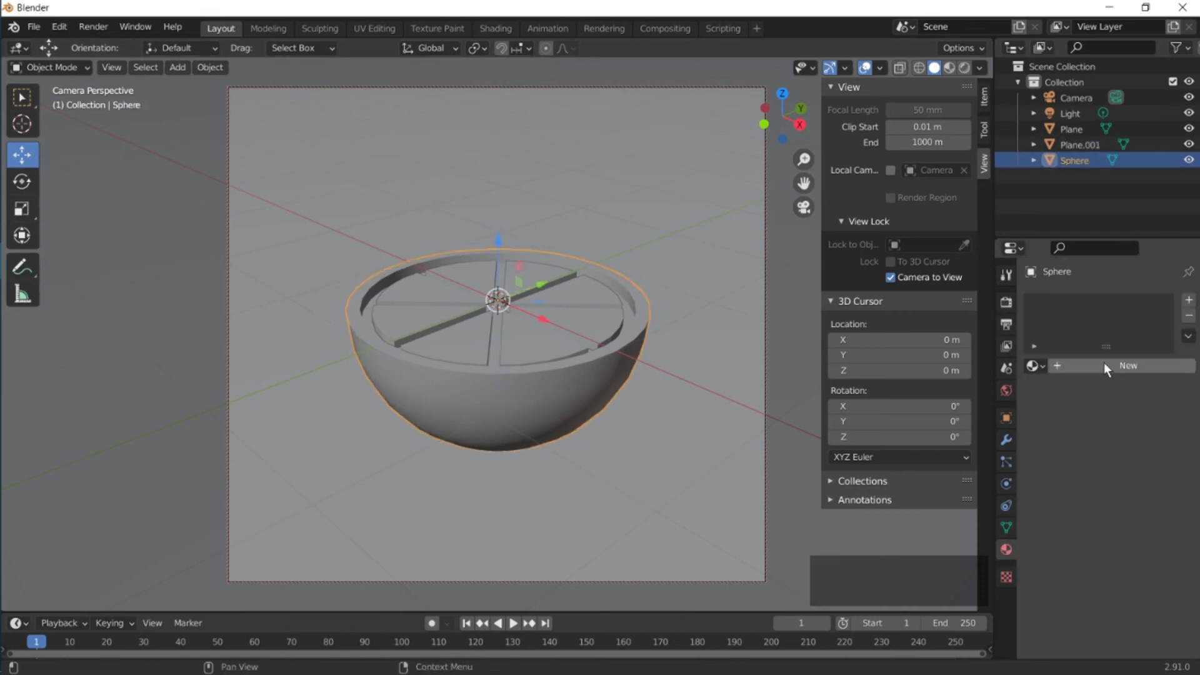
click(1127, 365)
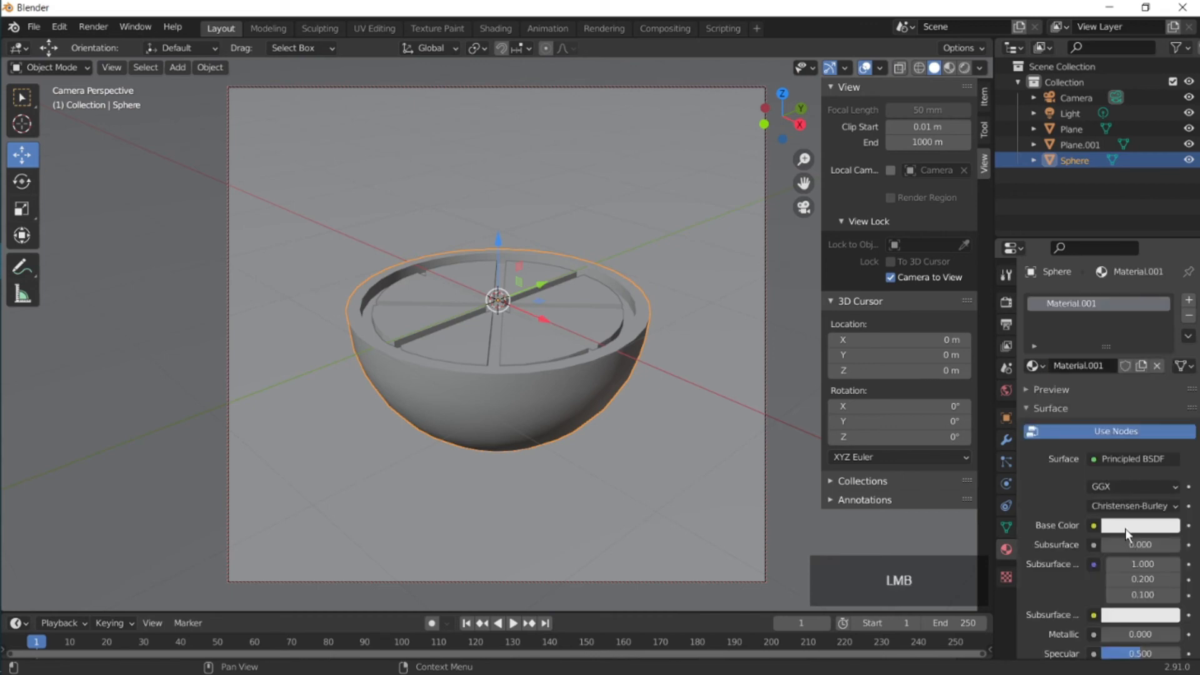
click(1139, 526)
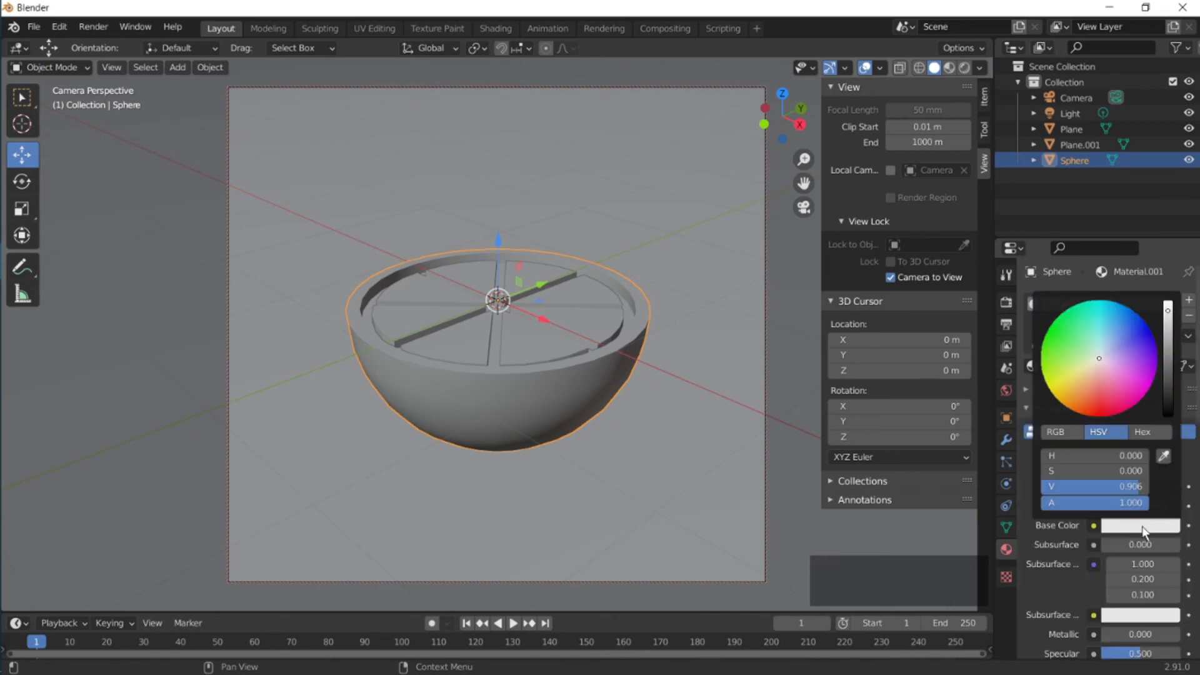
click(1080, 415)
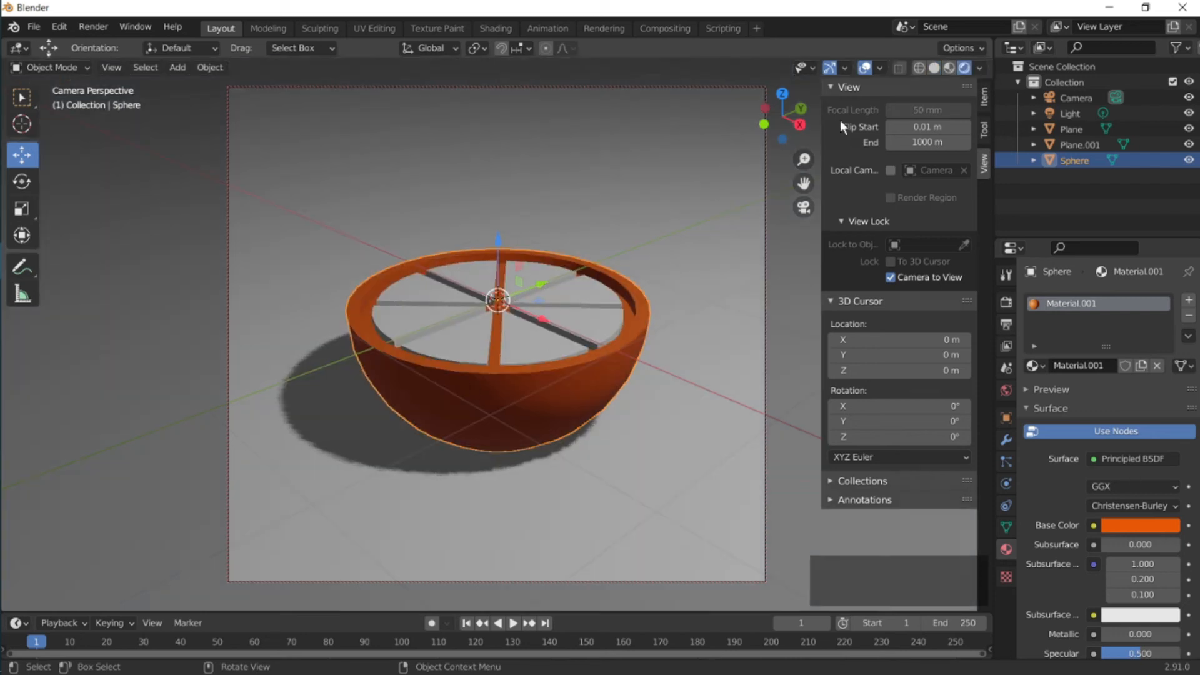
mouse_move(783, 95)
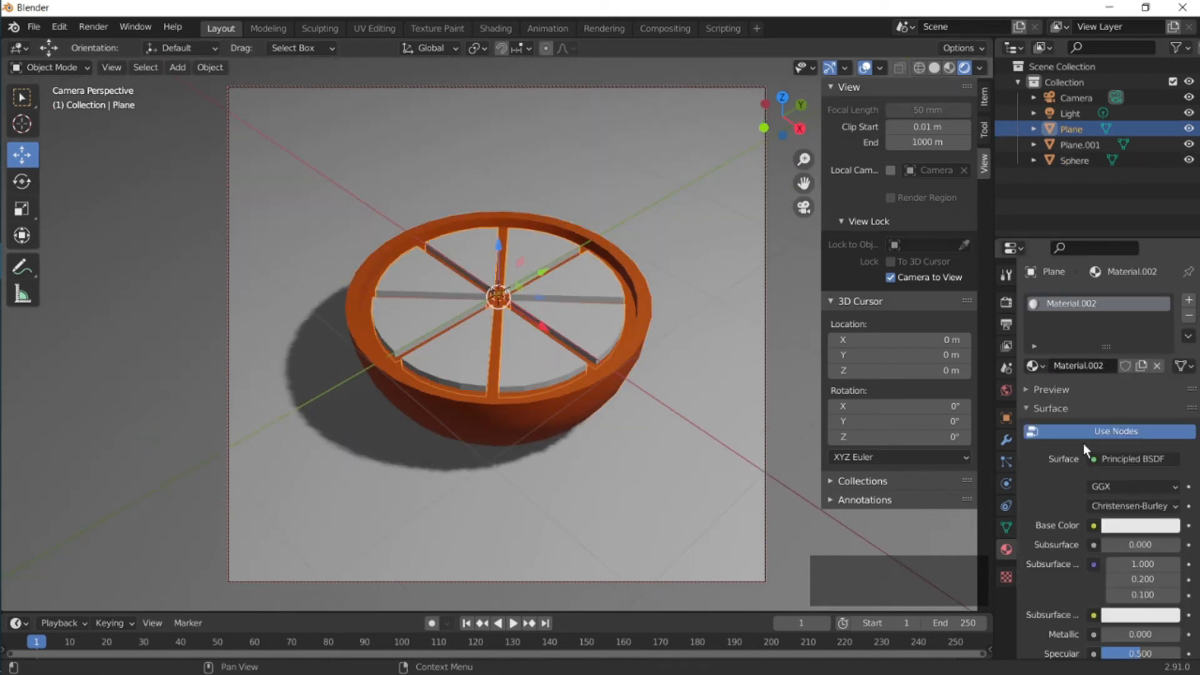
Set the Plane's Base Color to red and enter Face select on the rind
click(1140, 525)
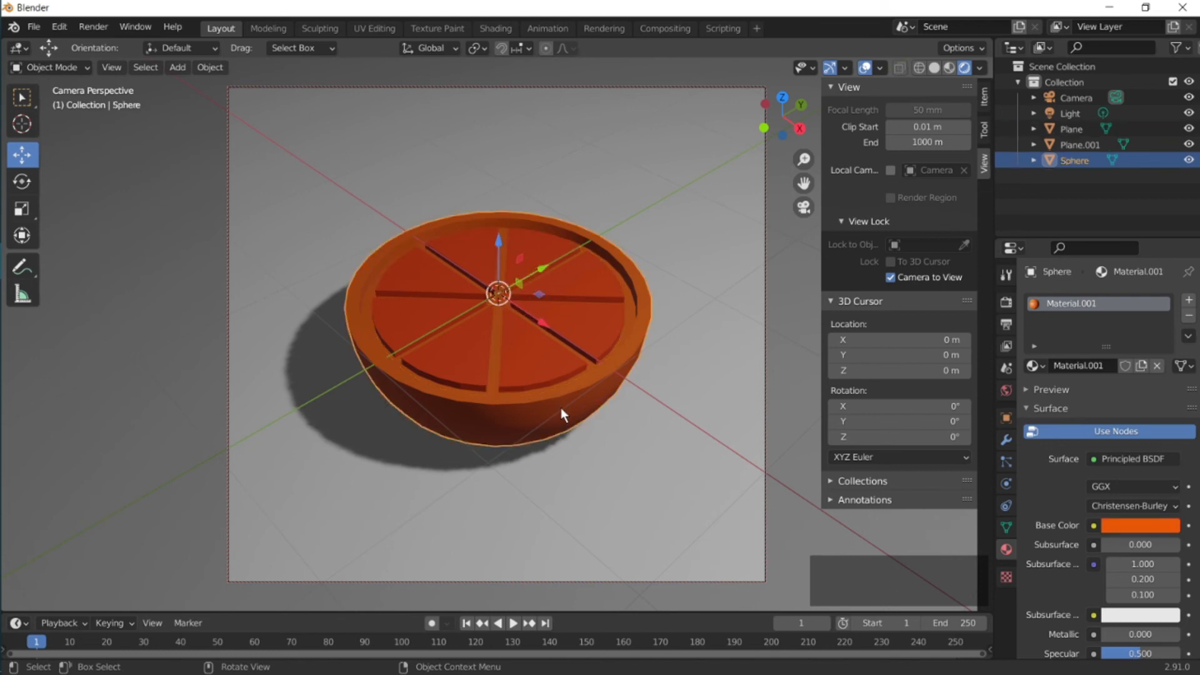
key(Tab)
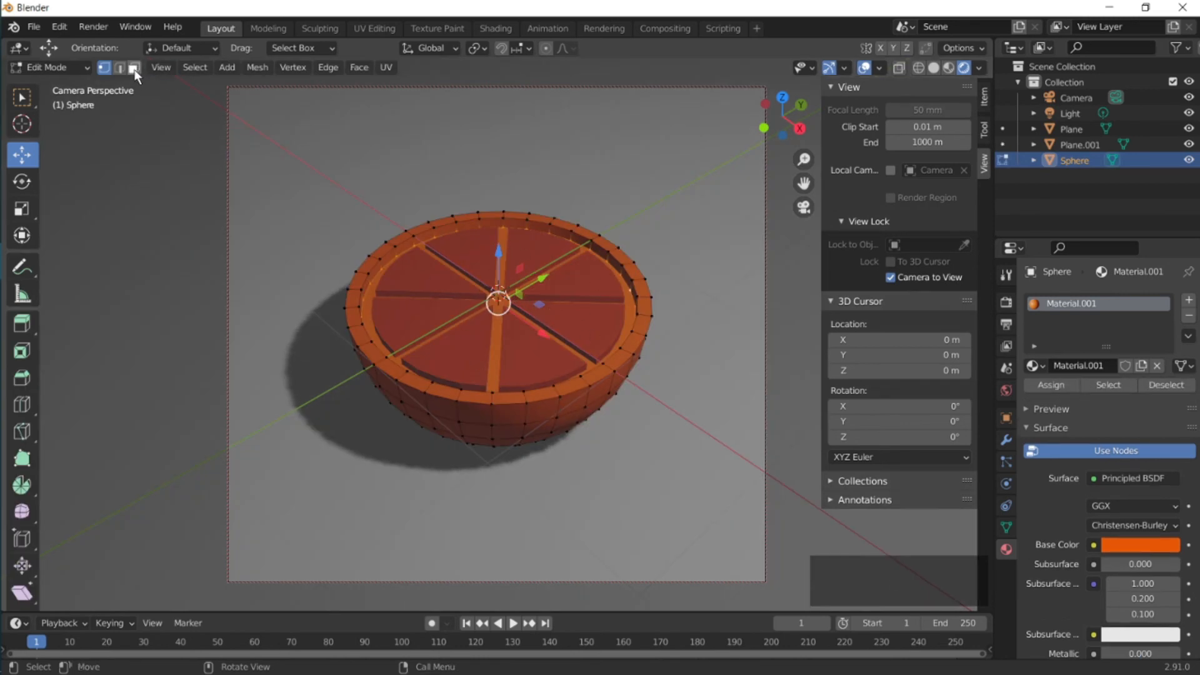
mouse_move(134, 68)
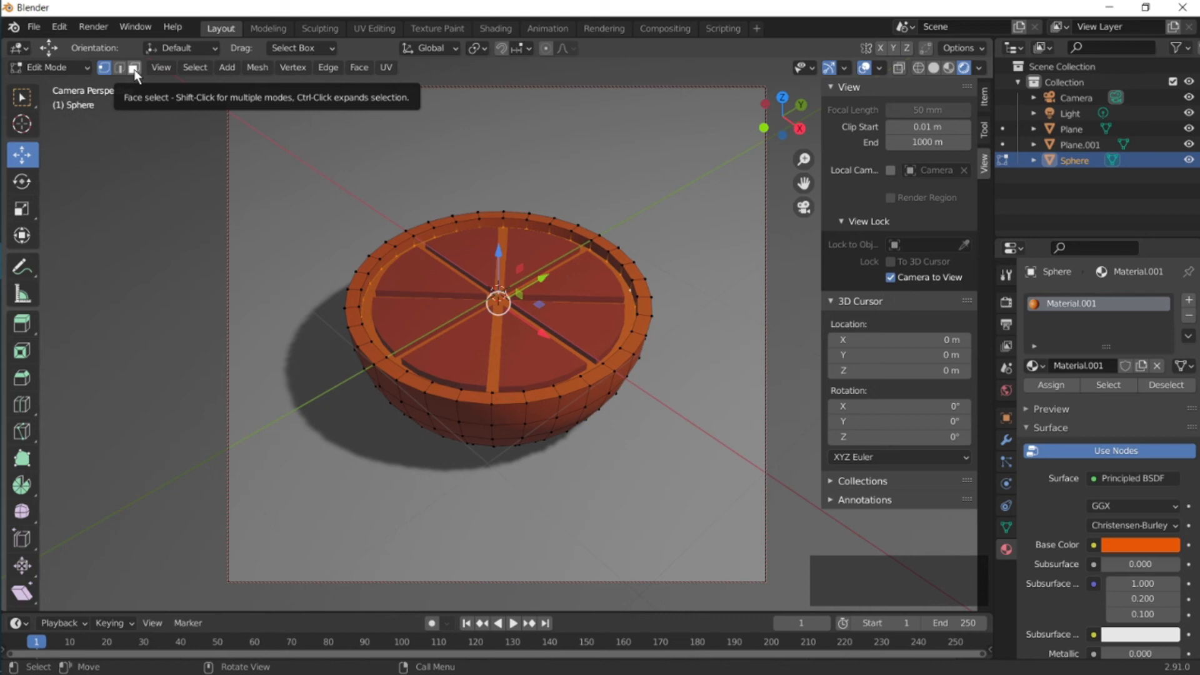
click(134, 67)
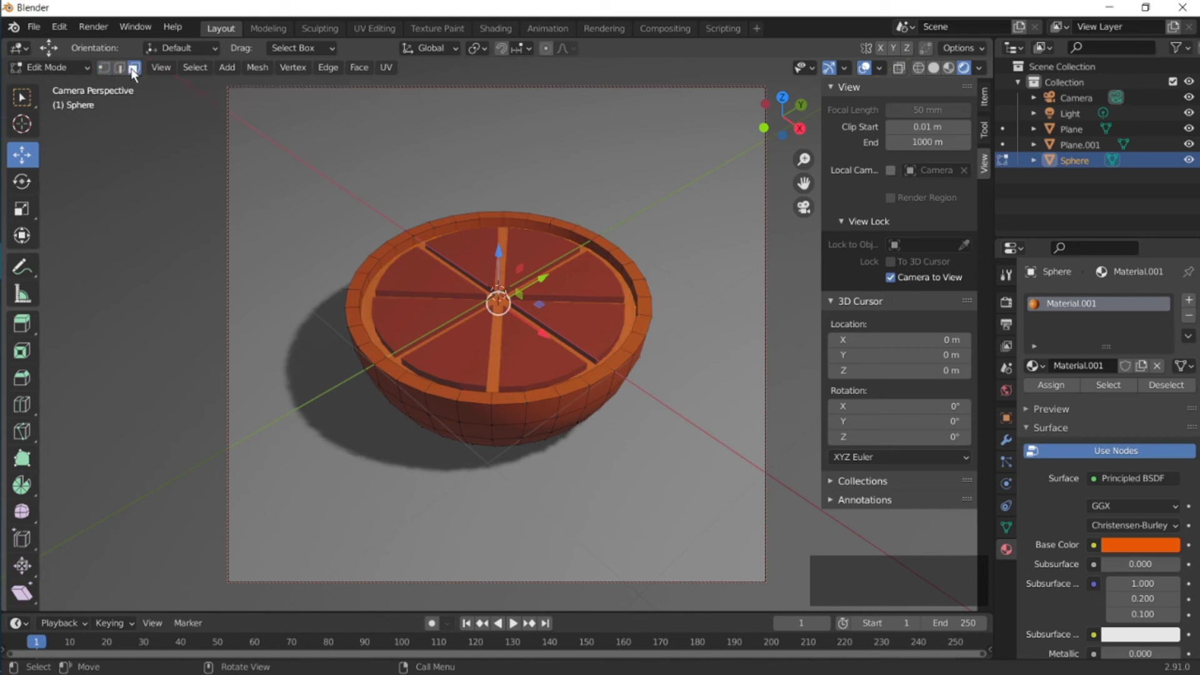
Assign a new cream Material.003 to the rind's dividing rib faces
click(497, 329)
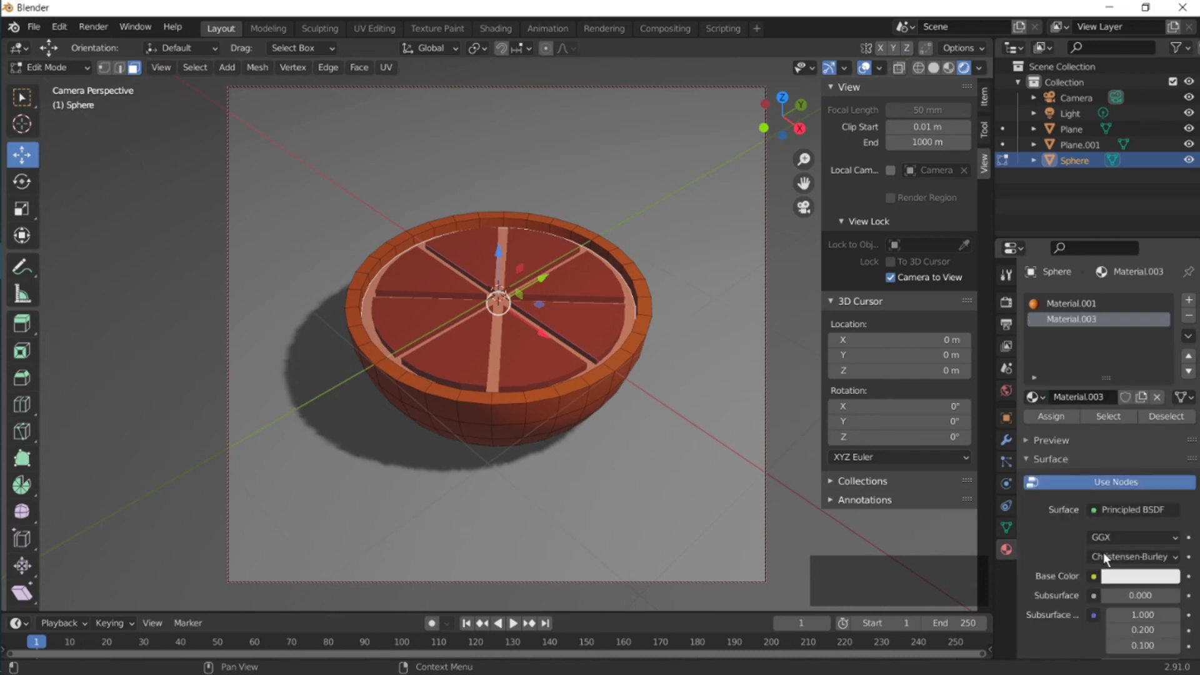
click(1141, 577)
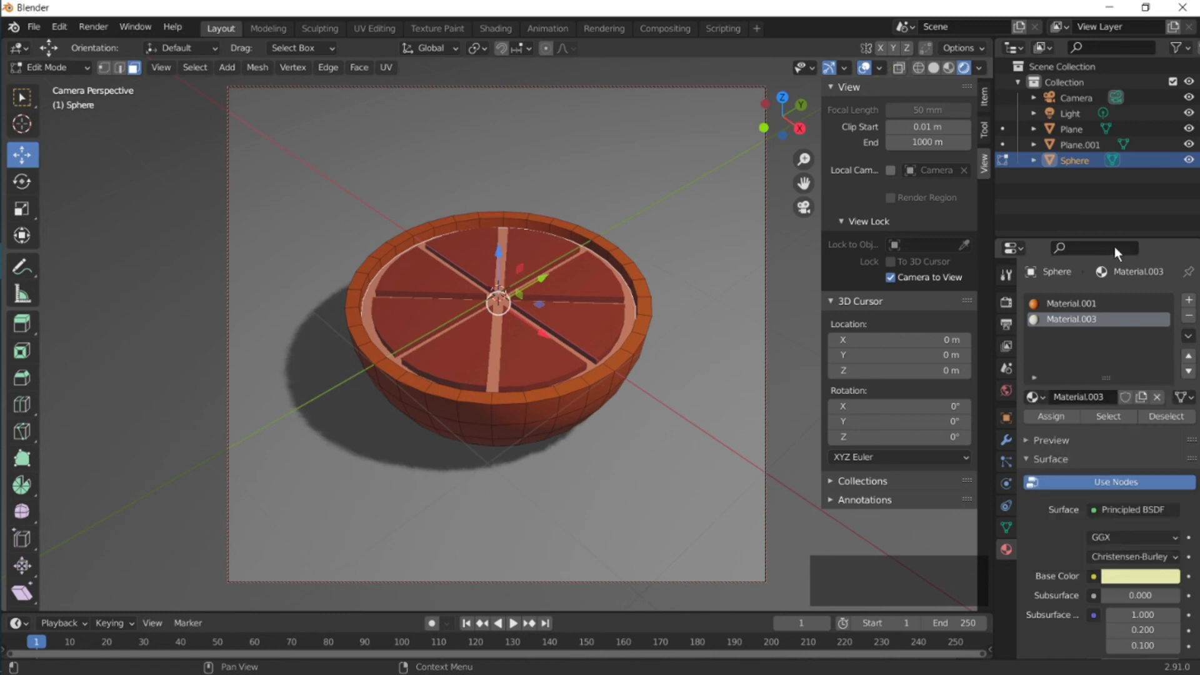
click(1049, 417)
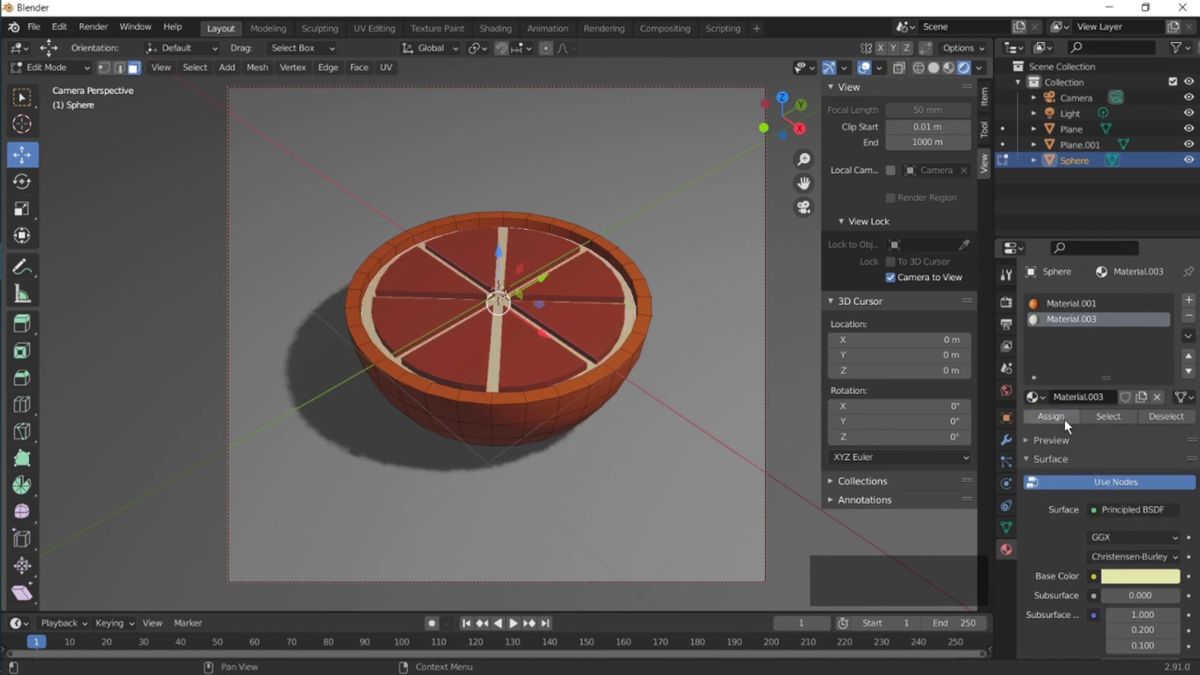
key(Tab)
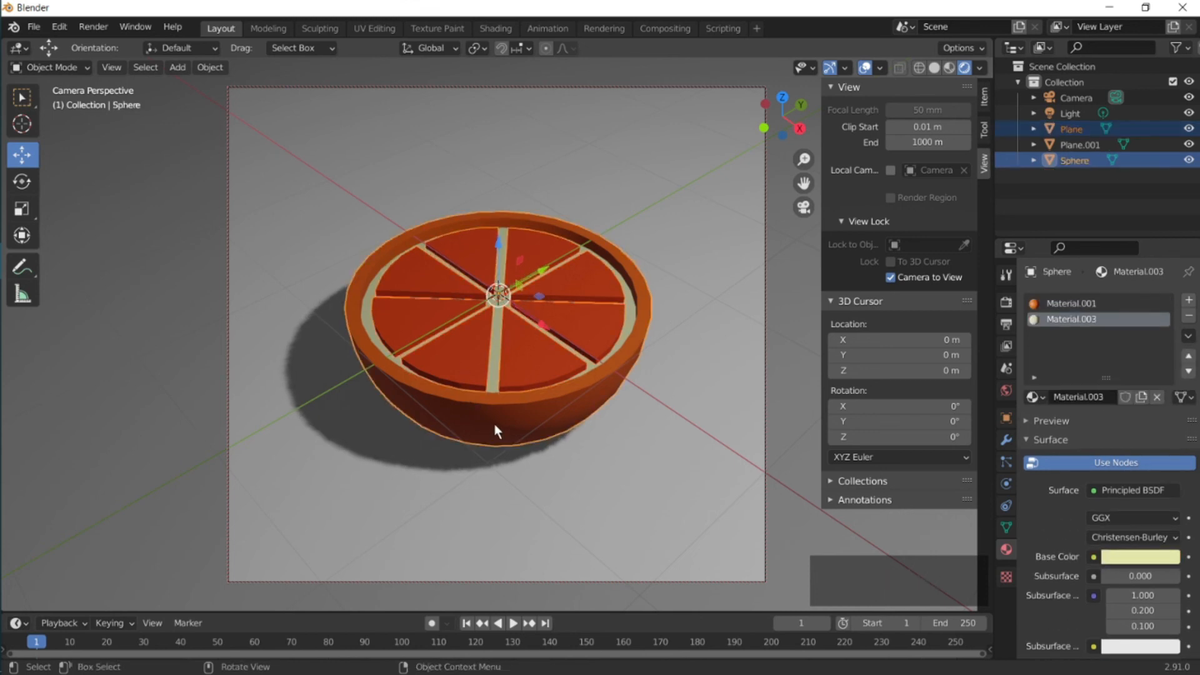
Parent the segment disc to the rind, then tilt the orange slice upright and resize it
key(ctrl+p)
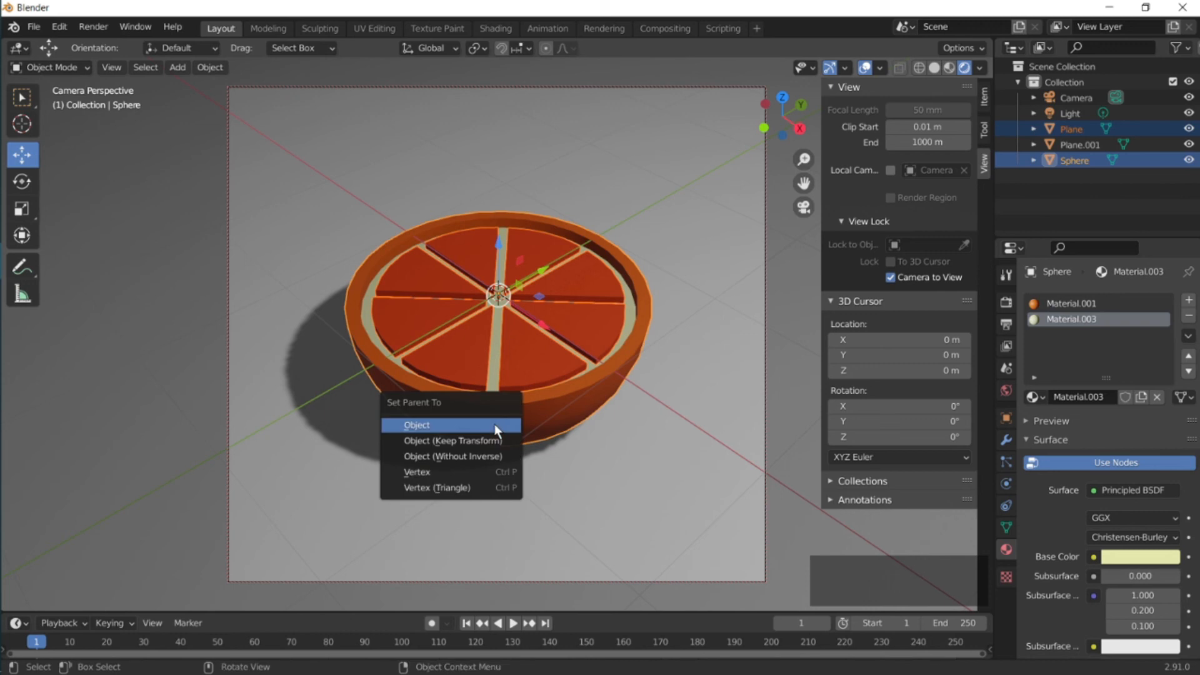
click(417, 426)
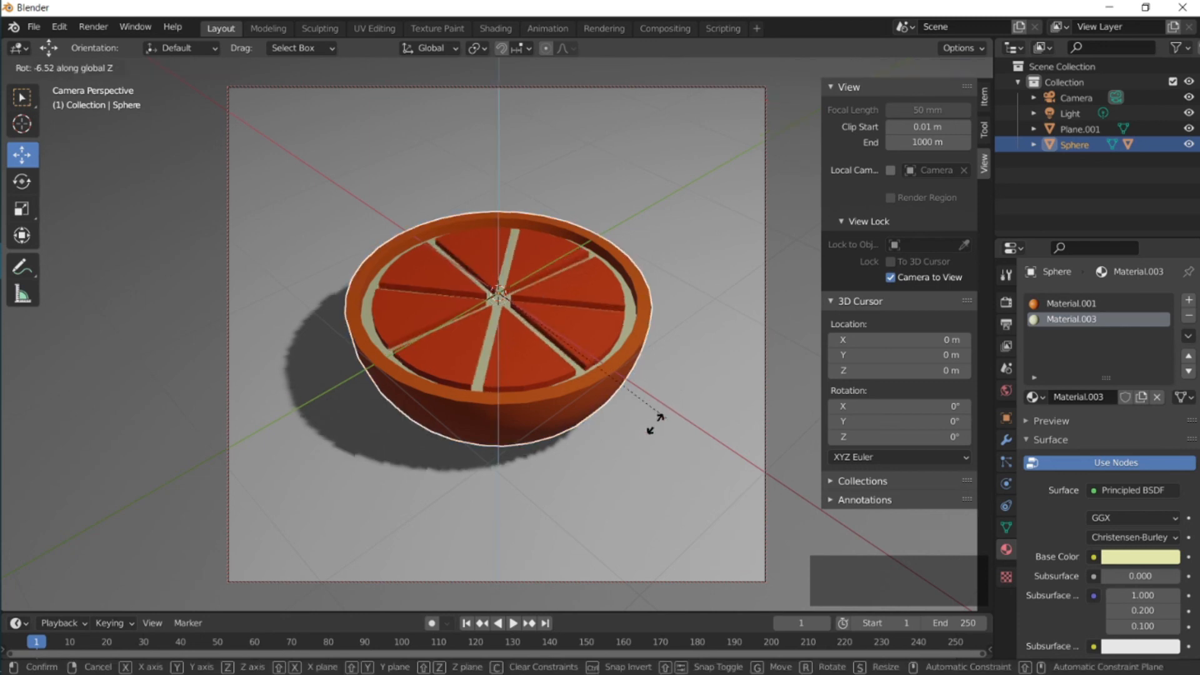
click(696, 419)
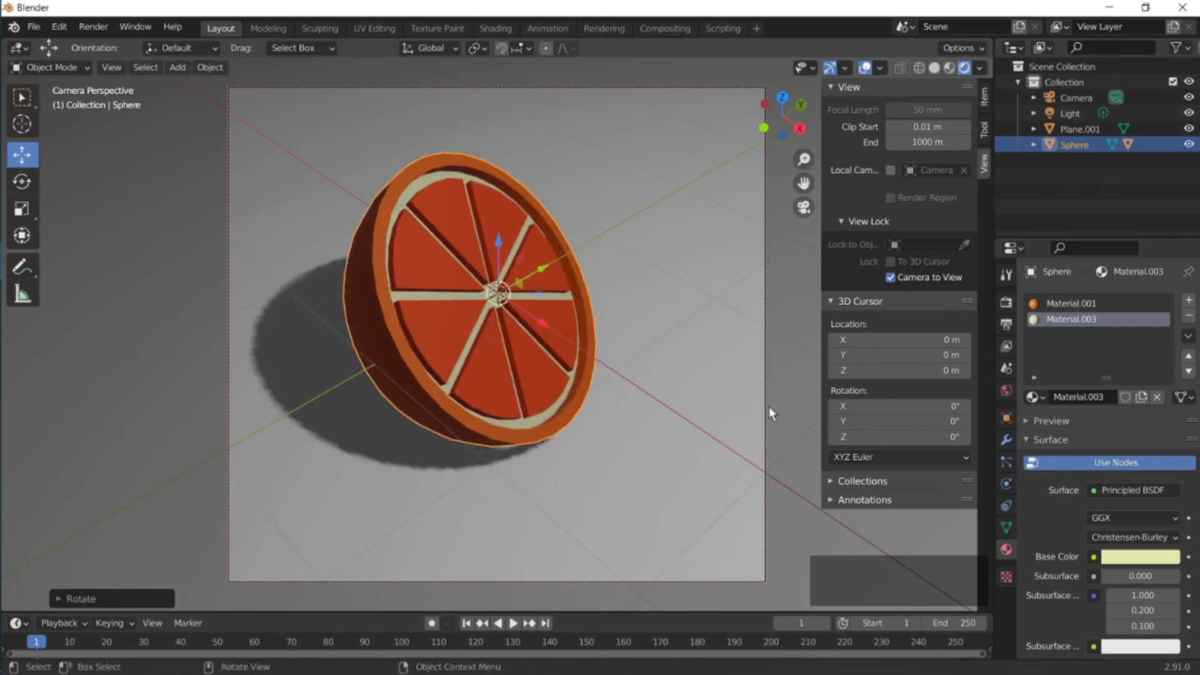
key(r)
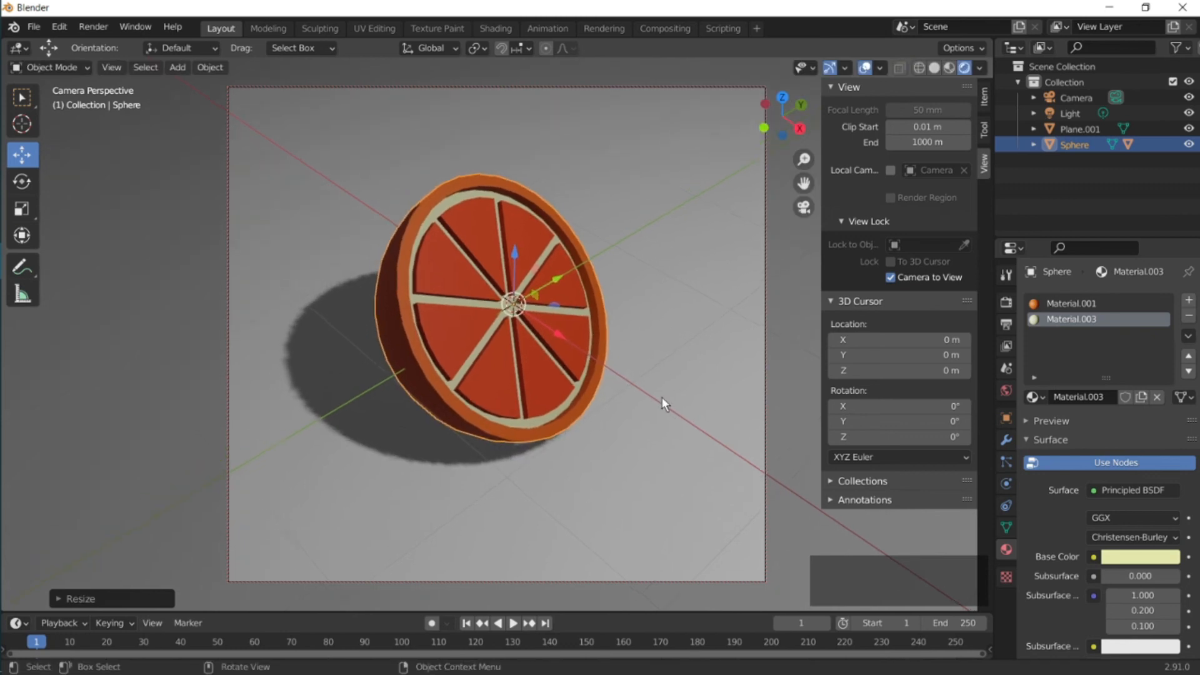
Give Plane.001 a new material with a warm tan Base Color
click(1081, 129)
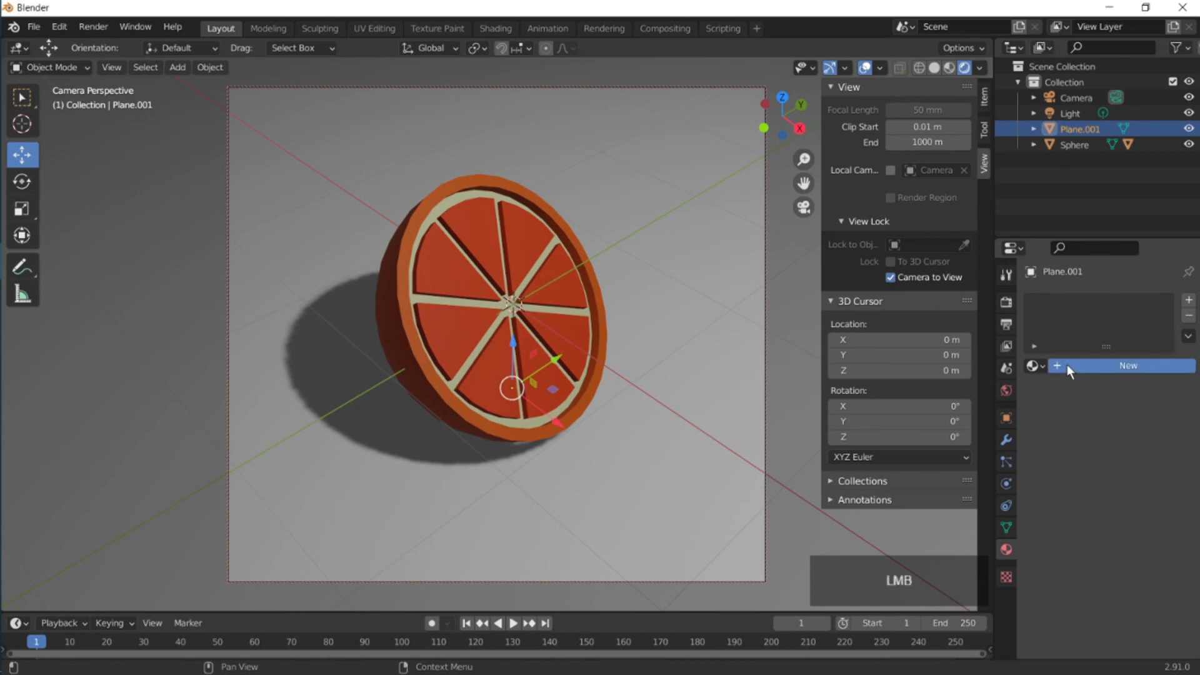
click(1127, 365)
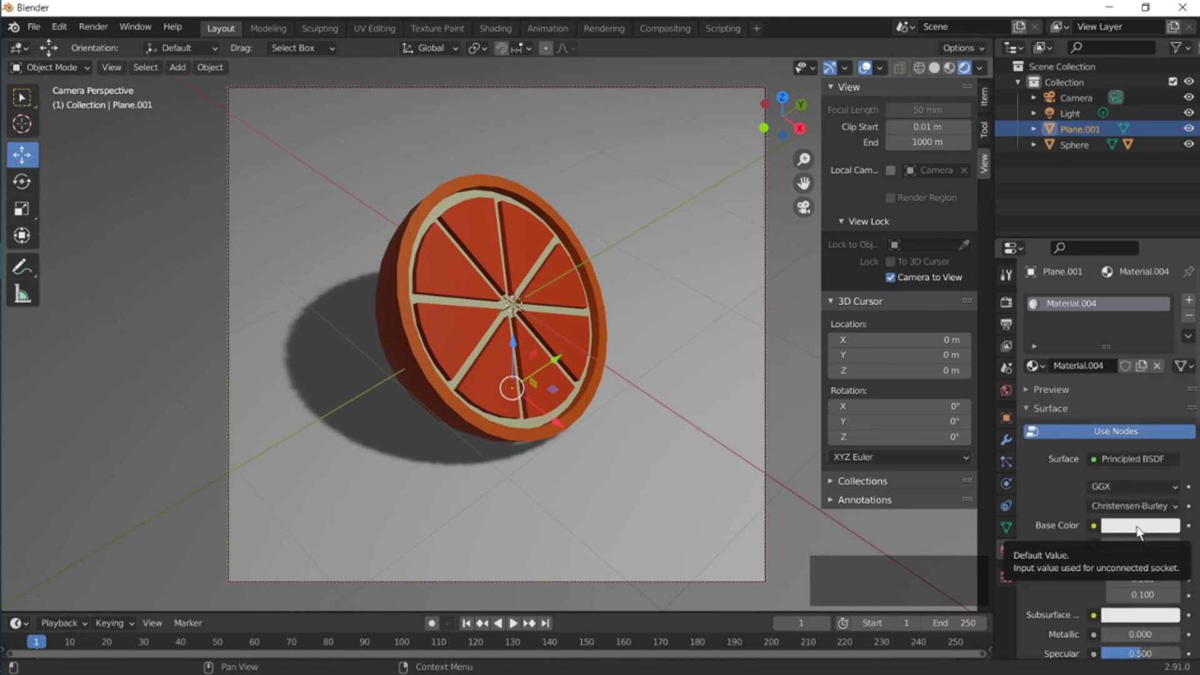
click(1139, 525)
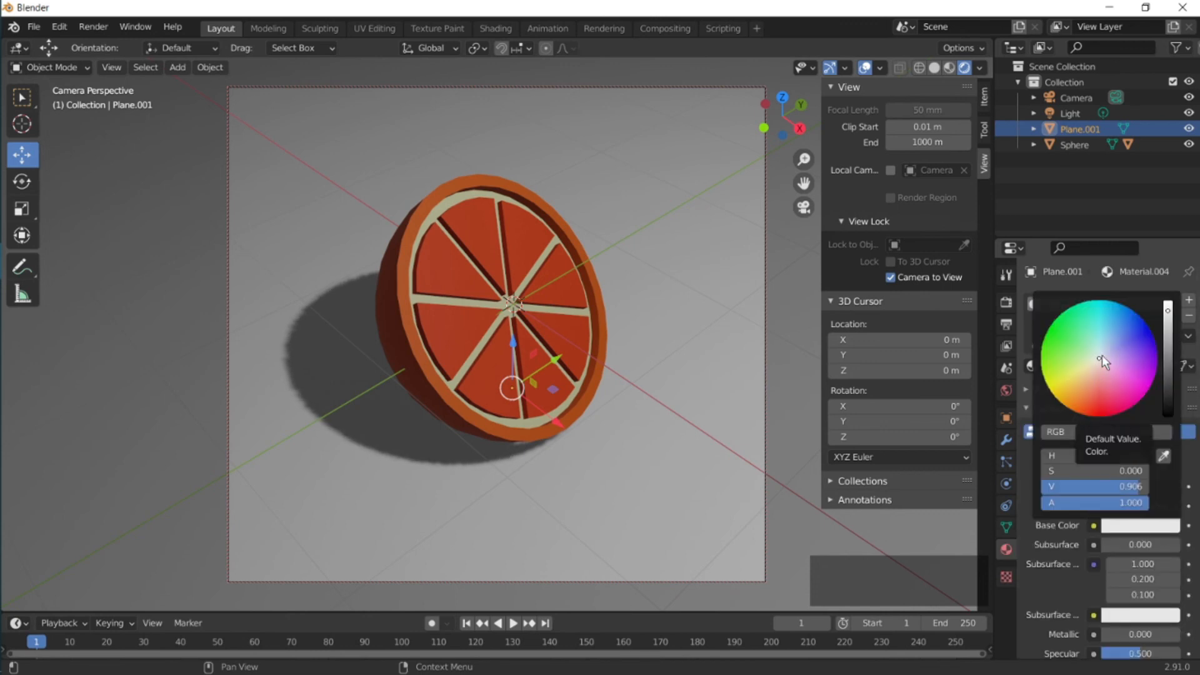
click(1098, 368)
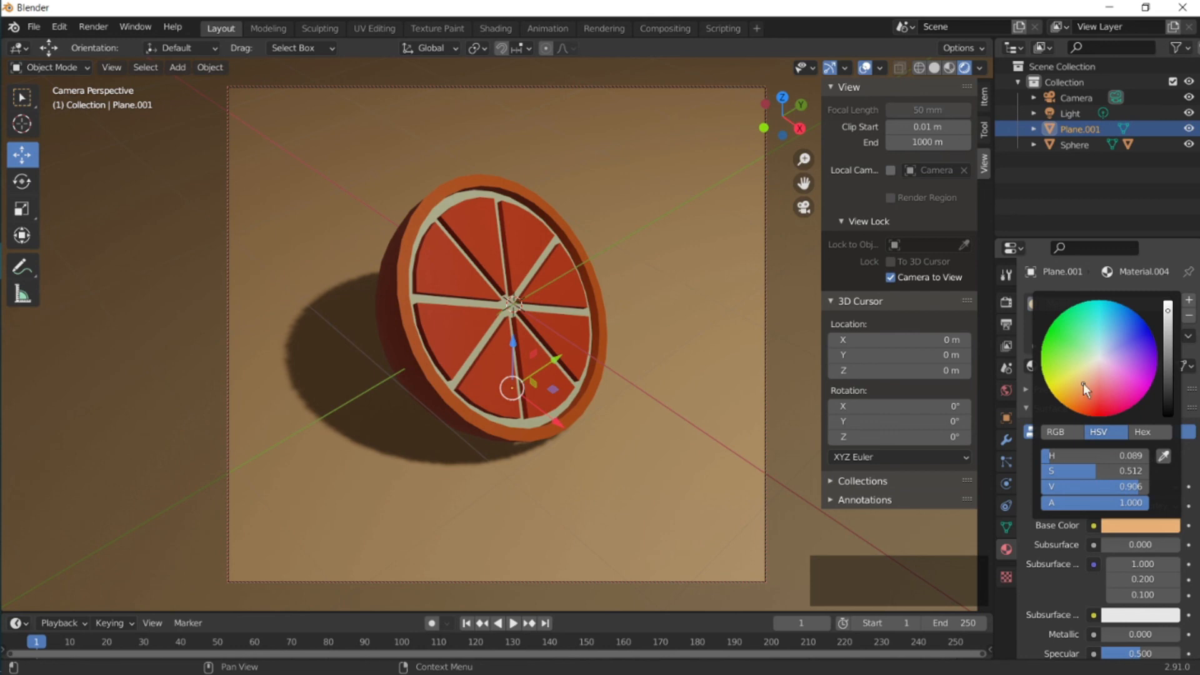
click(1077, 97)
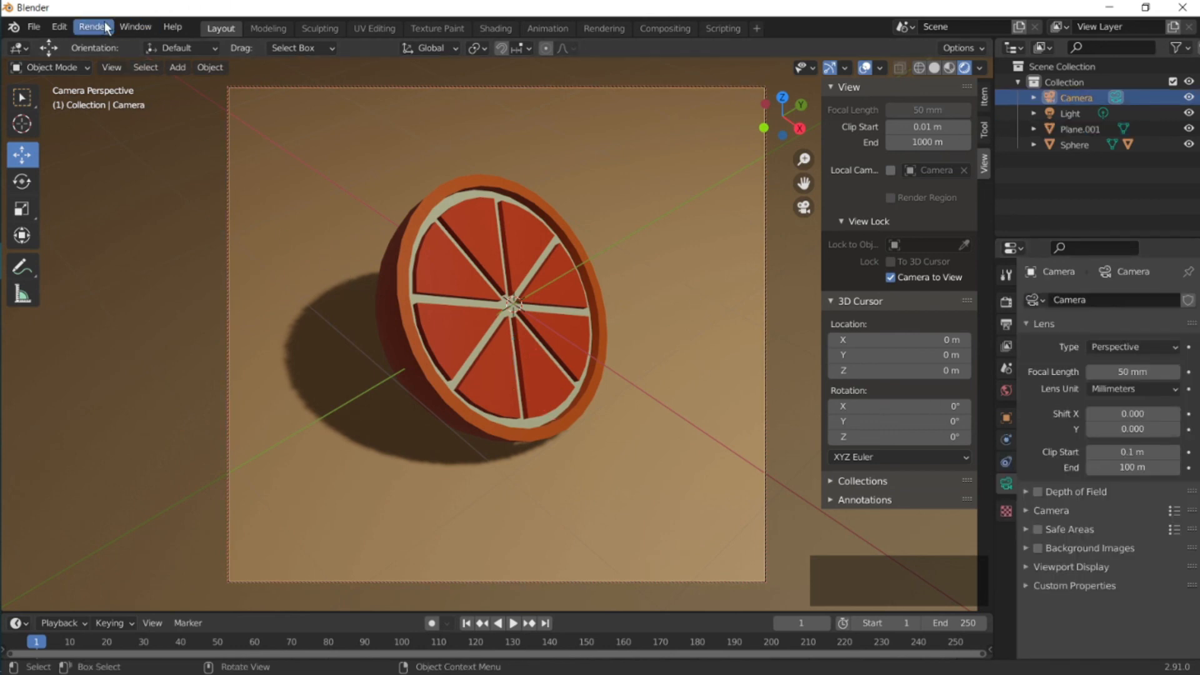
Render a still image of the orange slice scene via Render > Render Image
click(91, 27)
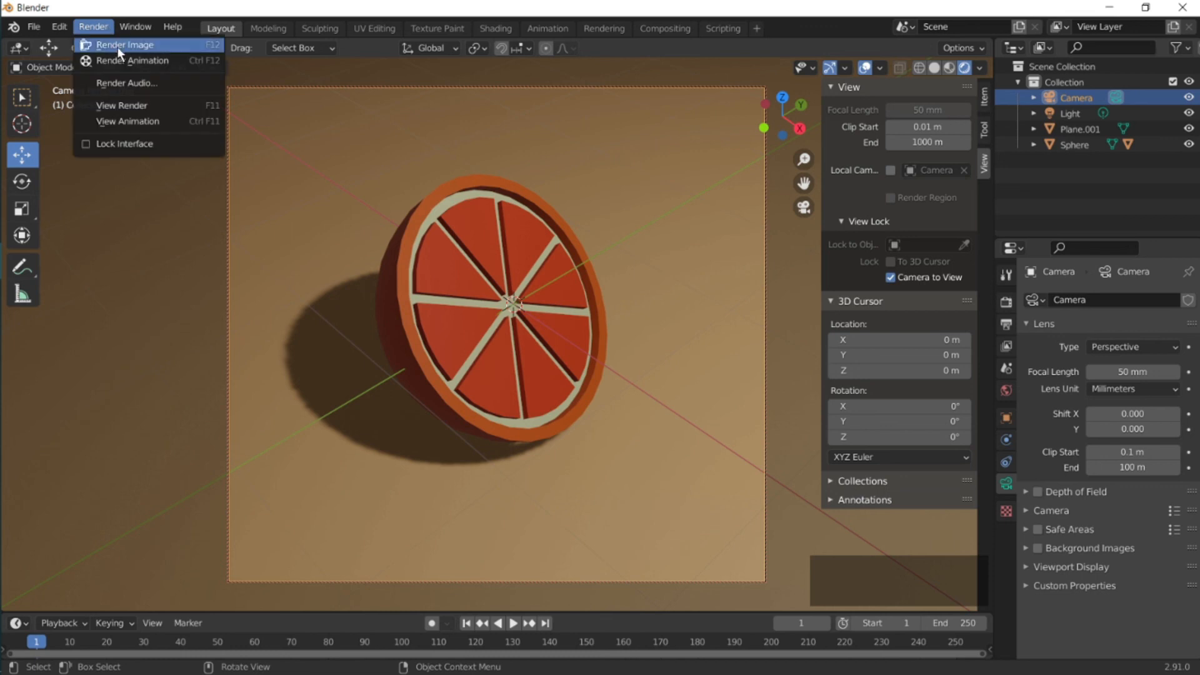
click(124, 45)
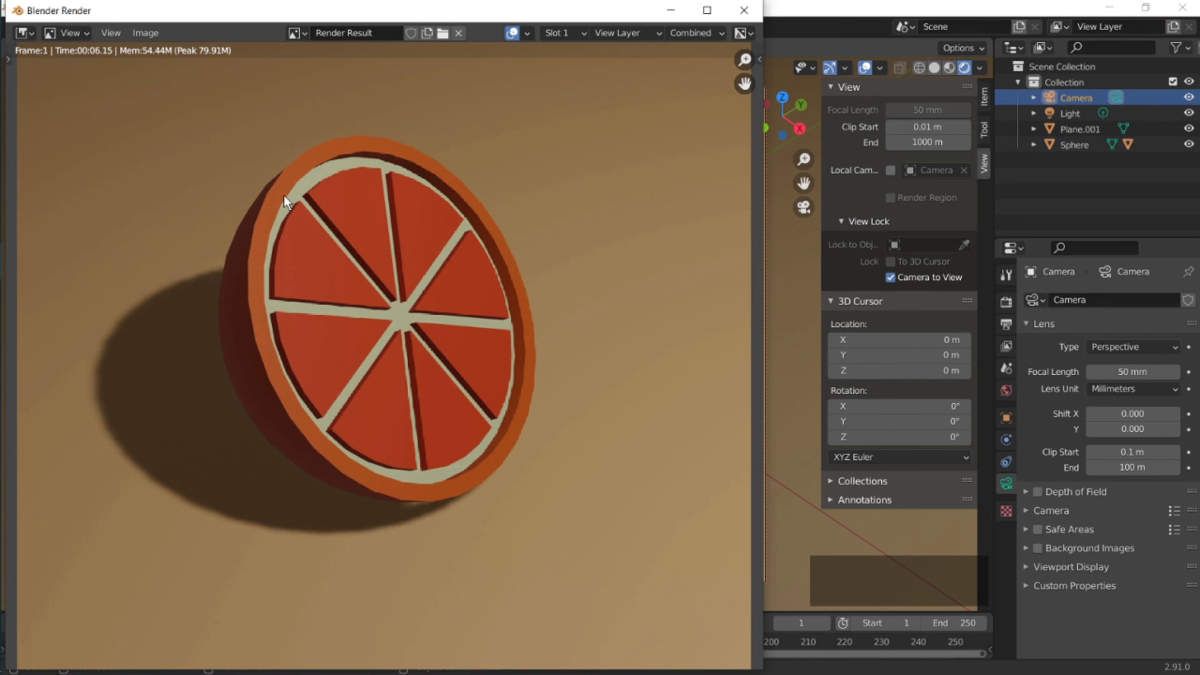
mouse_move(326, 252)
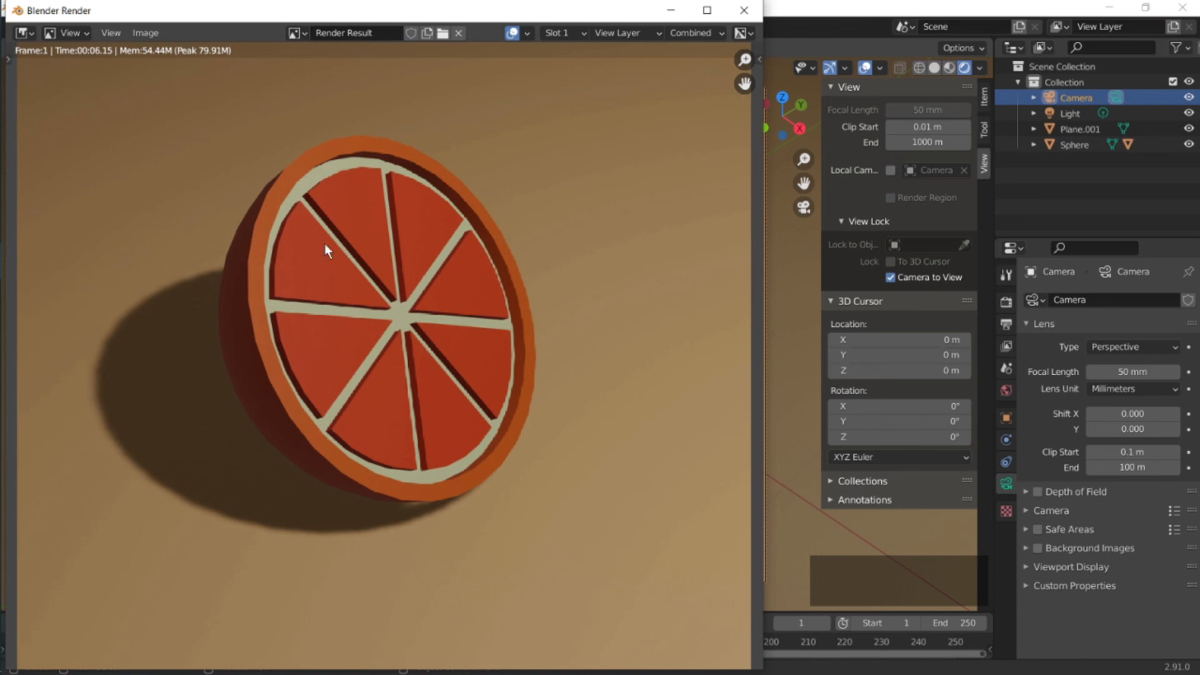